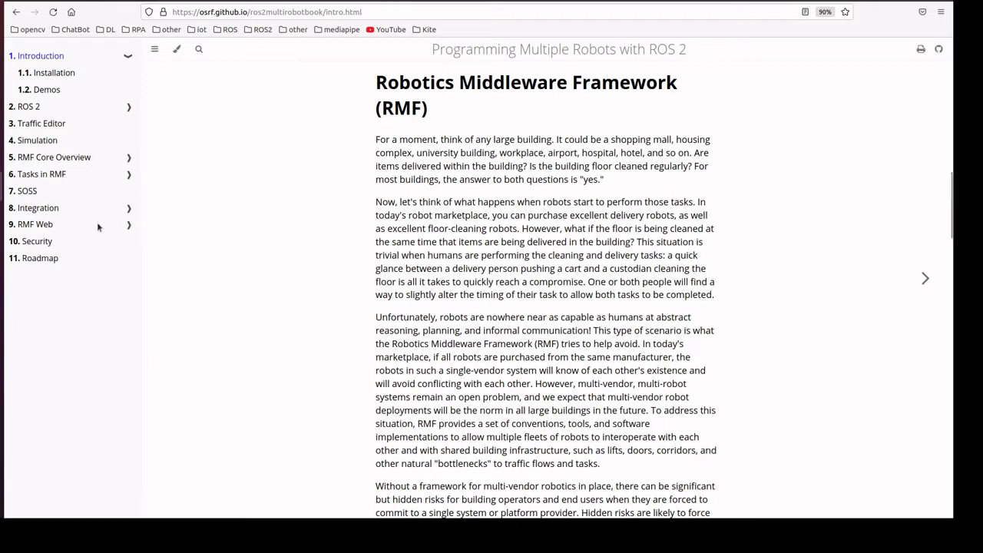
Open the book's 1.1 Installation chapter and read down to the Run RMF Demos heading
left_click(54, 72)
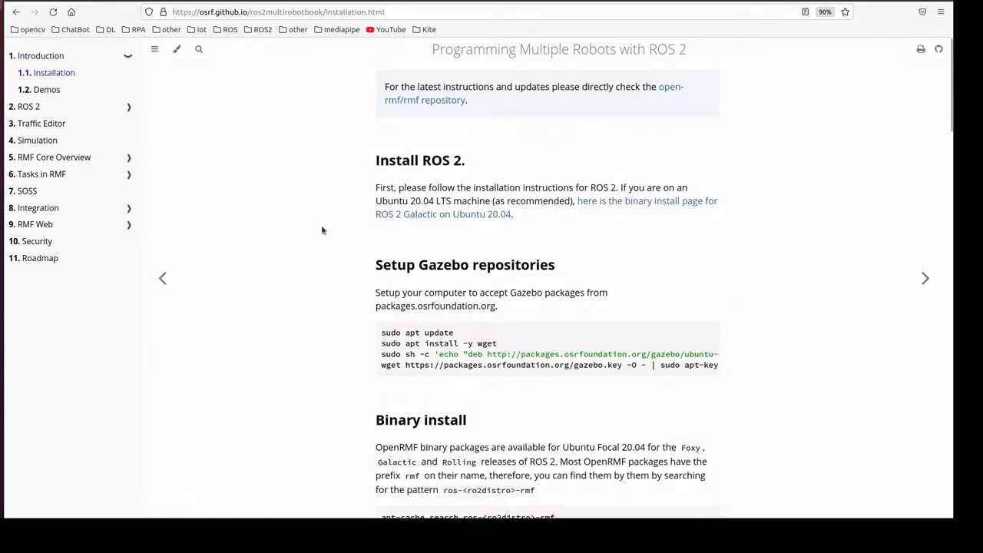
scroll("down", 3)
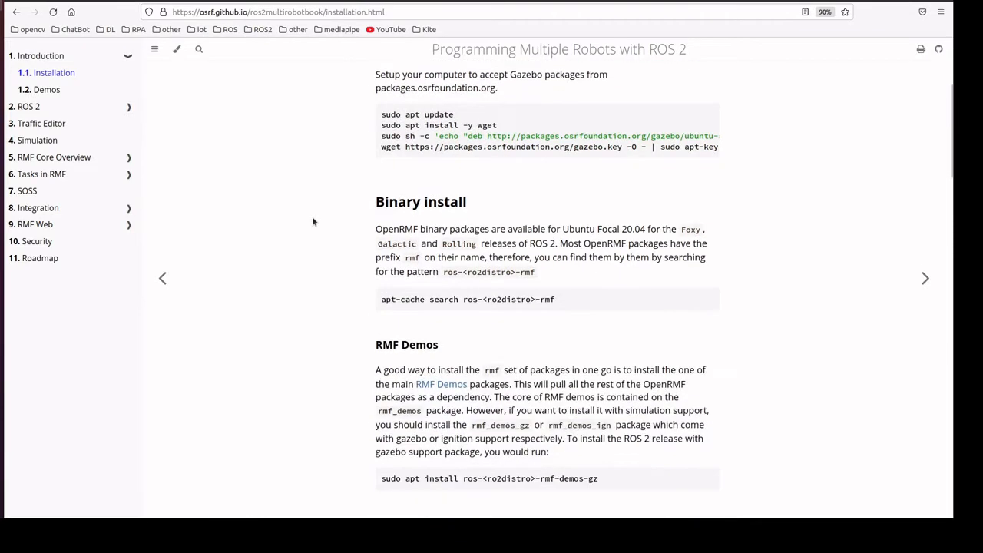
scroll("down", 3)
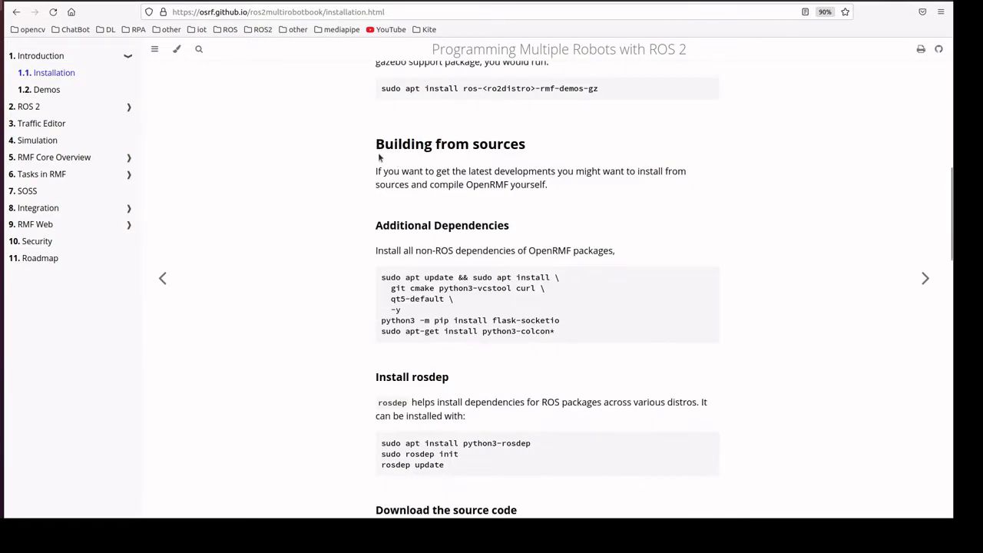
mouse_move(414, 317)
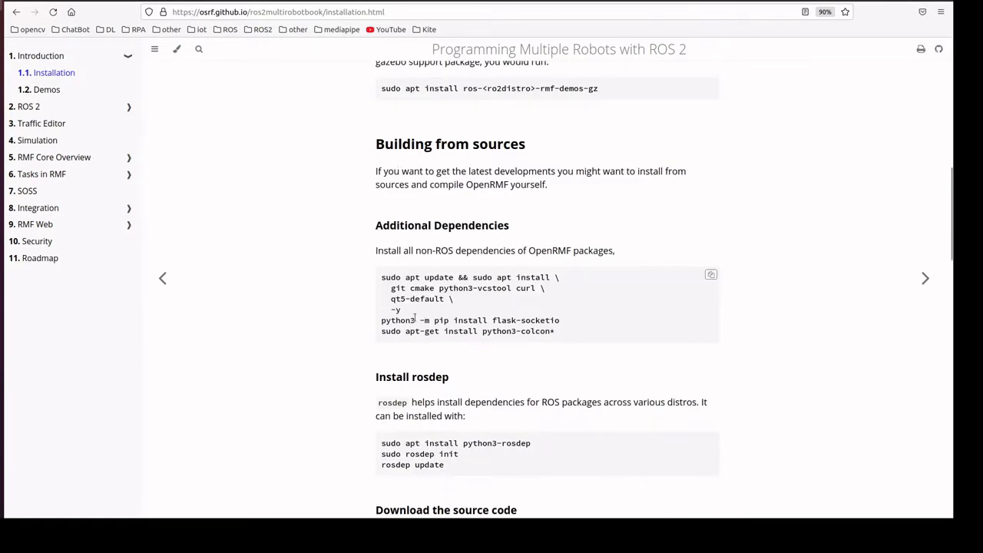
scroll("down", 3)
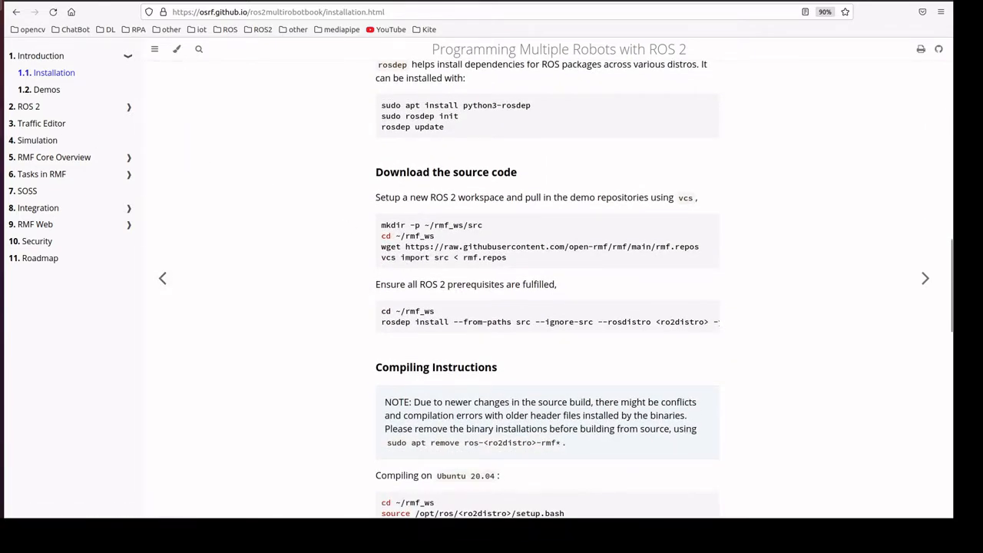
scroll("down", 3)
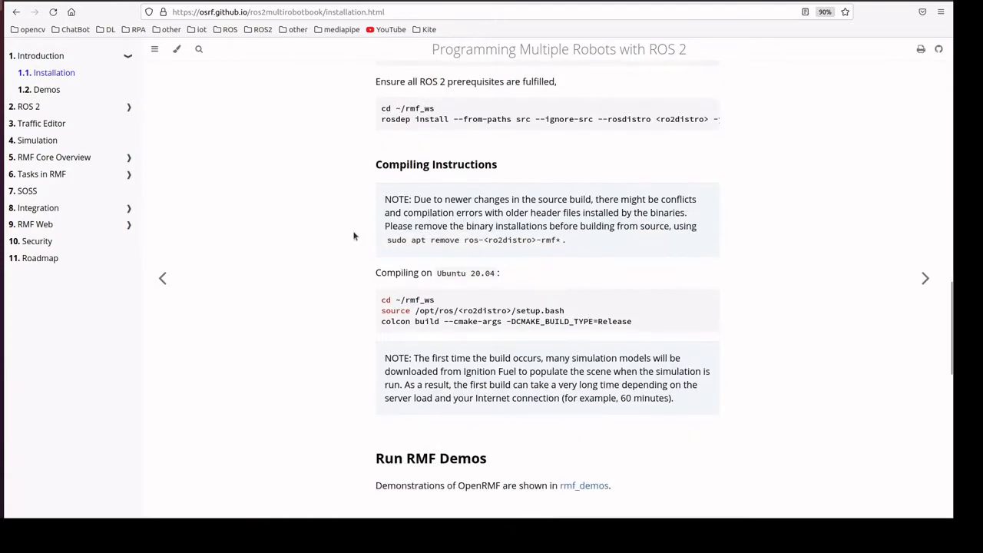
scroll("down", 3)
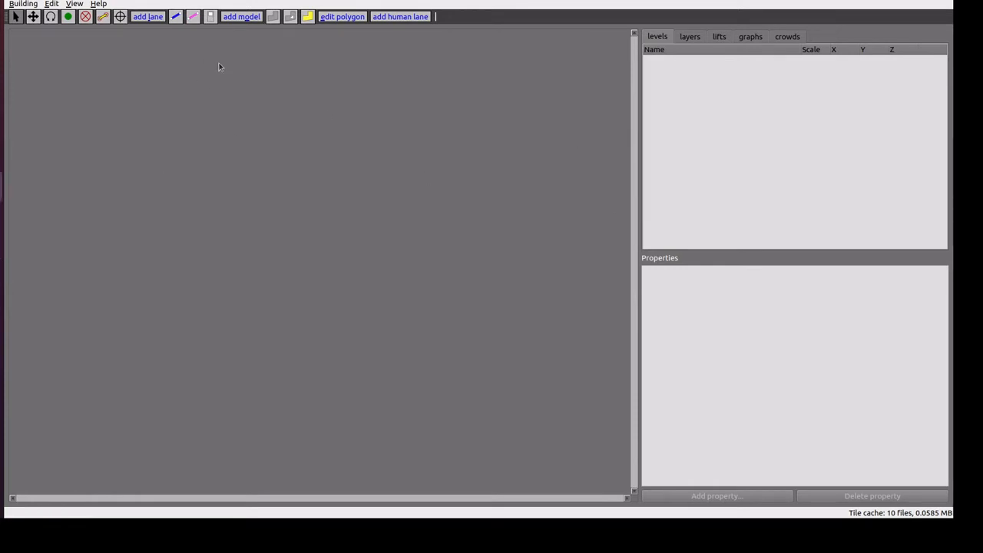
Create a new building file named 'workspace' with reference-image coordinates
left_click(148, 16)
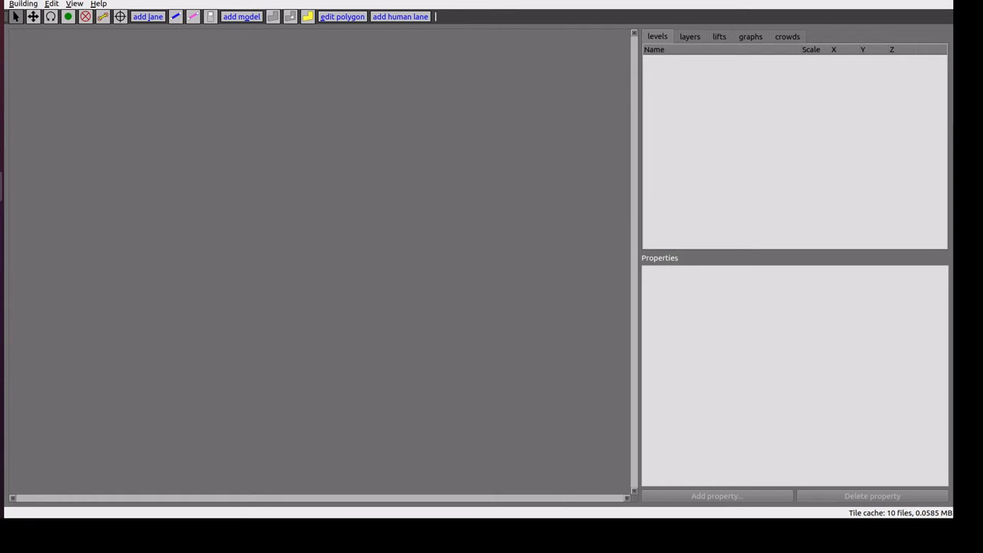
left_click(23, 3)
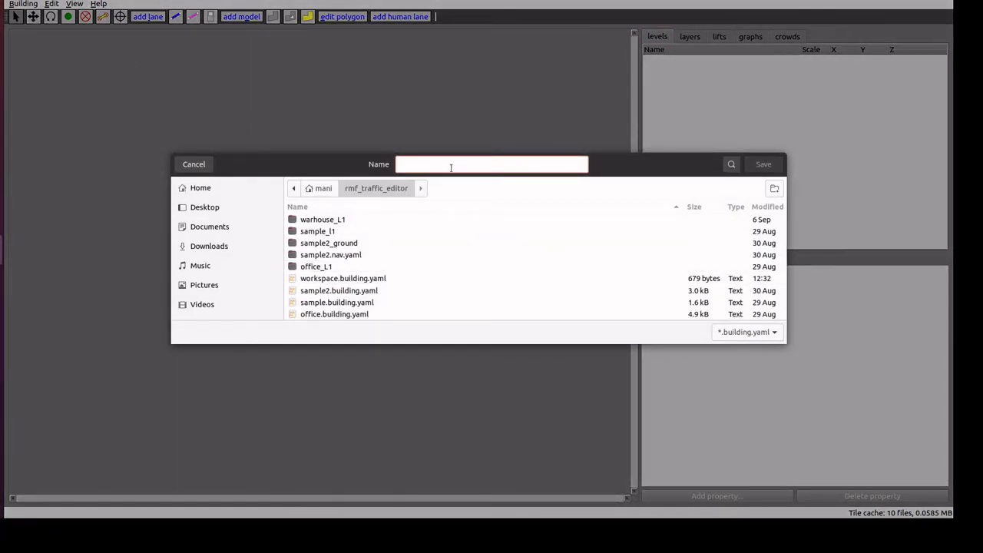
type("workspace")
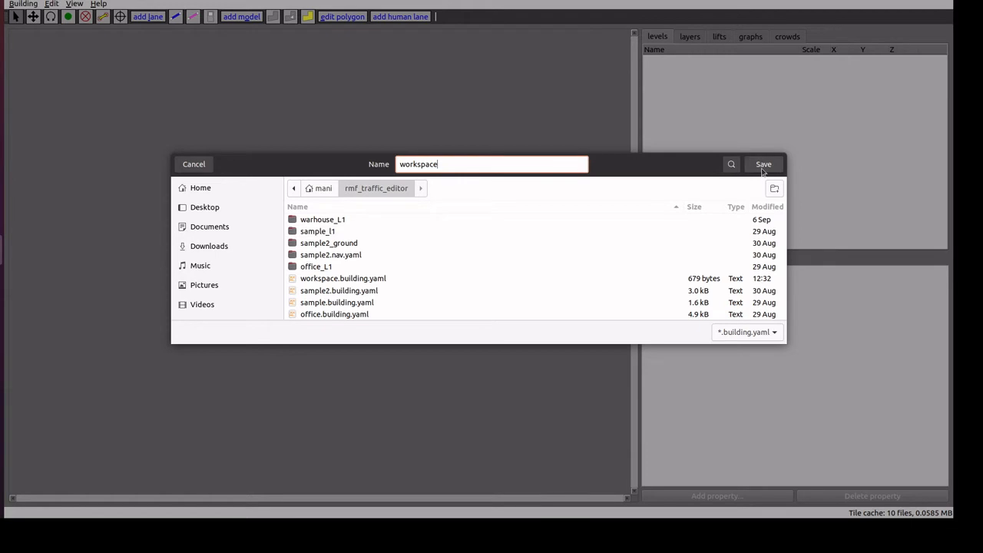
left_click(764, 164)
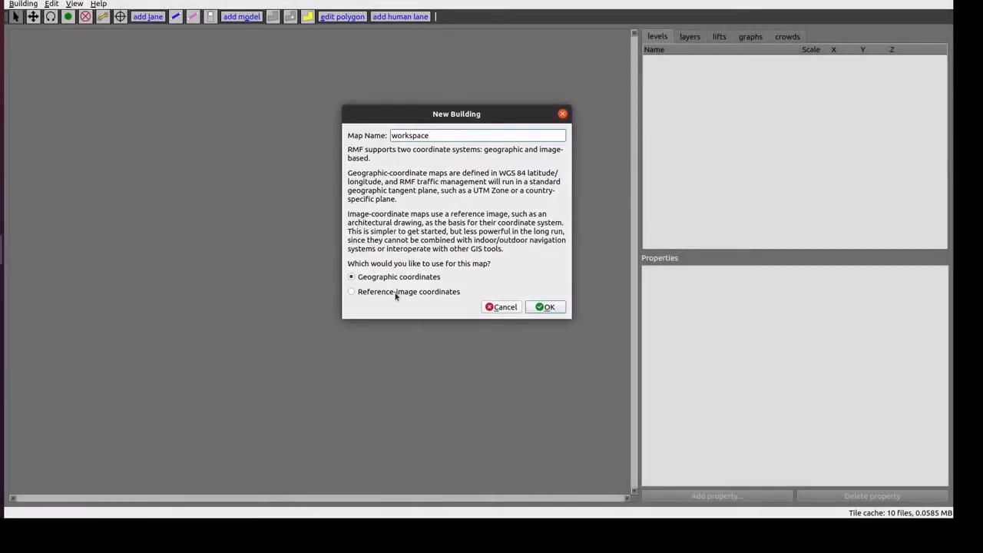
left_click(351, 291)
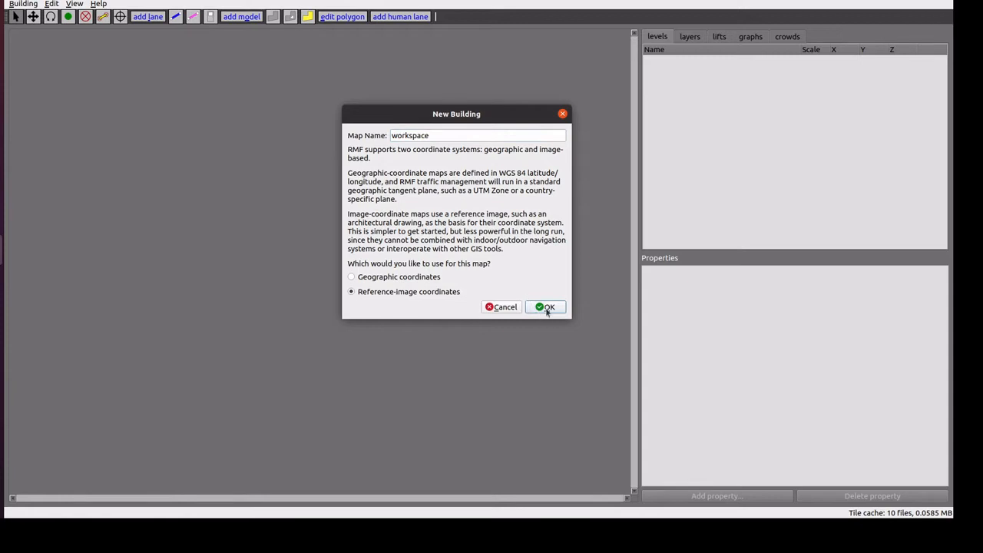
left_click(546, 306)
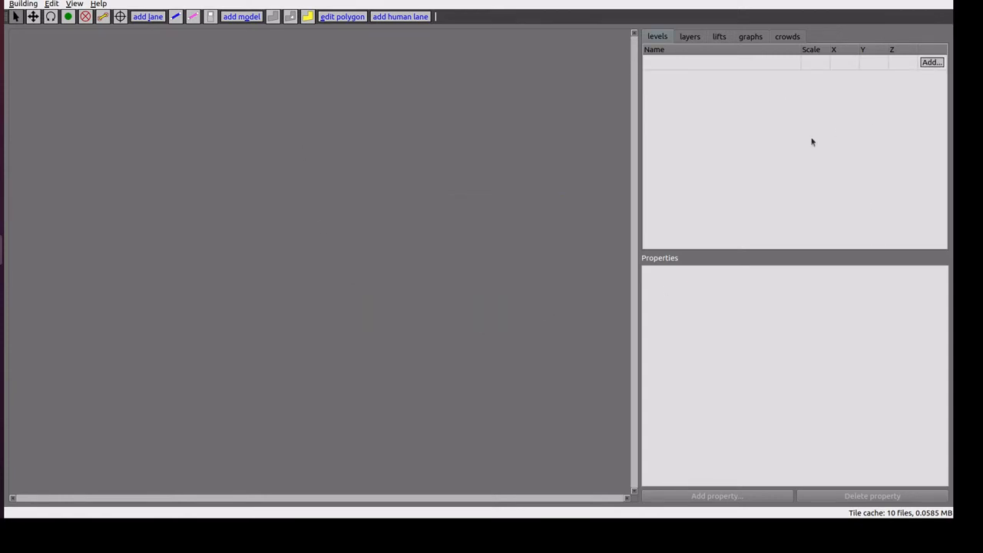
Add level 'L1' keeping the 10 by 10 metre x and y dimensions
left_click(932, 62)
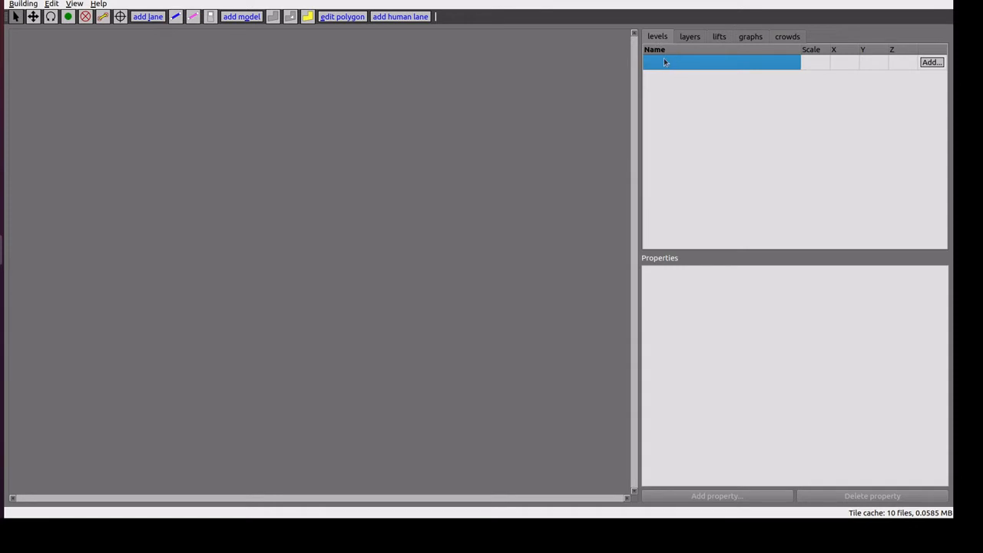
mouse_move(669, 72)
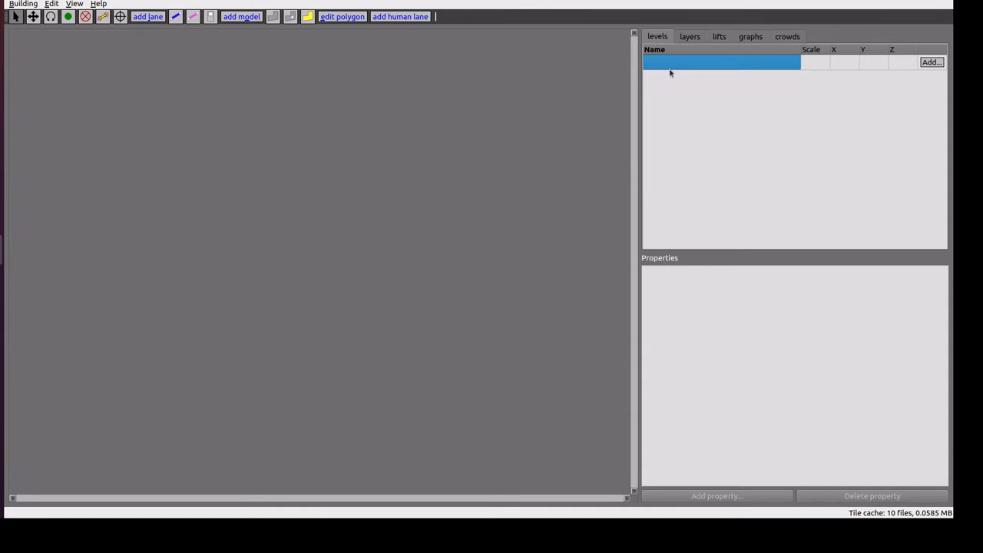
left_click(932, 63)
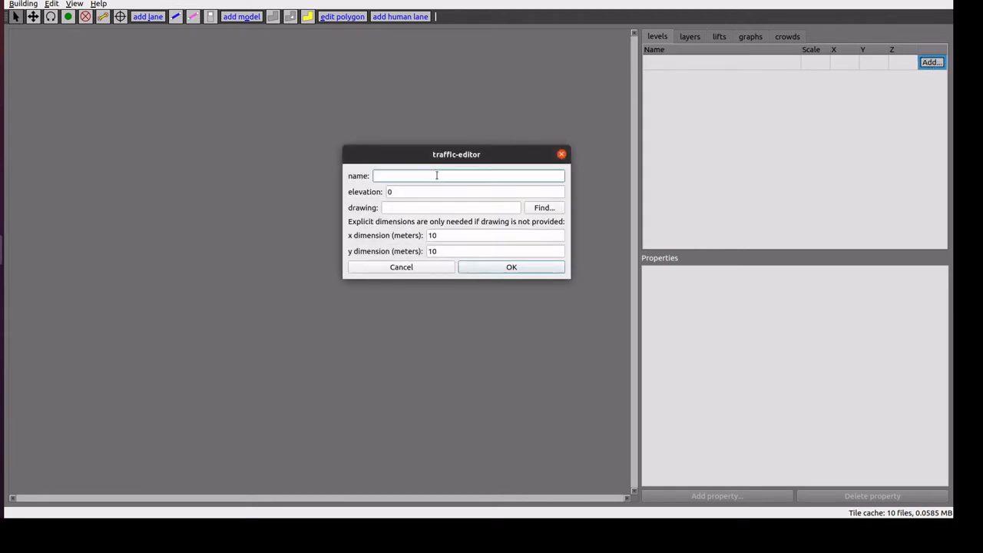
type("L1")
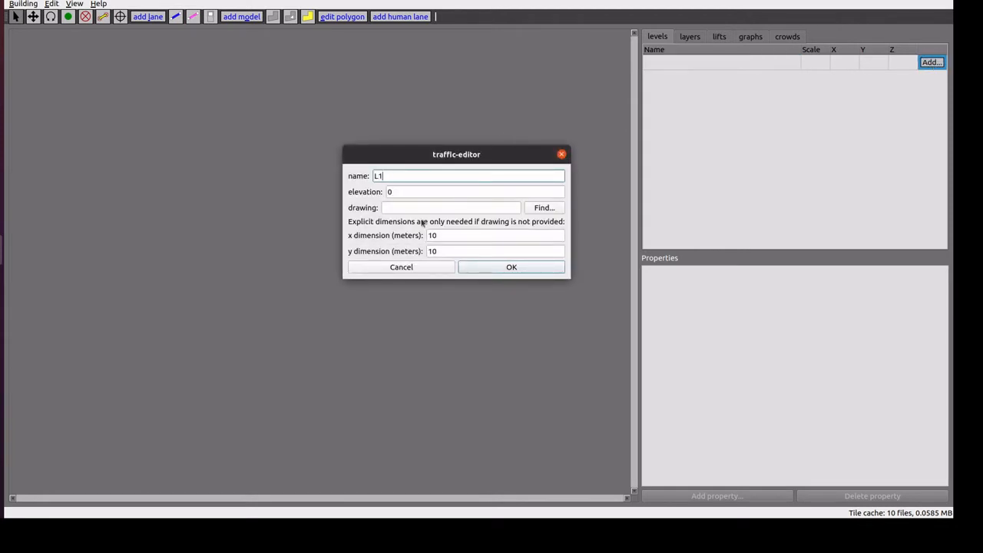
left_click(495, 235)
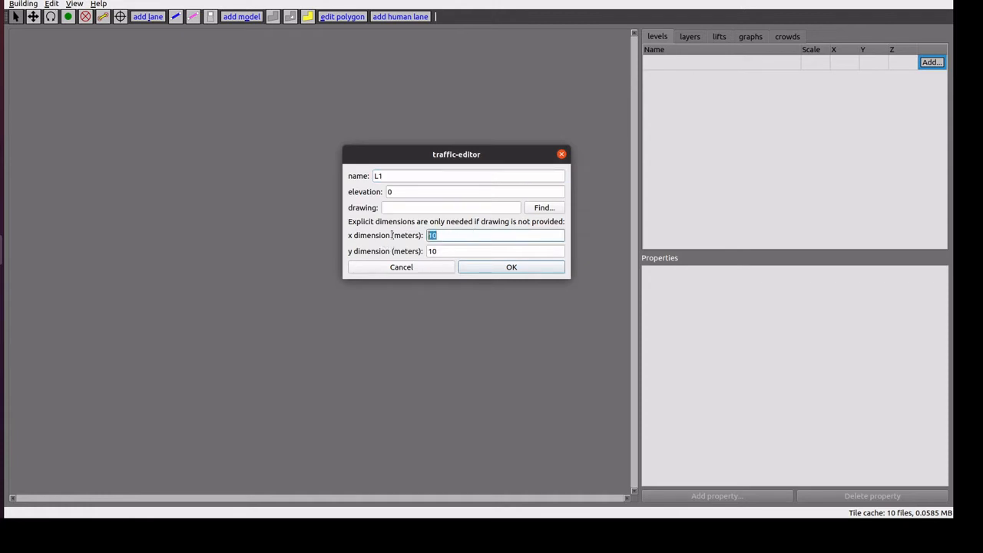
left_click(495, 252)
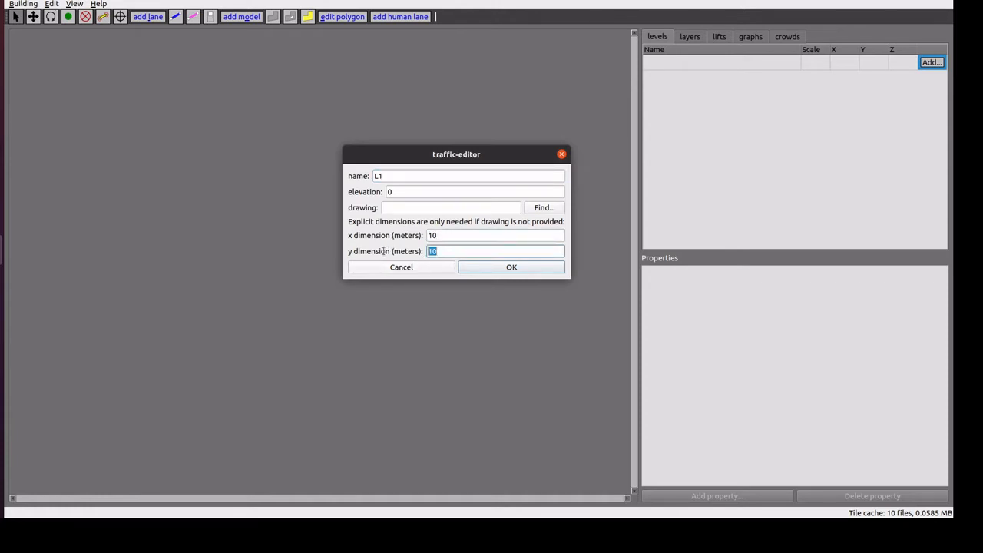
left_click(511, 267)
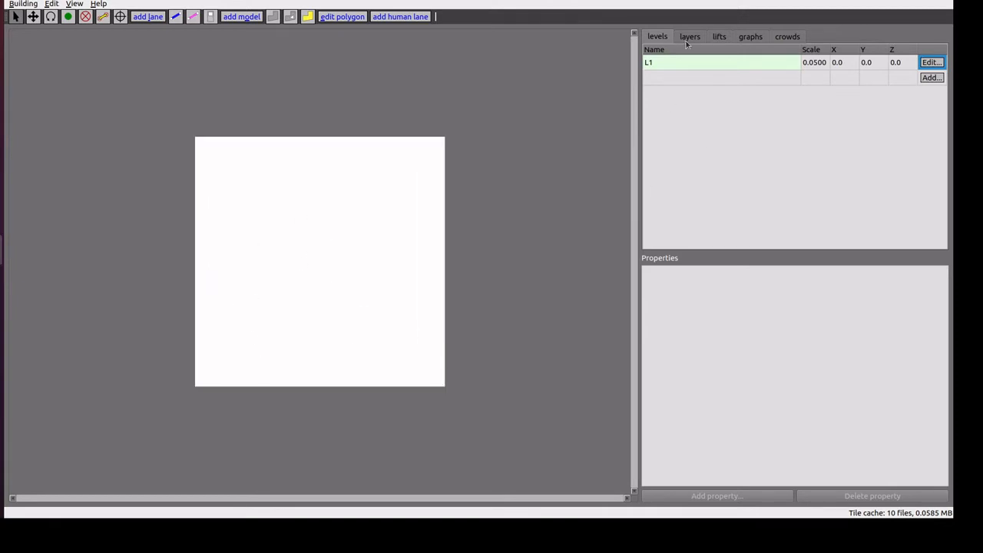
Add a layer named 'floor' that uses the office.png image
left_click(690, 36)
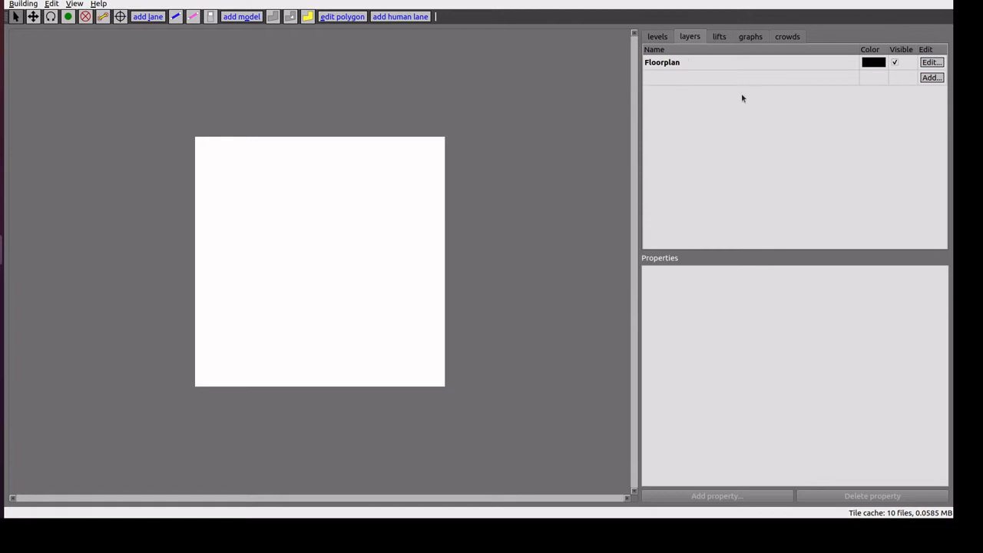
left_click(932, 77)
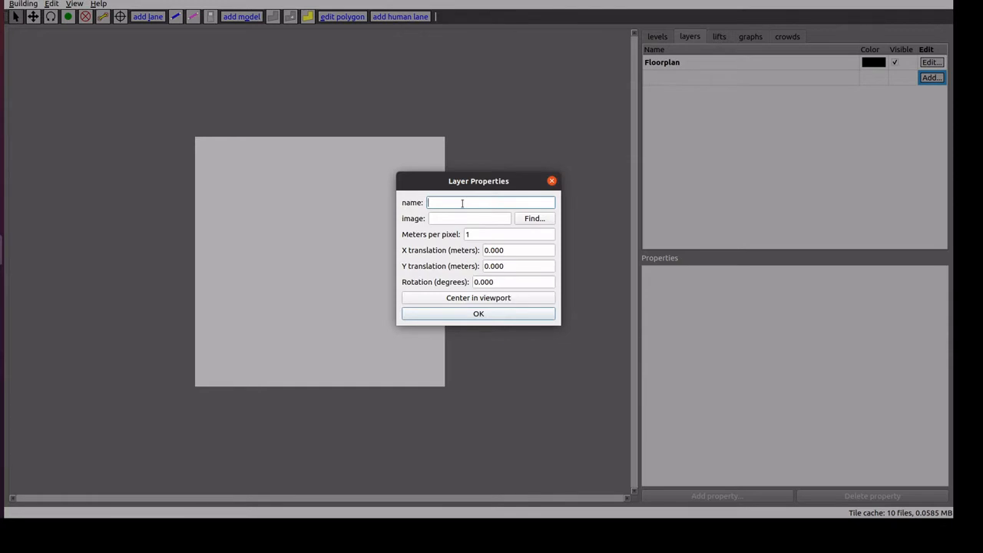
type("floor")
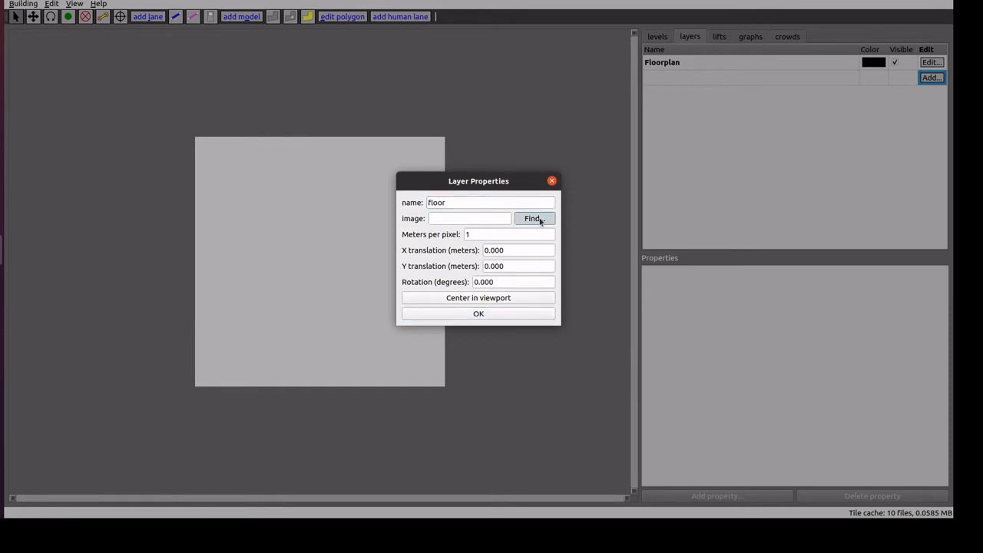
left_click(533, 218)
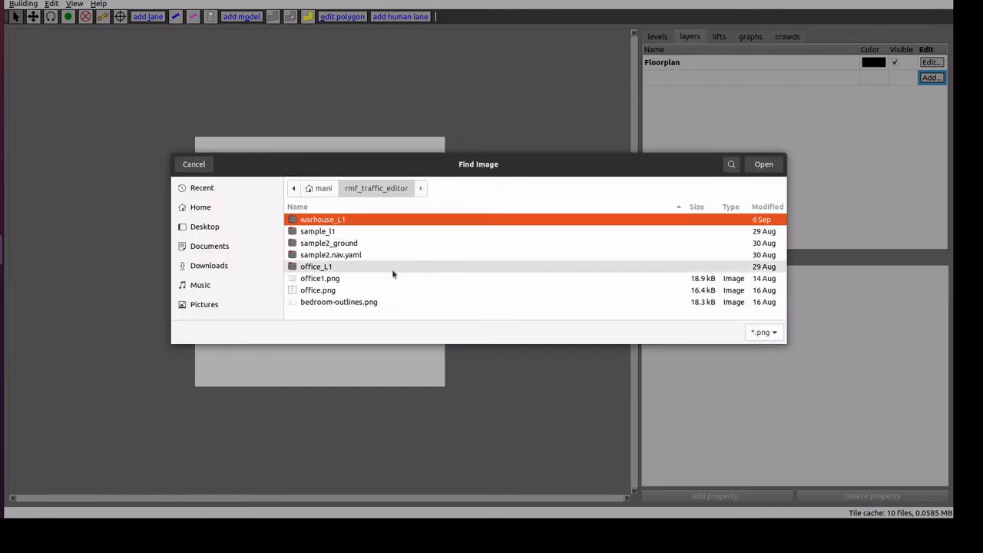
left_click(317, 290)
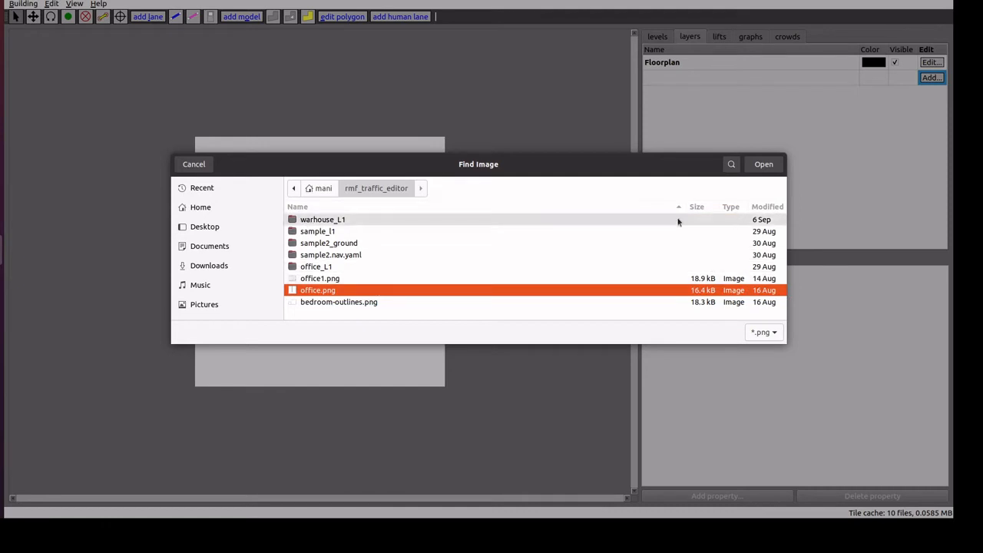
left_click(763, 164)
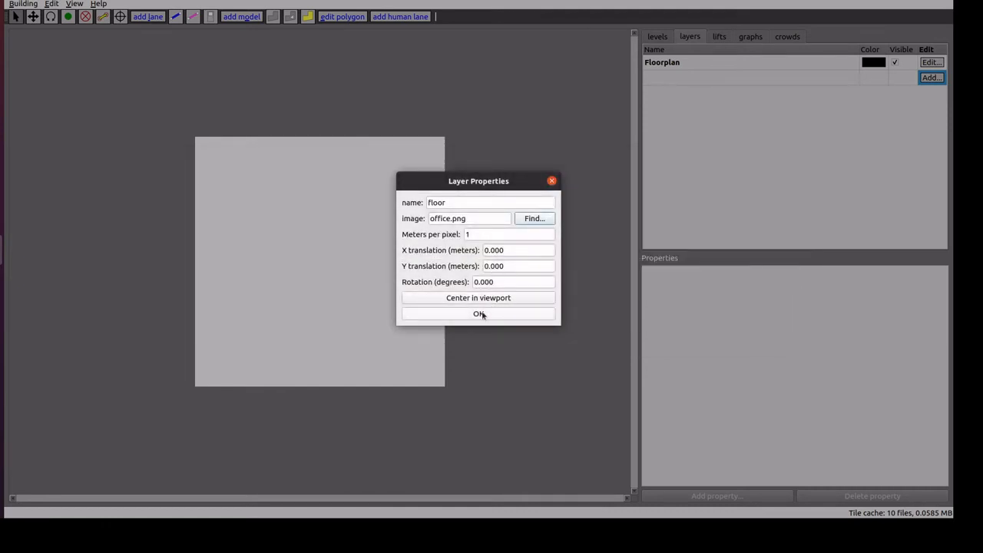
left_click(479, 314)
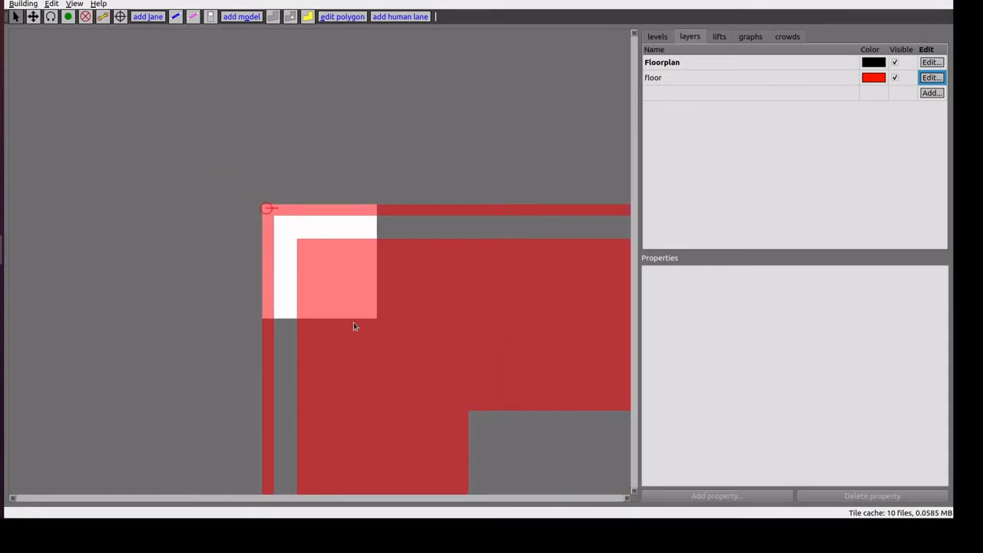
Set the floor layer's meters per pixel to 0.0155
left_click(932, 76)
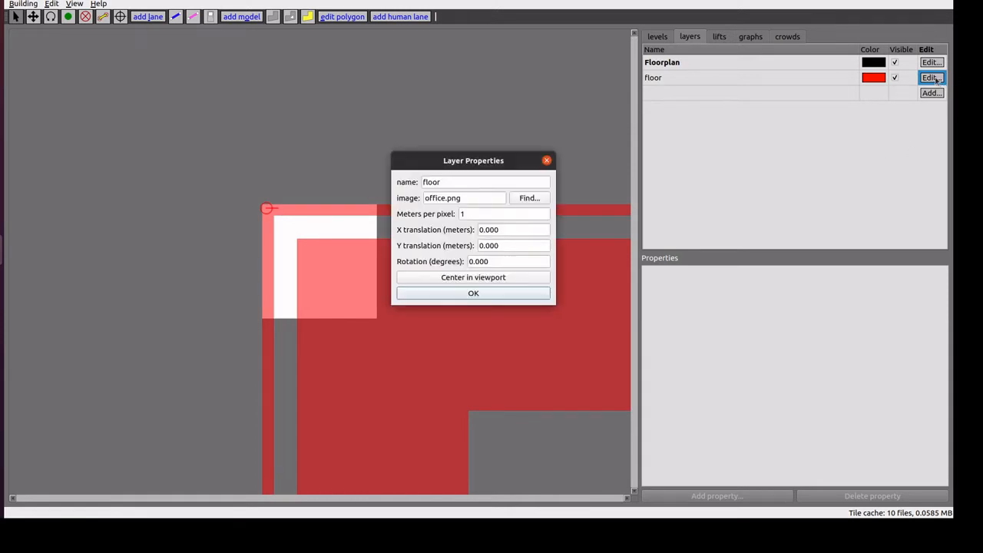
mouse_move(486, 167)
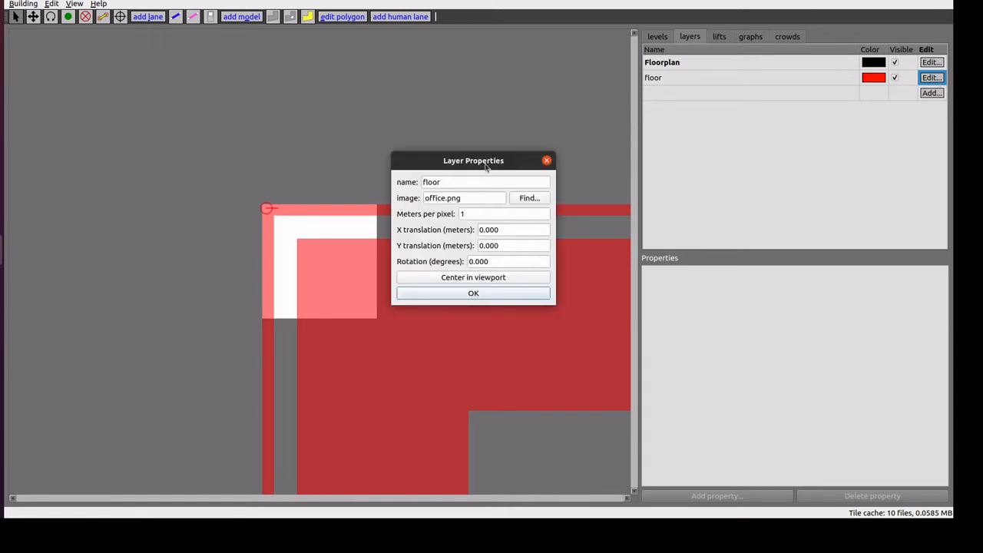
left_click(507, 214)
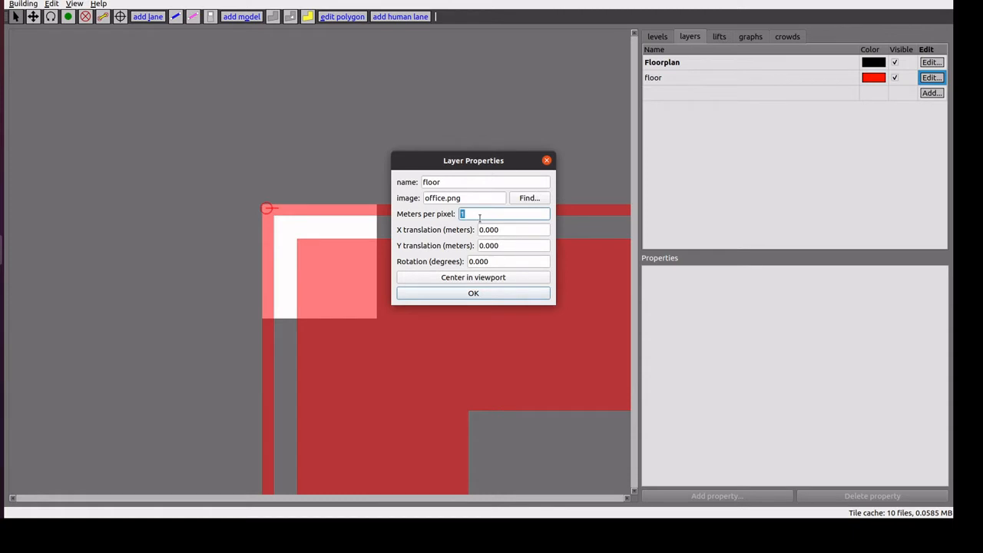
mouse_move(400, 225)
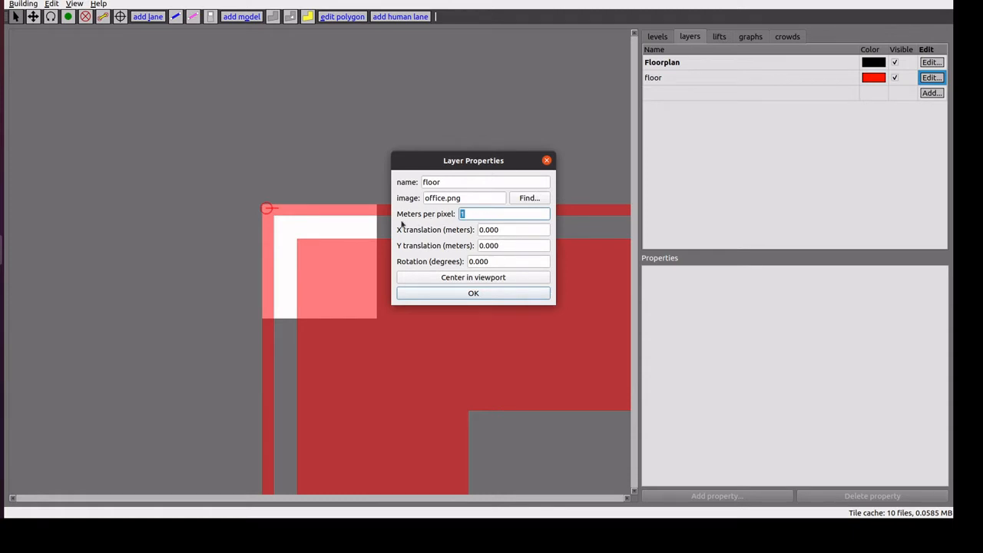
type("0.")
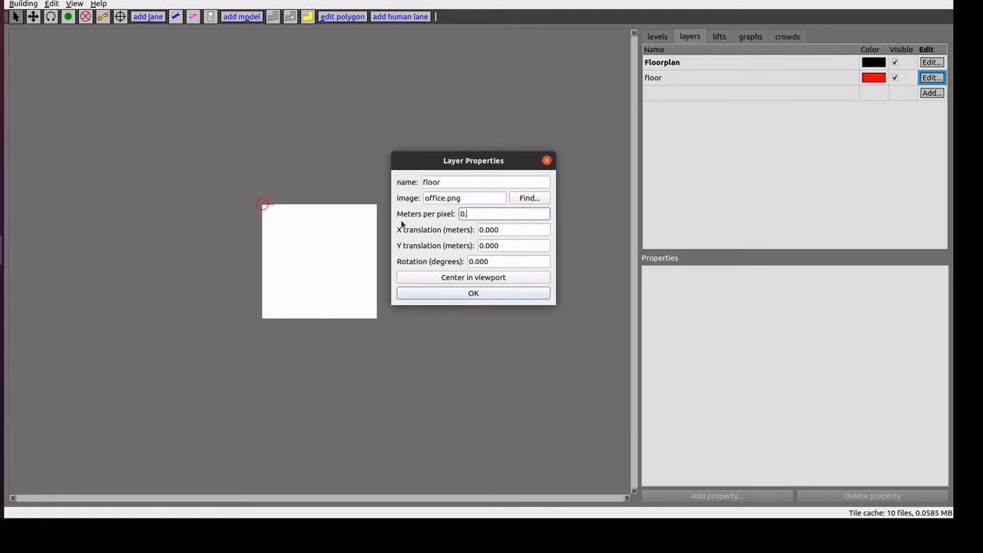
type("0.")
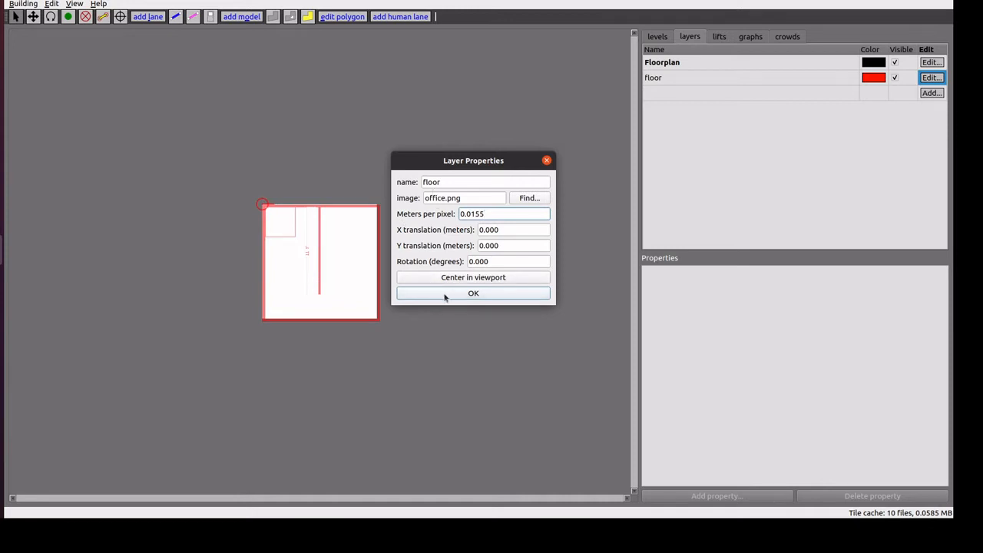
left_click(473, 293)
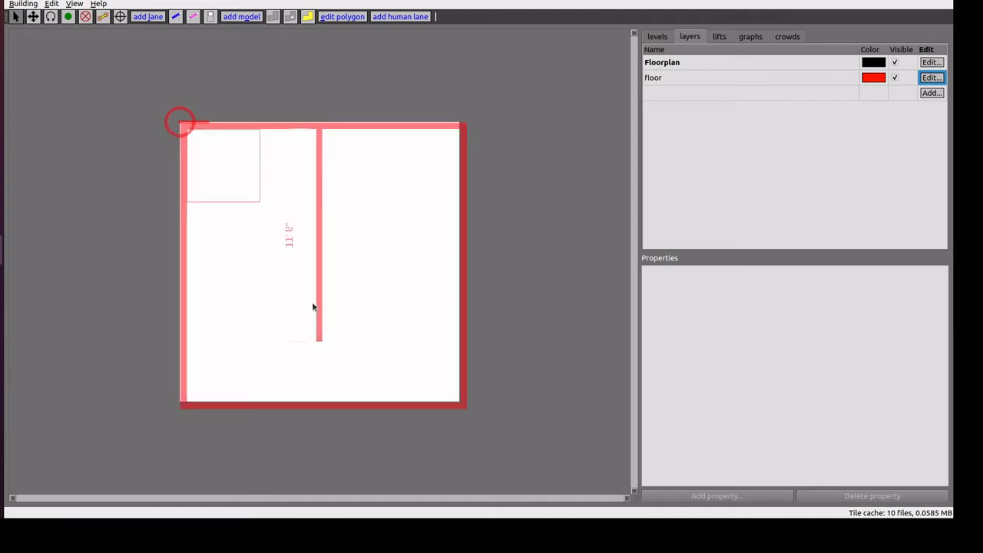
mouse_move(197, 348)
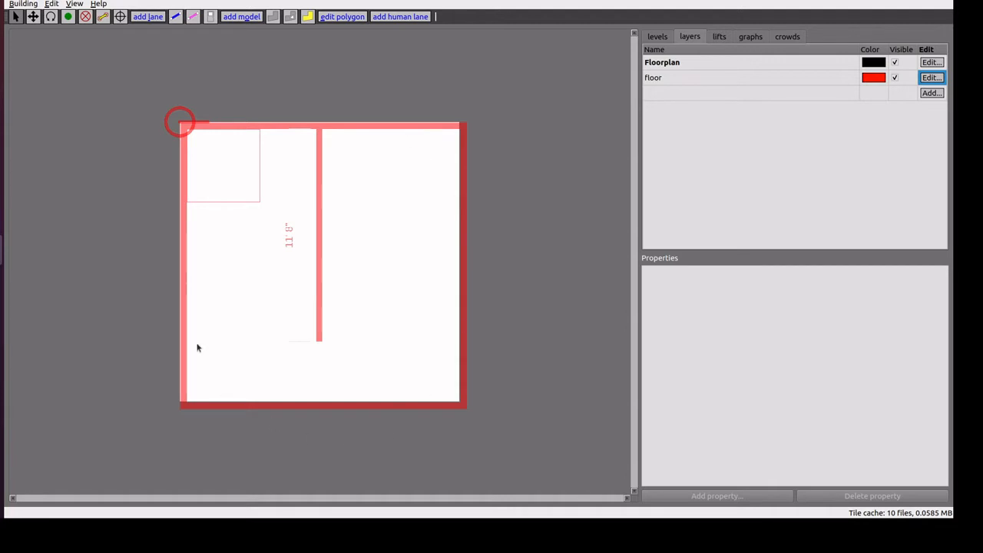
mouse_move(331, 270)
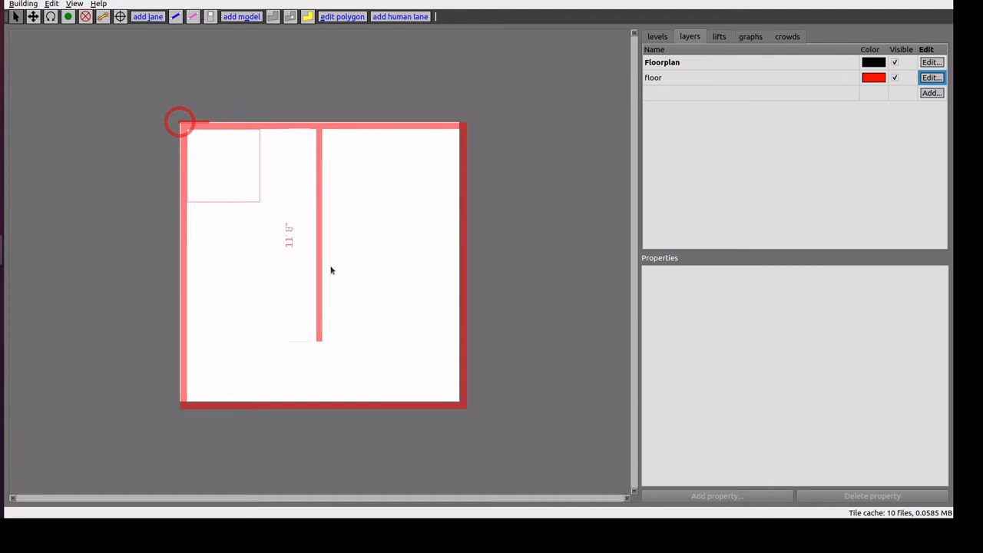
mouse_move(227, 268)
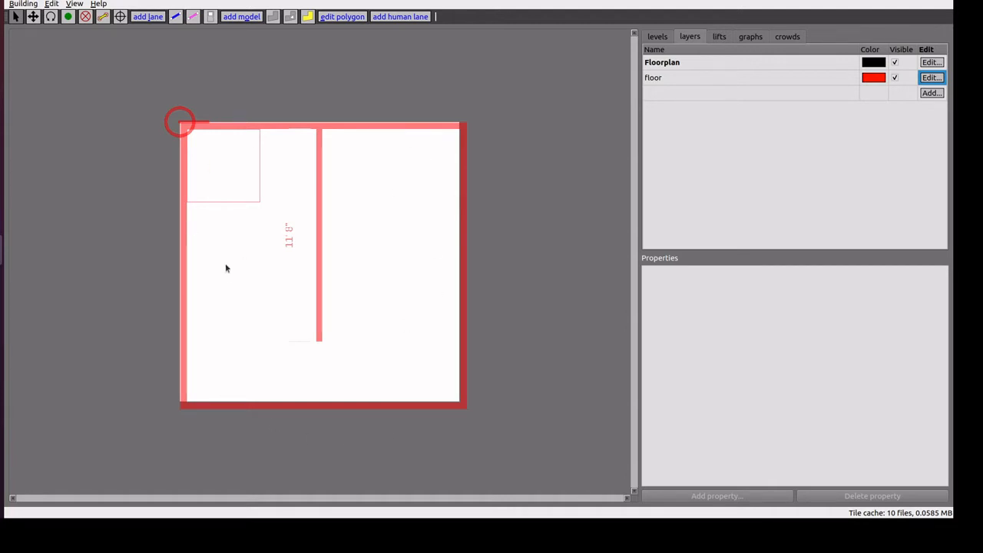
mouse_move(255, 258)
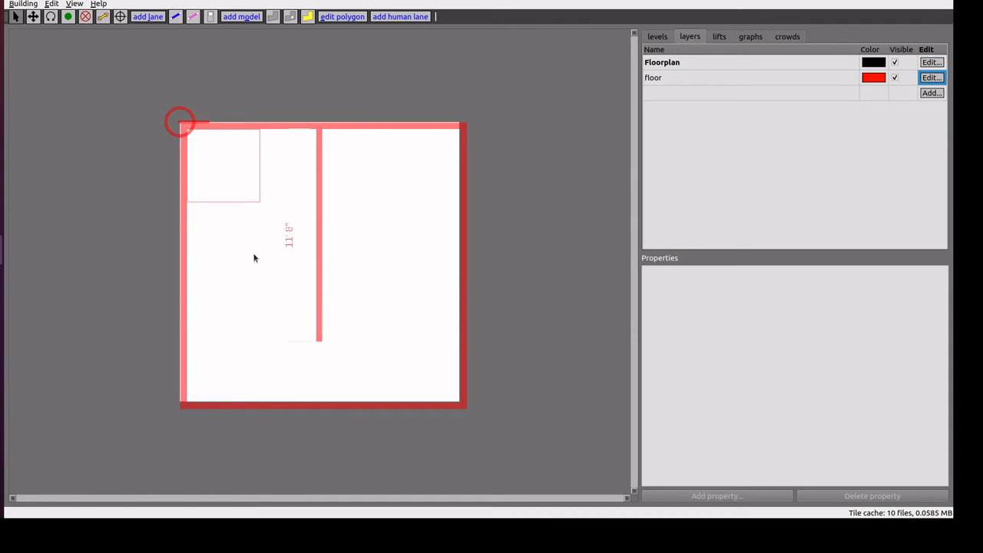
mouse_move(243, 167)
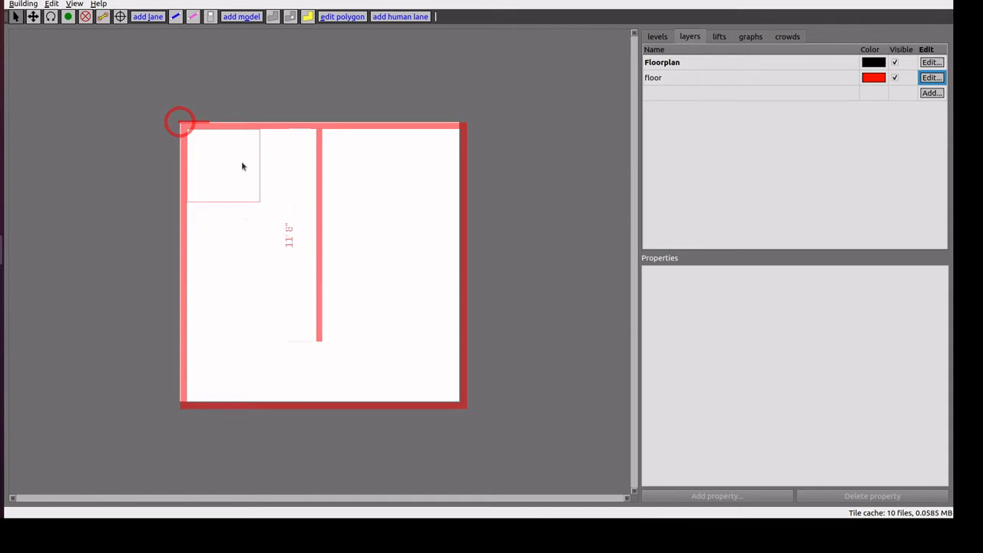
mouse_move(16, 17)
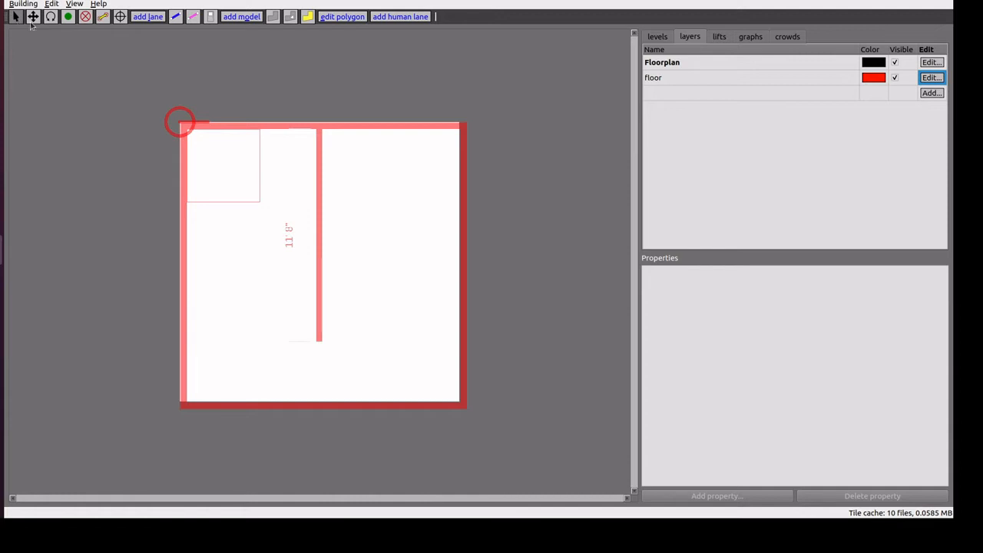
mouse_move(50, 16)
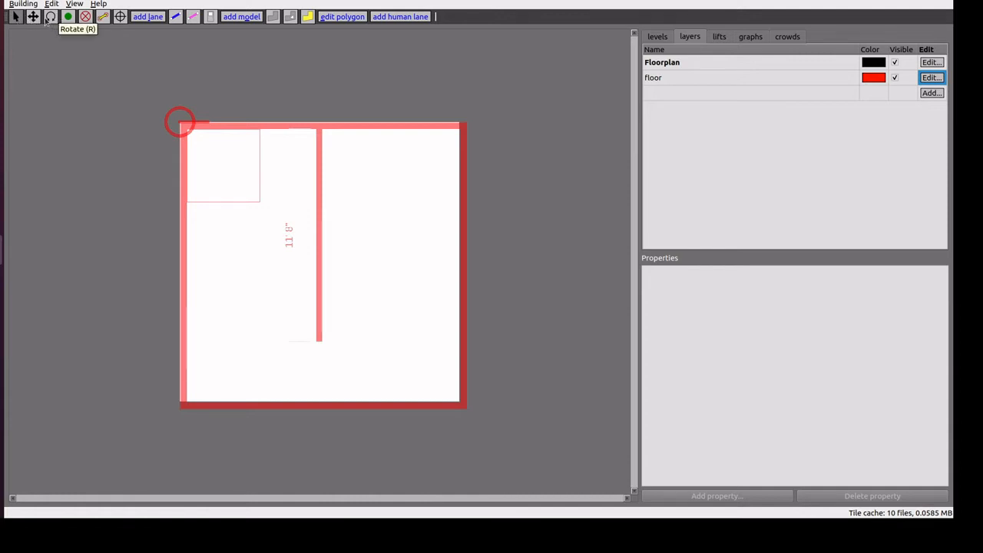
mouse_move(67, 16)
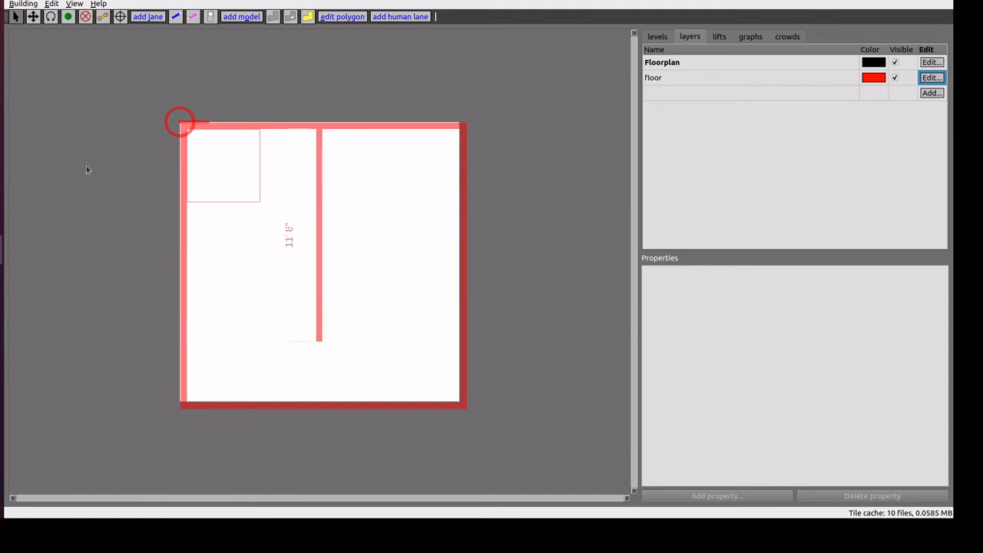
mouse_move(248, 107)
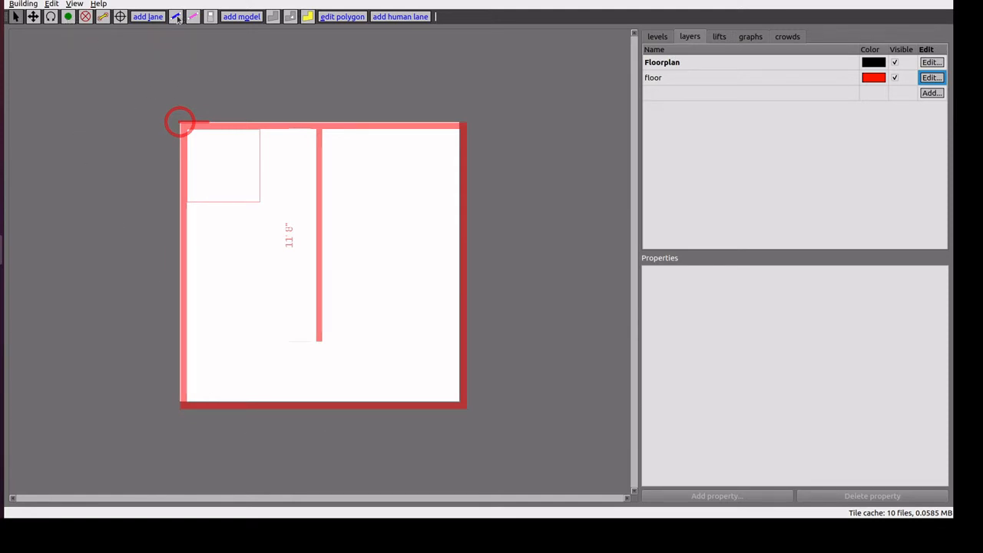
Draw a boundary wall from the top-left to the top-right corner of the office plan
left_click(175, 16)
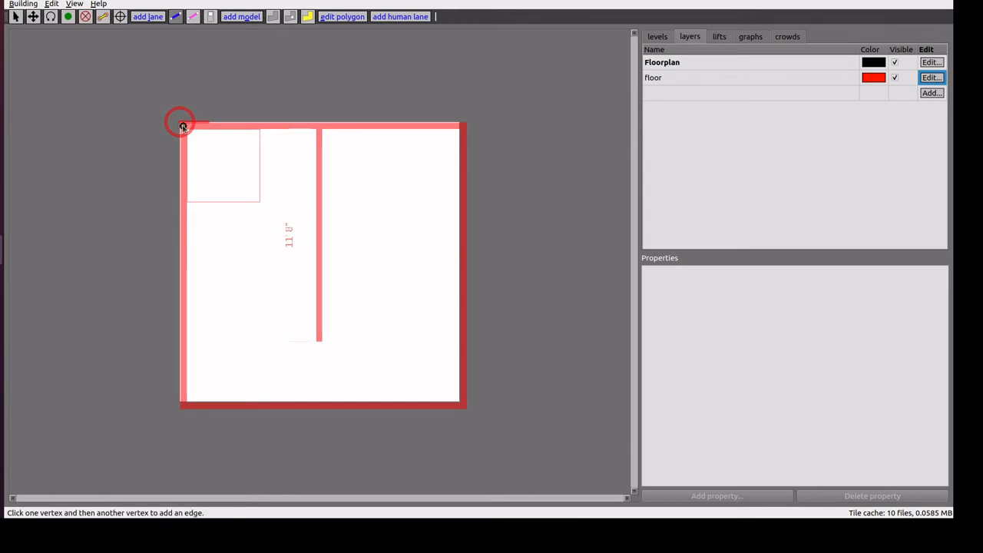
left_click(461, 125)
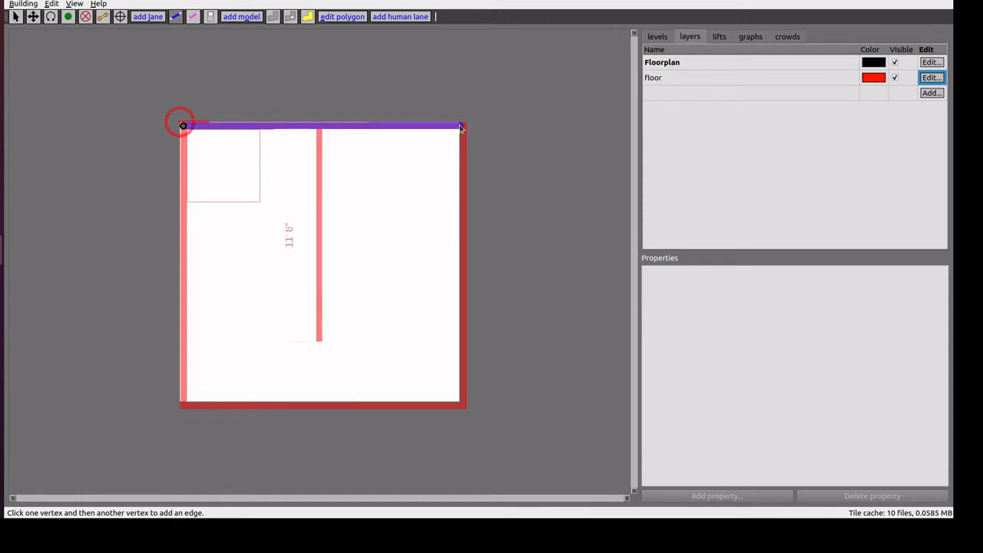
left_click(459, 404)
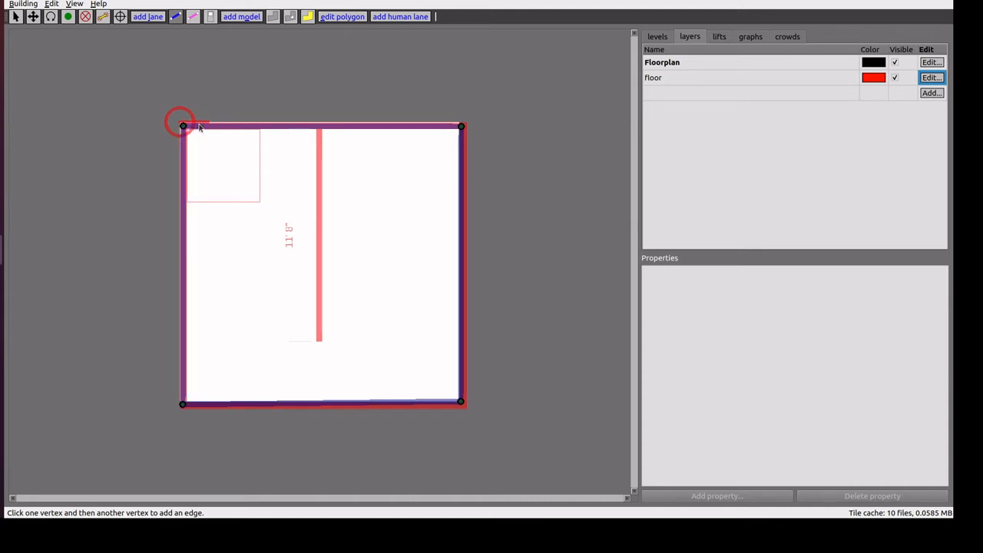
mouse_move(390, 115)
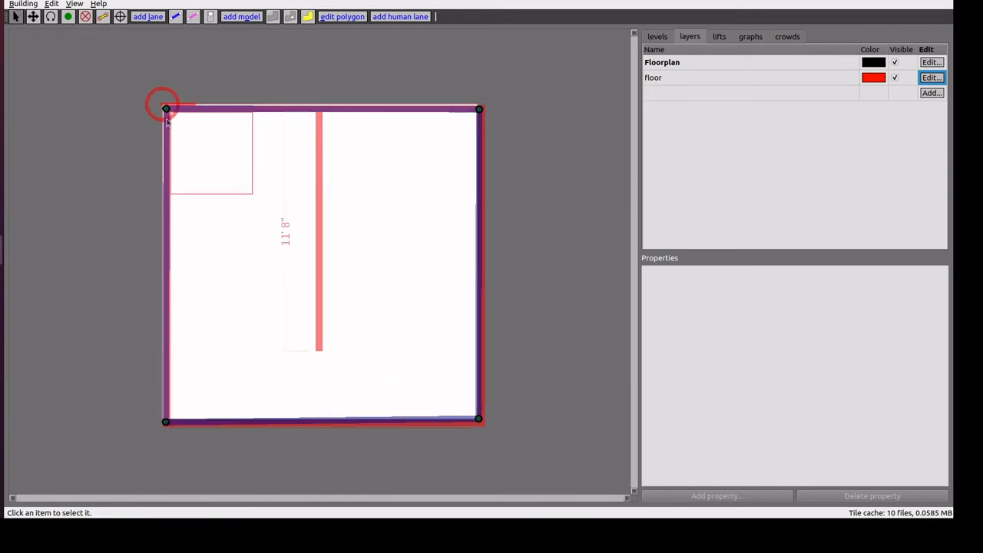
mouse_move(461, 435)
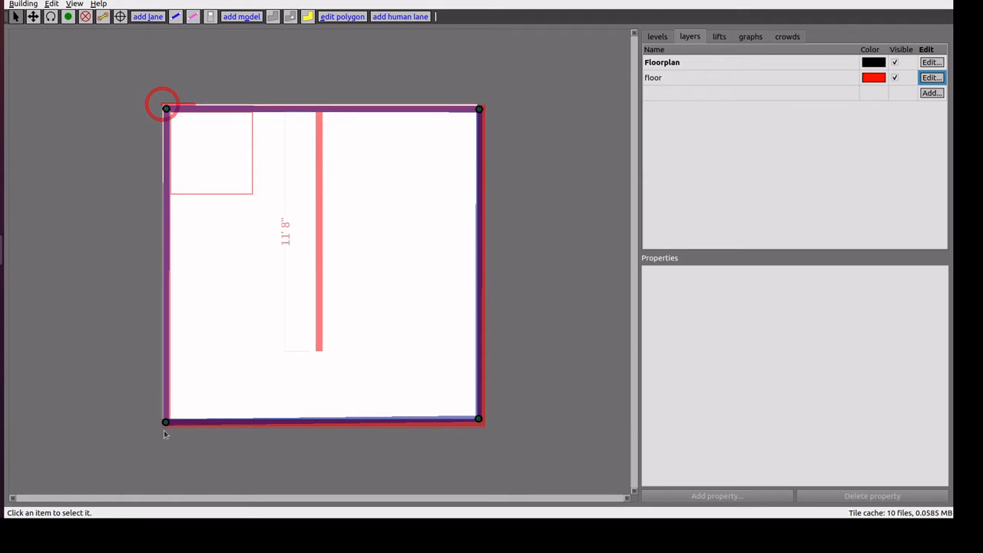
mouse_move(368, 20)
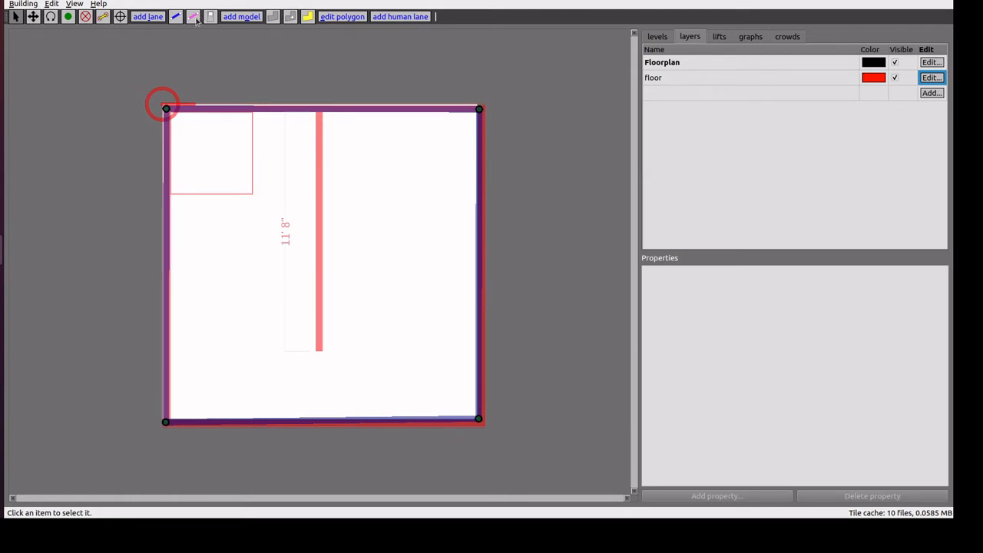
mouse_move(194, 22)
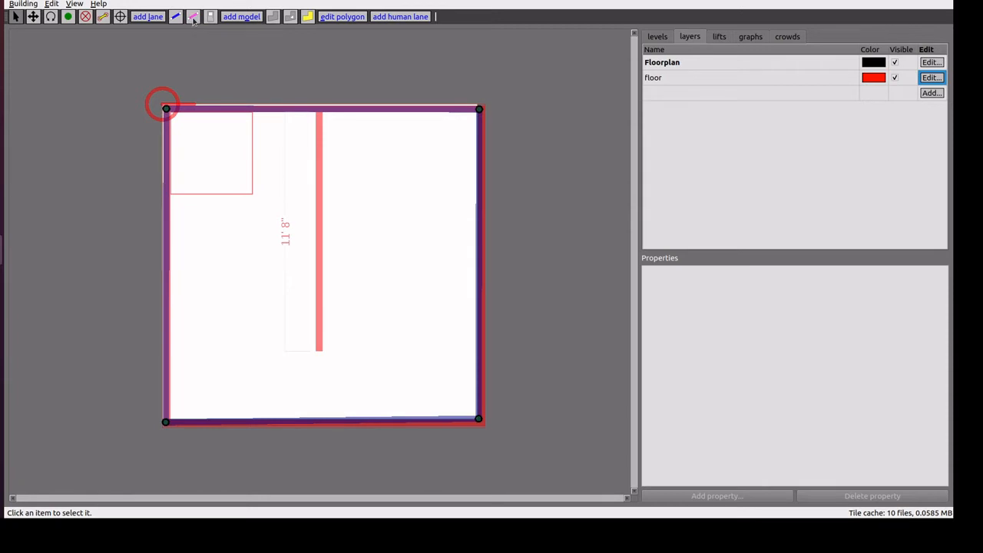
Add a measurement across the plan's top edge with a distance of 10 metres
left_click(193, 16)
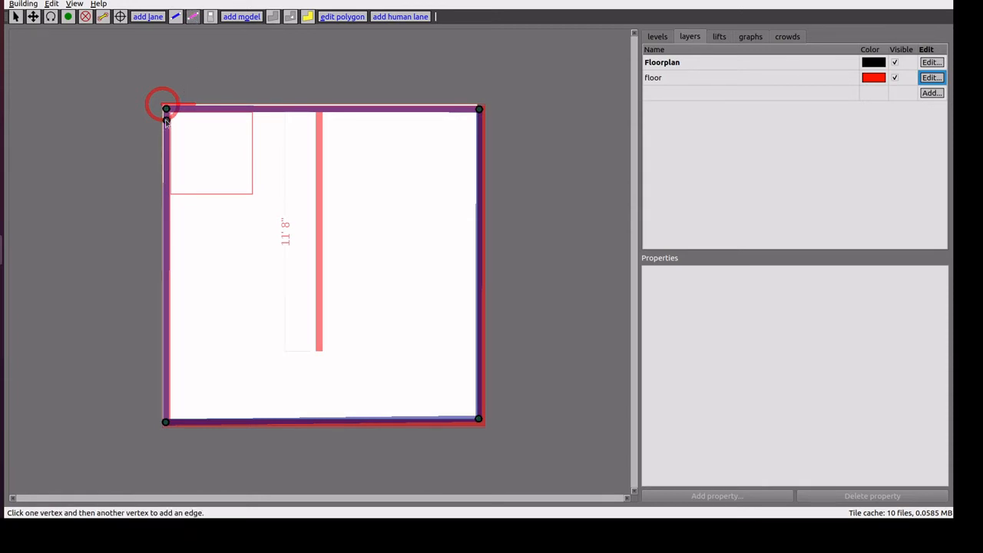
left_click(478, 125)
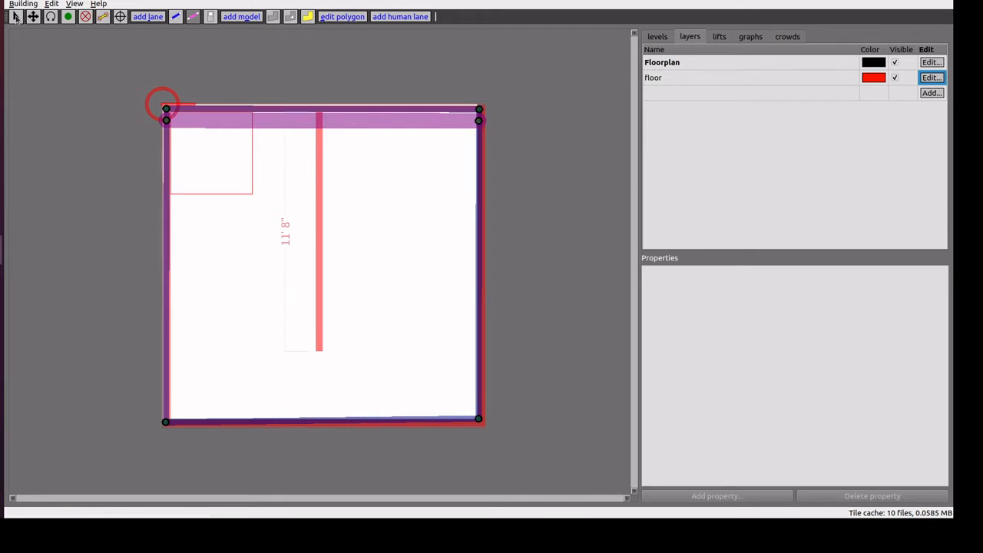
left_click(323, 119)
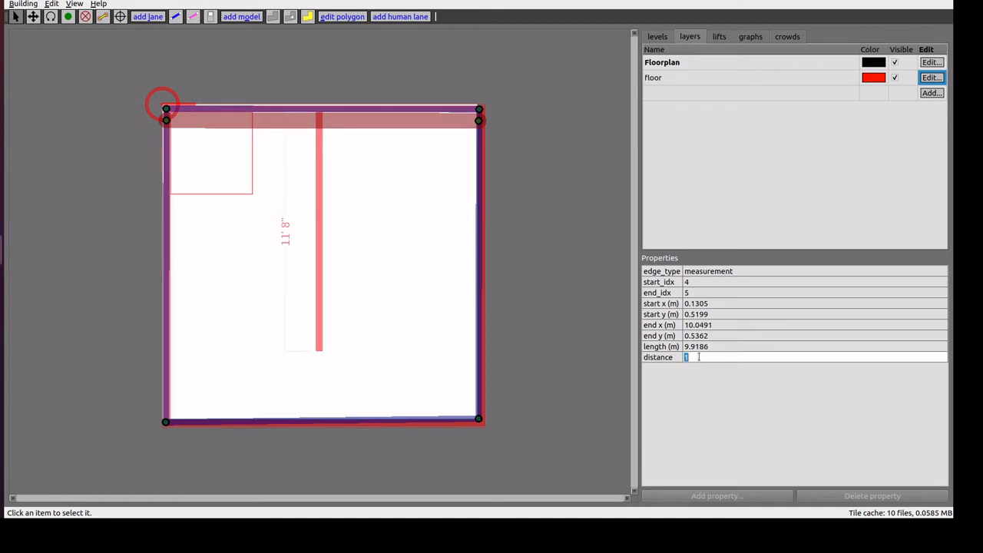
type("10")
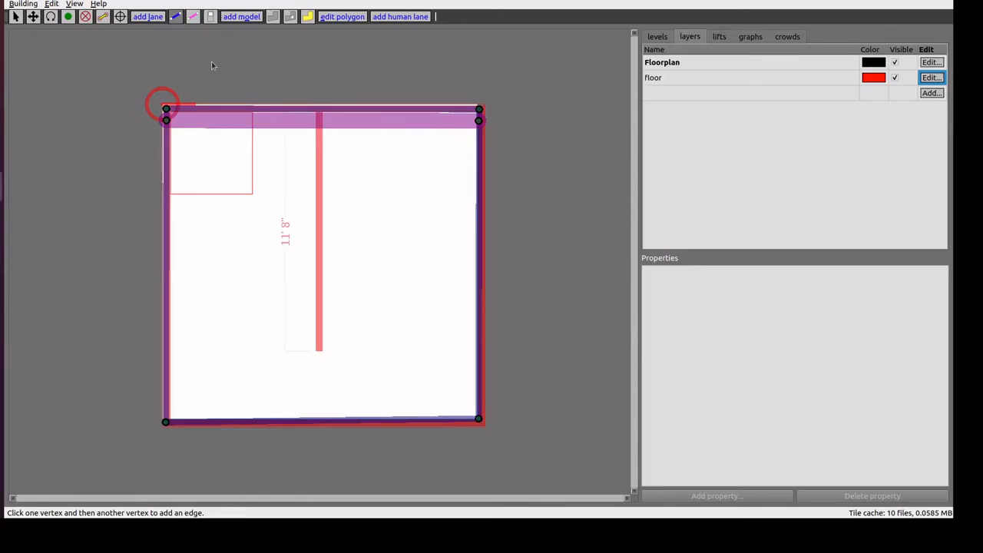
mouse_move(328, 91)
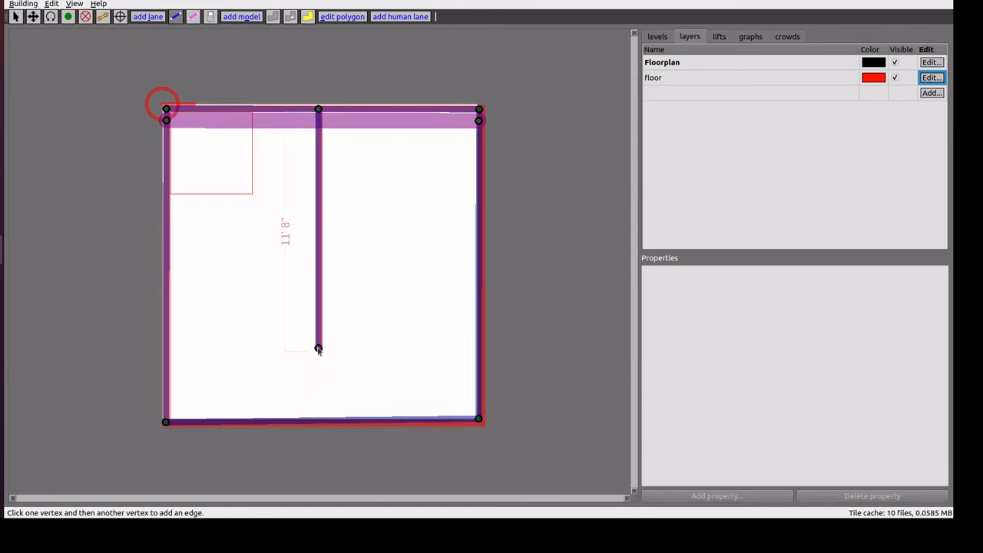
Select the new interior wall and begin editing its texture name
left_click(14, 17)
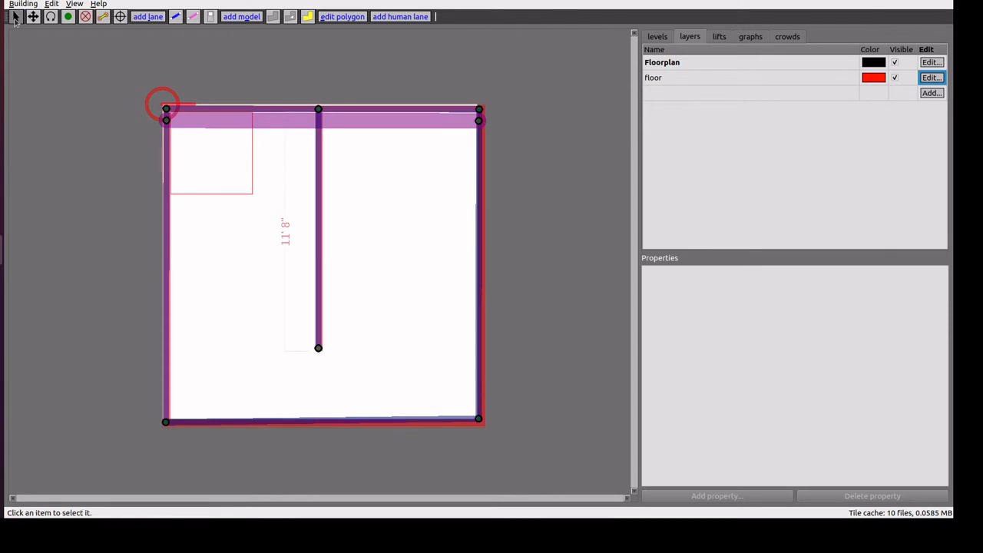
left_click(318, 230)
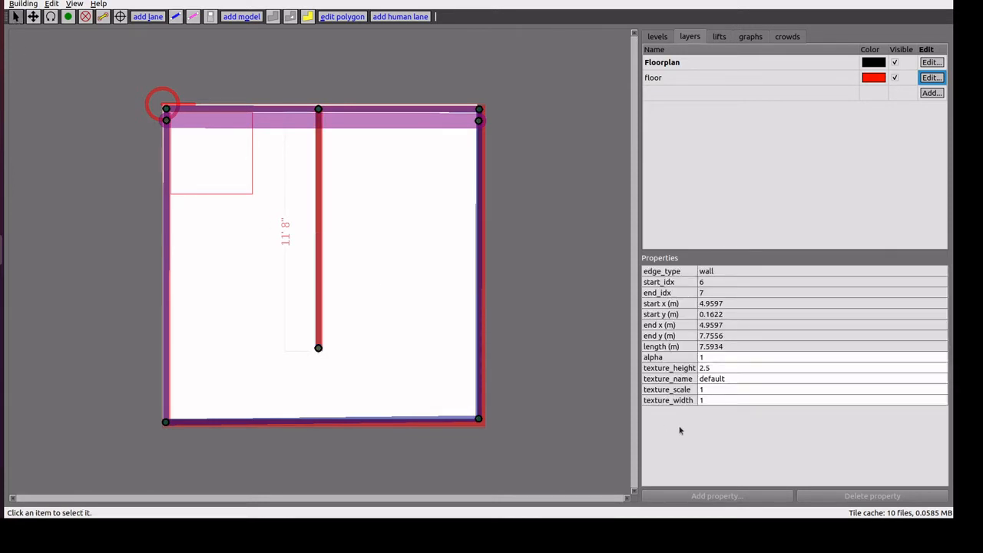
mouse_move(694, 405)
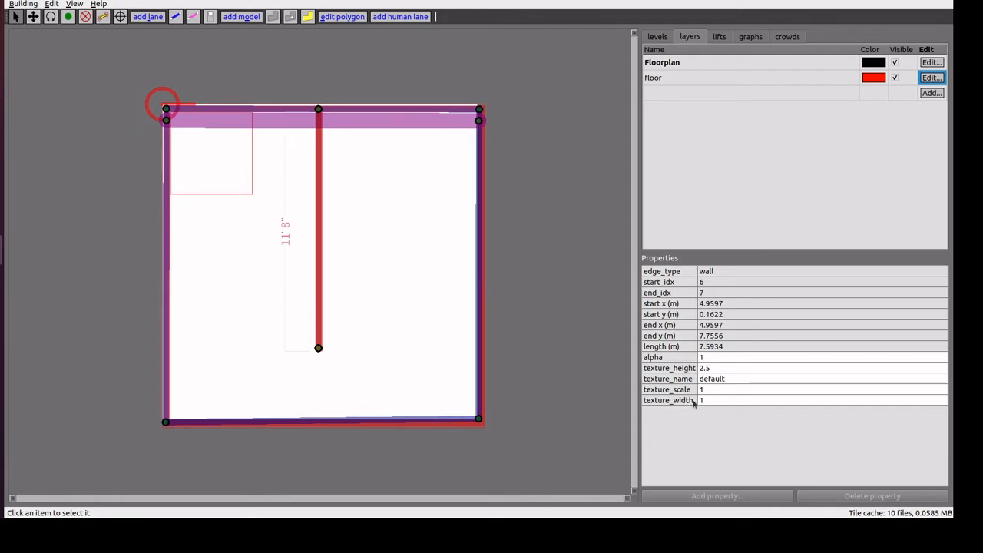
double_click(712, 378)
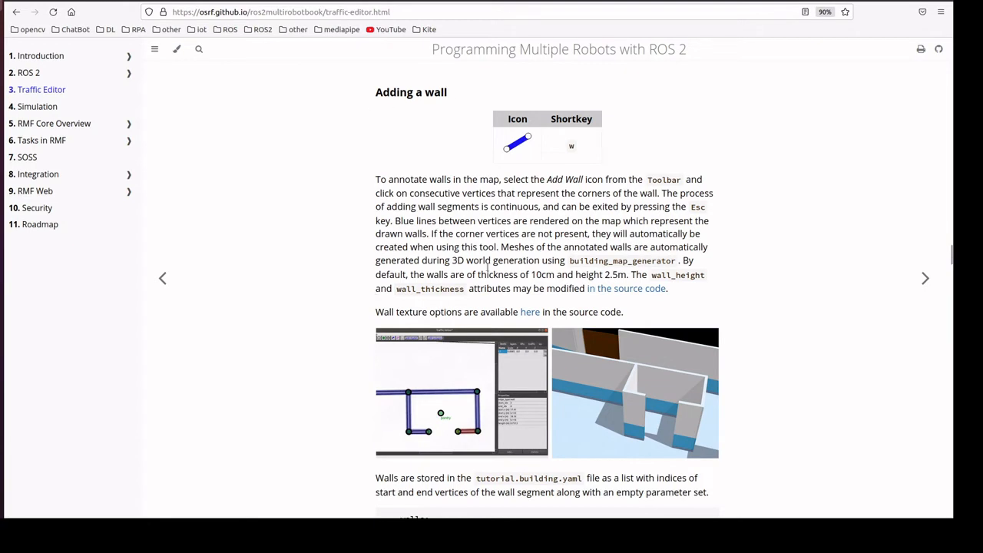
Follow the wall texture options link to view white_brick.png on GitHub
double_click(530, 312)
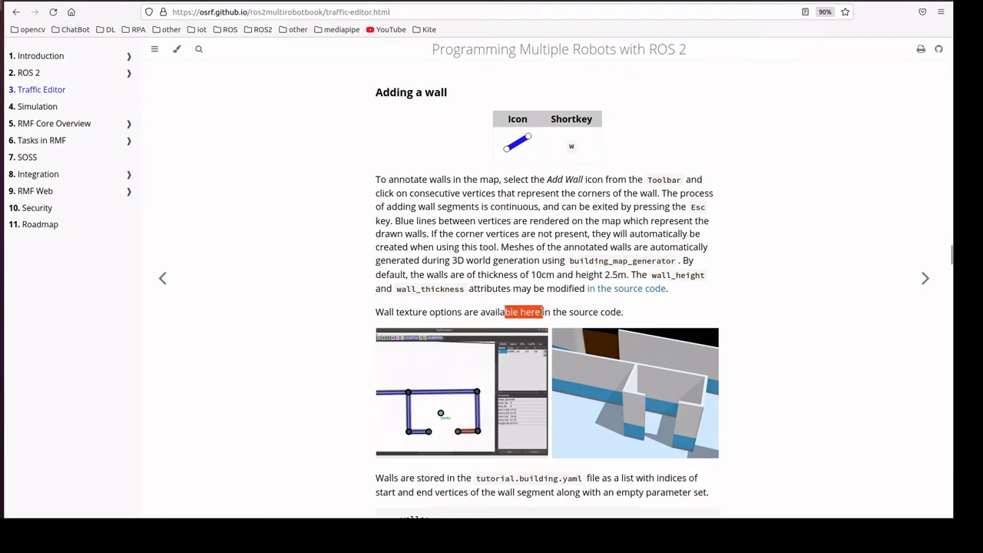
left_click(522, 312)
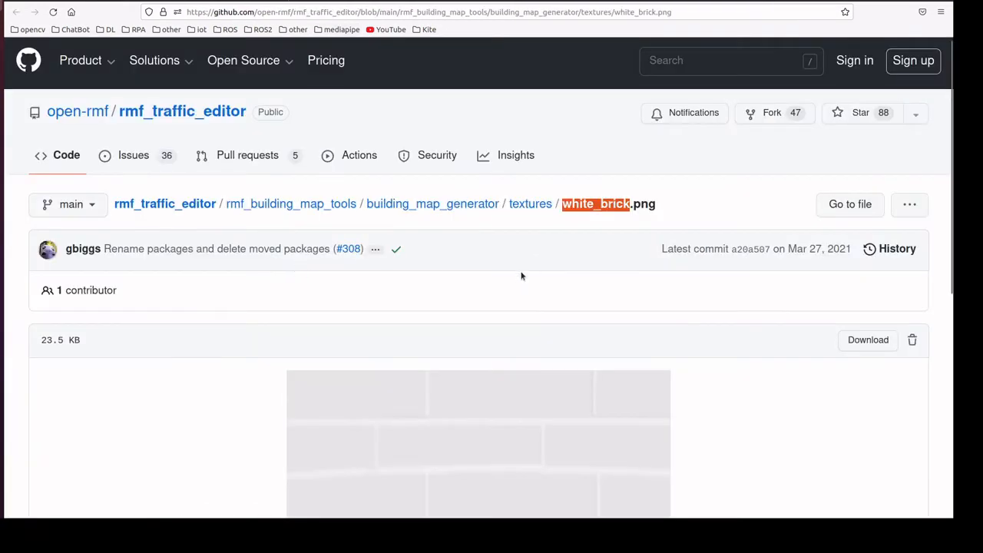
scroll("down", 3)
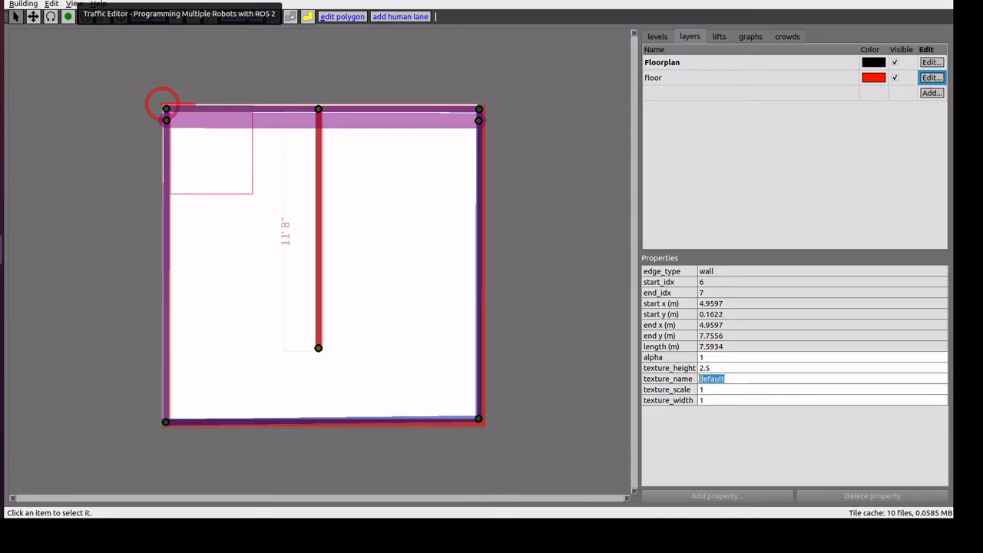
Enter 'white_brick' as the interior wall's texture name
type("white_brick")
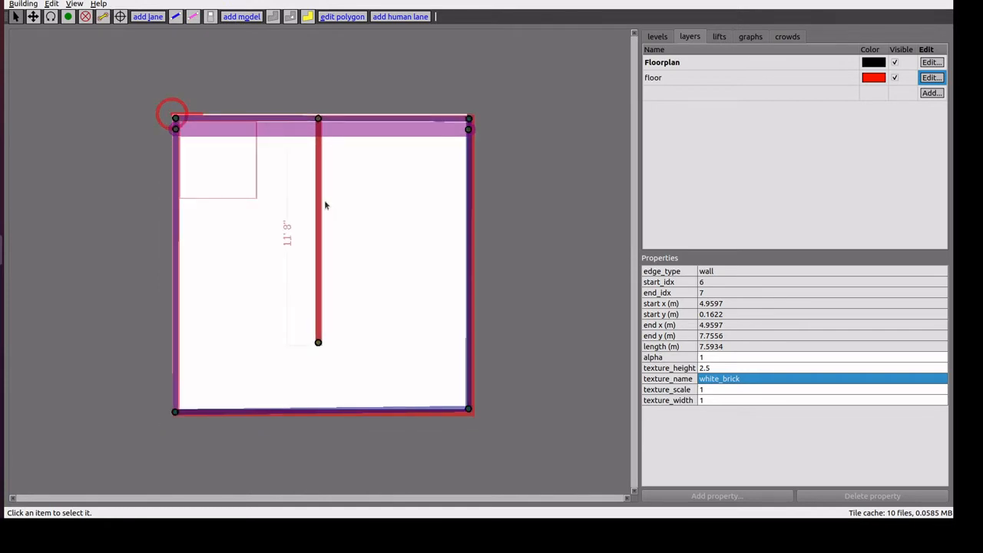
key("alt+Tab")
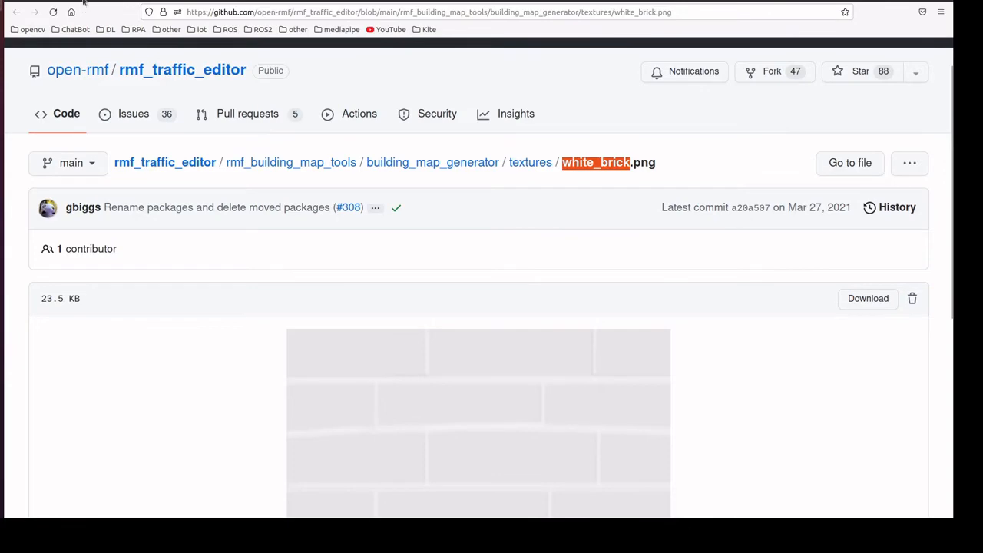
Go back to the Traffic Editor tutorial and scroll to 'Adding a floor'
left_click(16, 12)
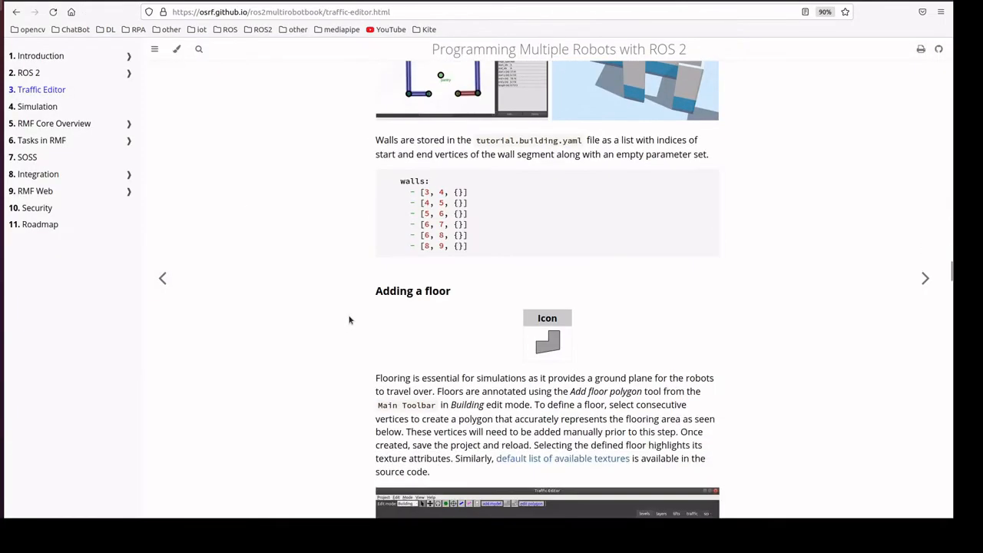
scroll("down", 3)
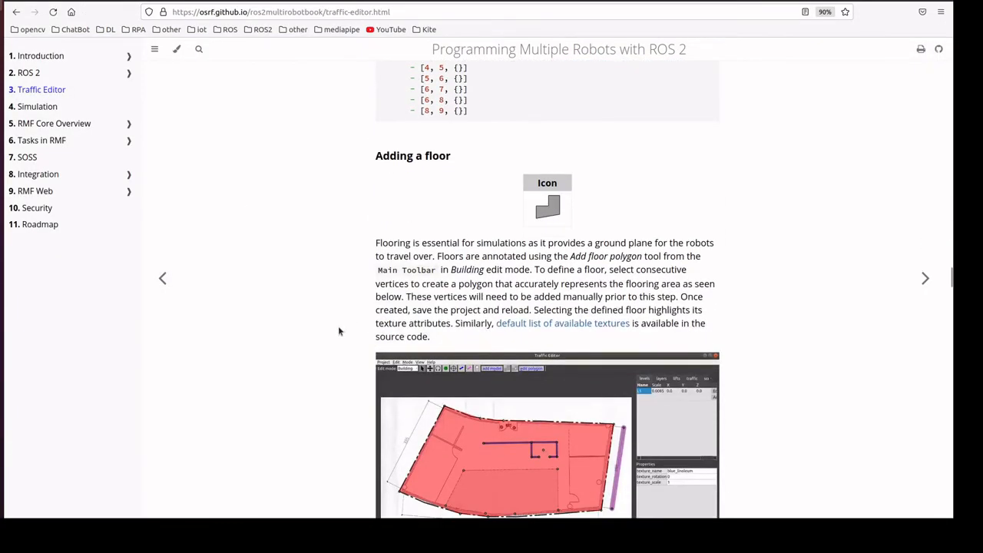
mouse_move(322, 318)
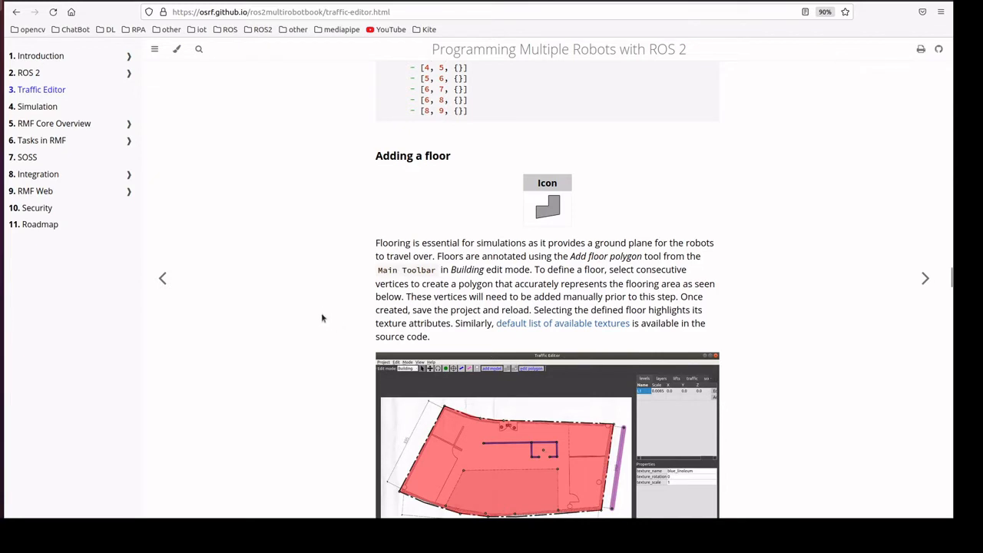
mouse_move(324, 312)
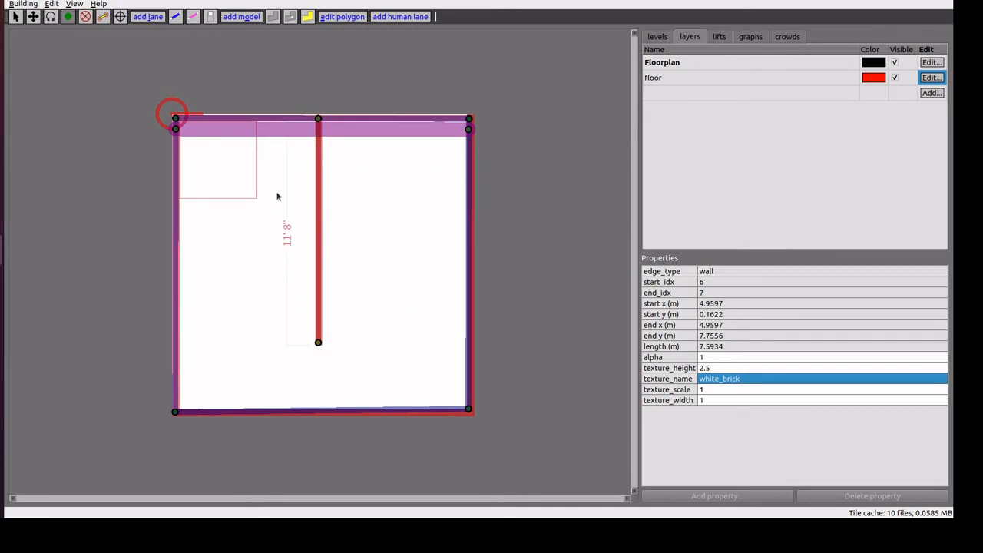
mouse_move(260, 133)
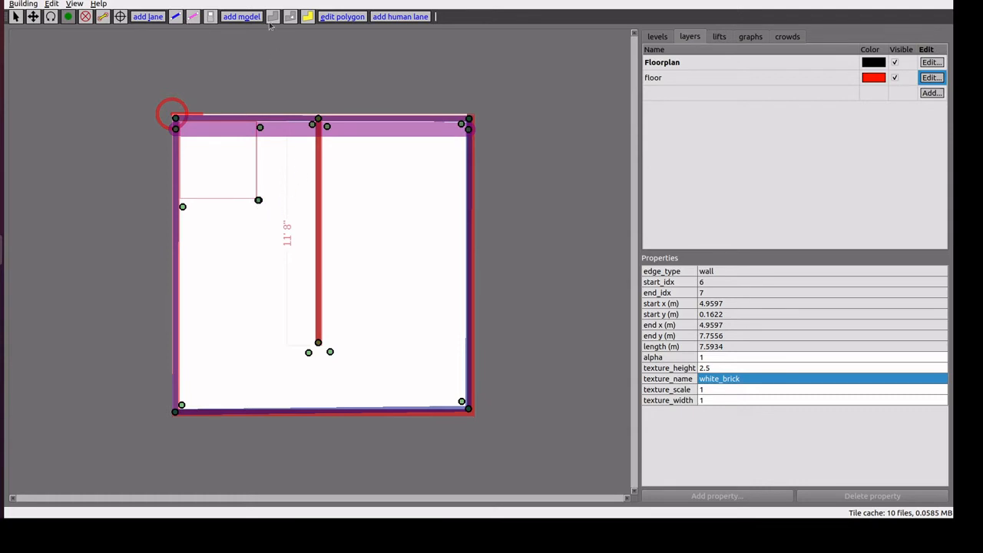
mouse_move(273, 16)
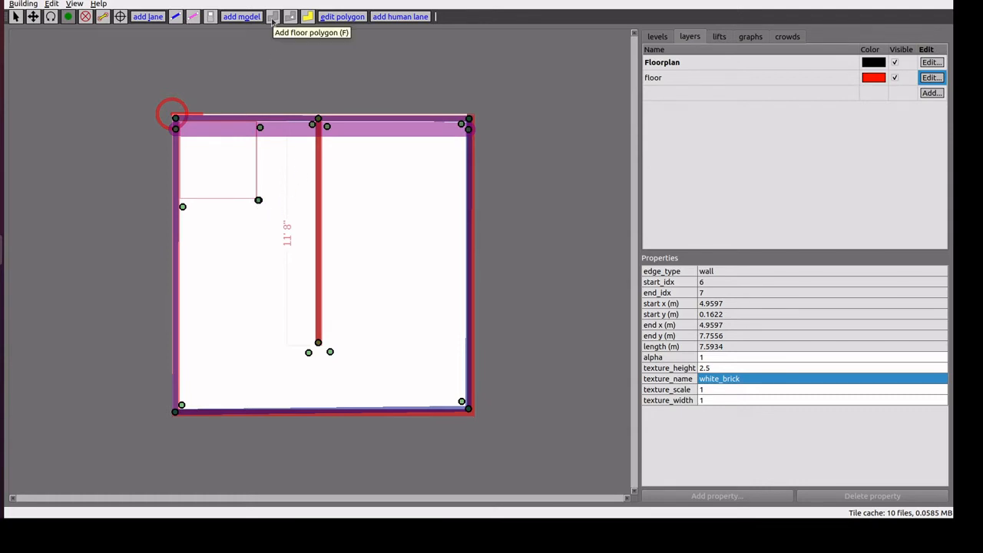
Draw a floor polygon tracing the room interior around the middle wall, then return to selecting
left_click(273, 16)
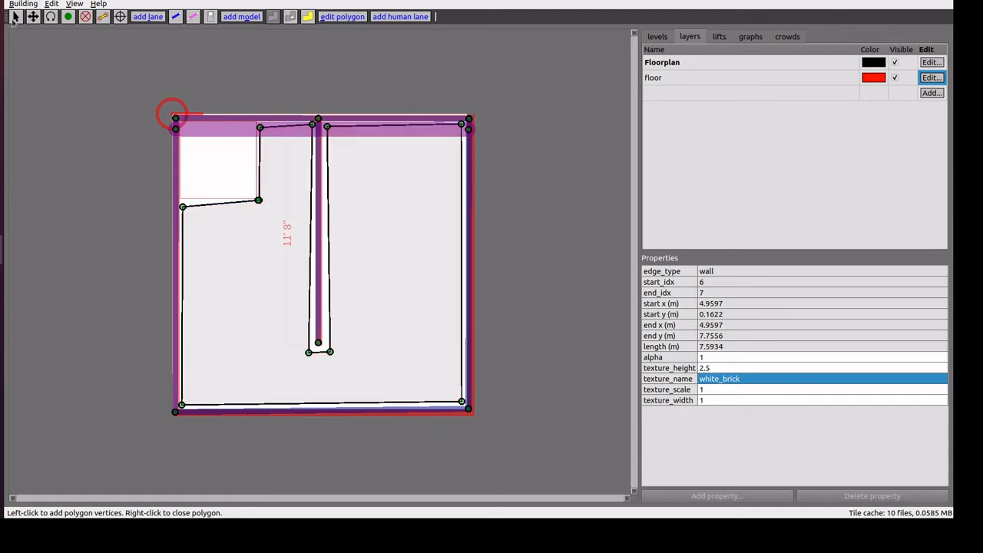
left_click(257, 278)
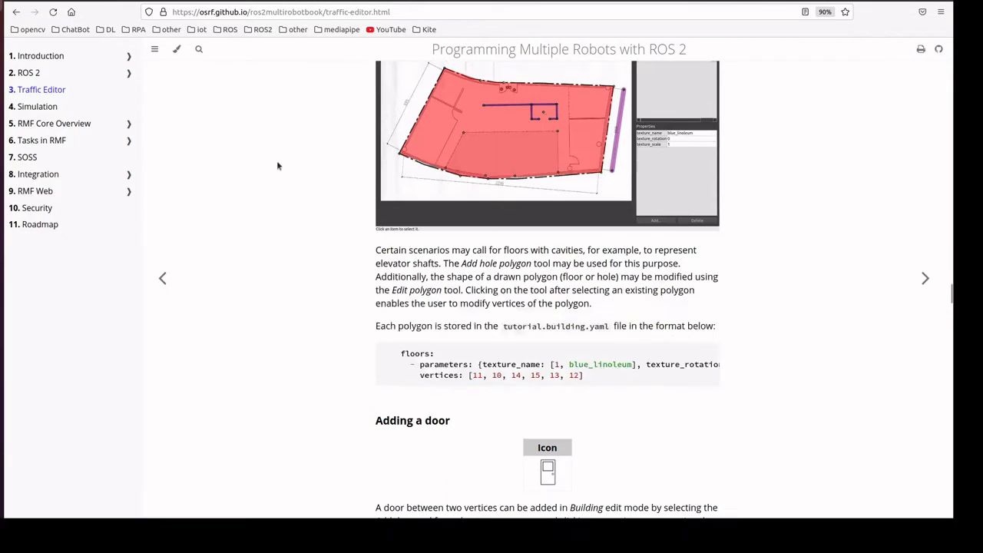
Read the tutorial's polygon guidance down to 'Adding a door', then return to the editor
scroll("down", 3)
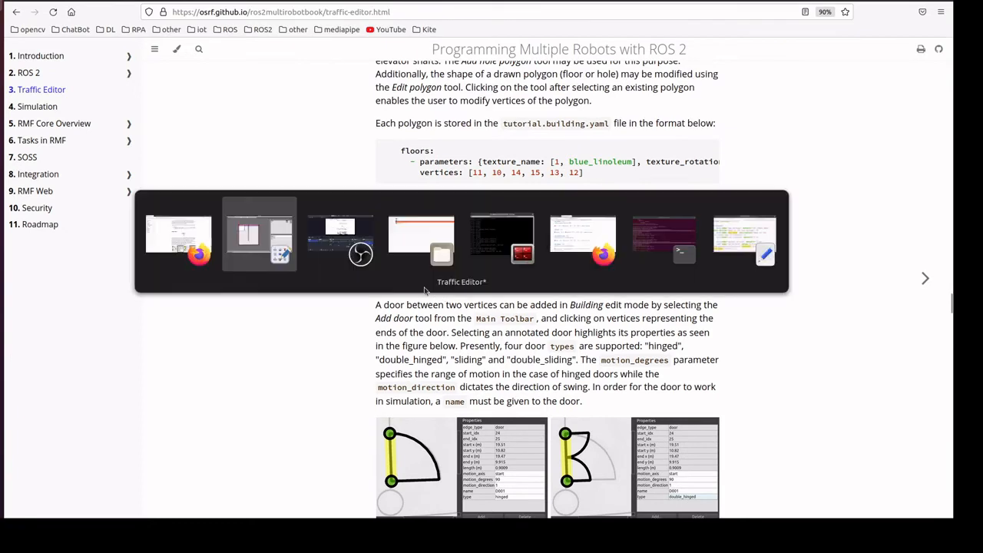
left_click(259, 234)
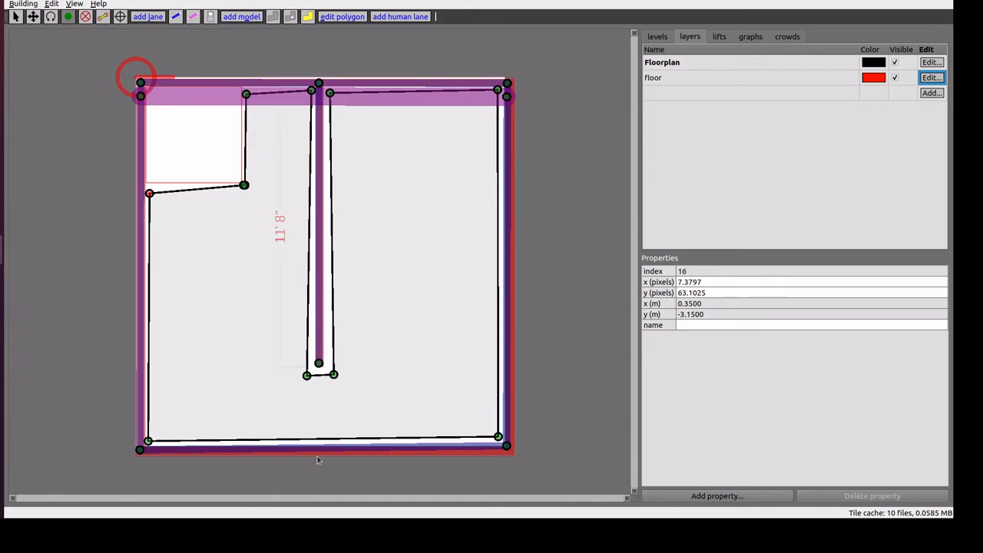
Add a hinged door from the middle wall's end vertex to the bottom wall vertex
left_click(319, 448)
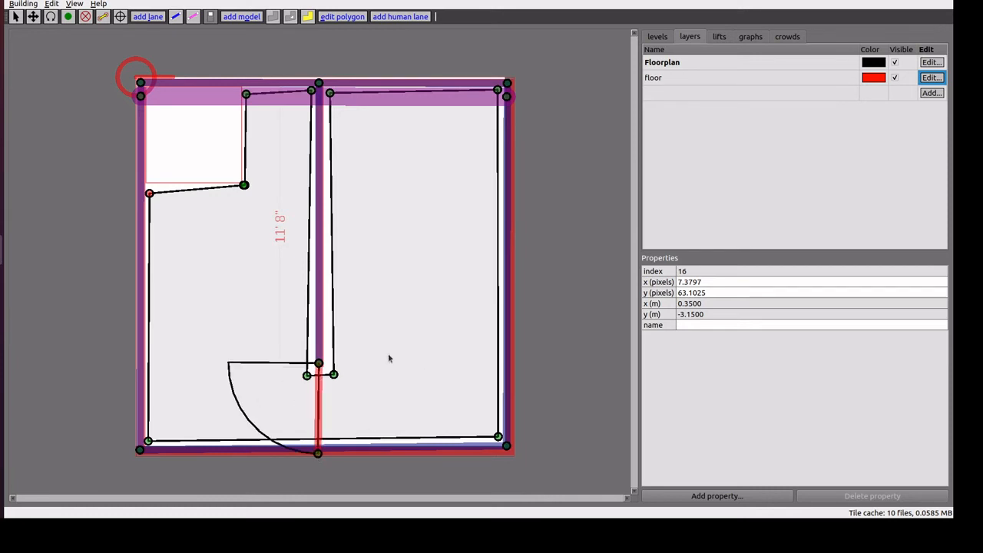
mouse_move(402, 310)
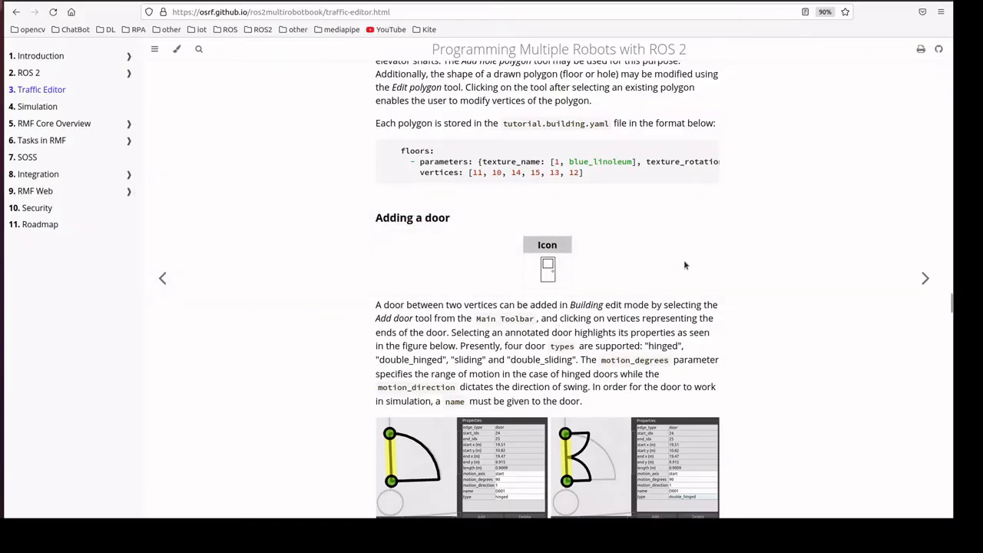
Scroll through the tutorial's figures of the four door types and their properties
scroll("down", 3)
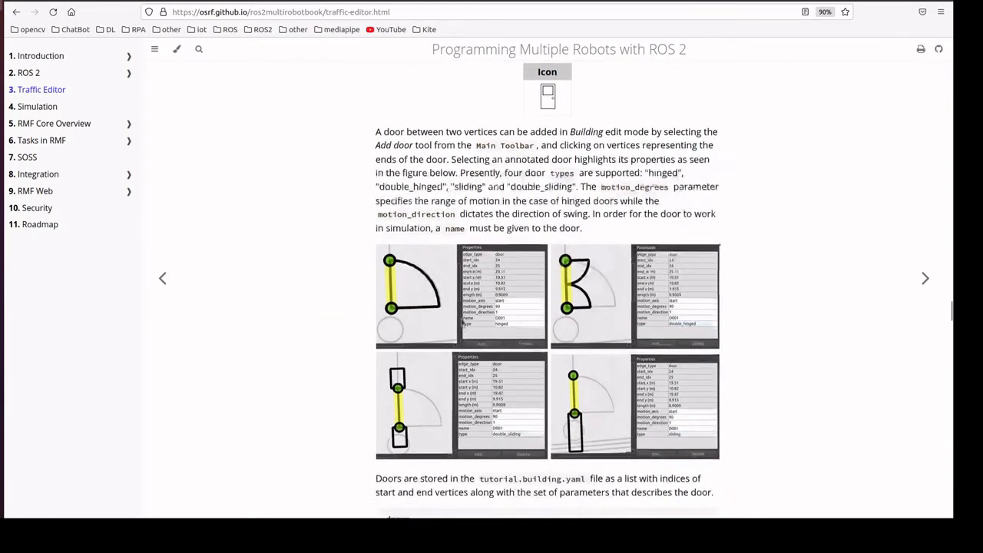
scroll("down", 3)
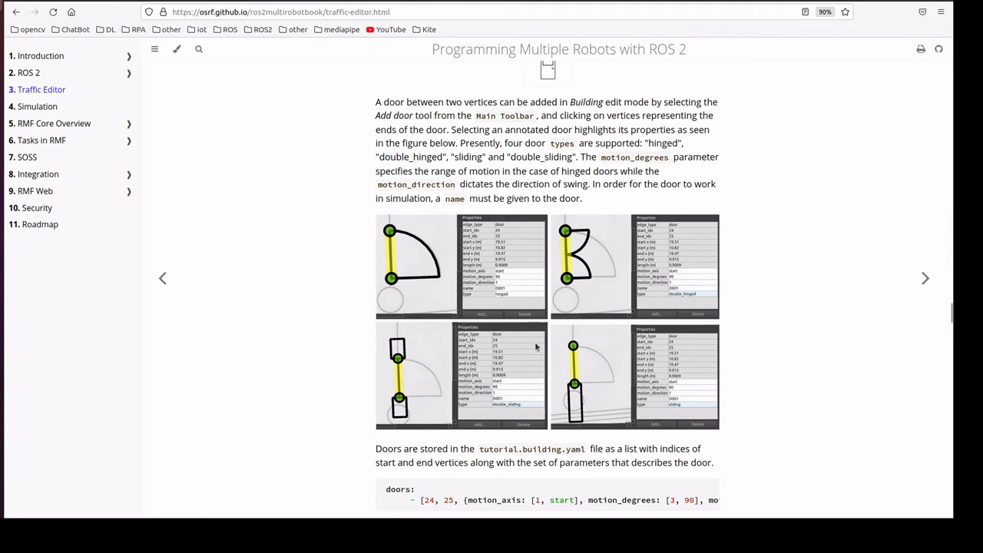
scroll("down", 3)
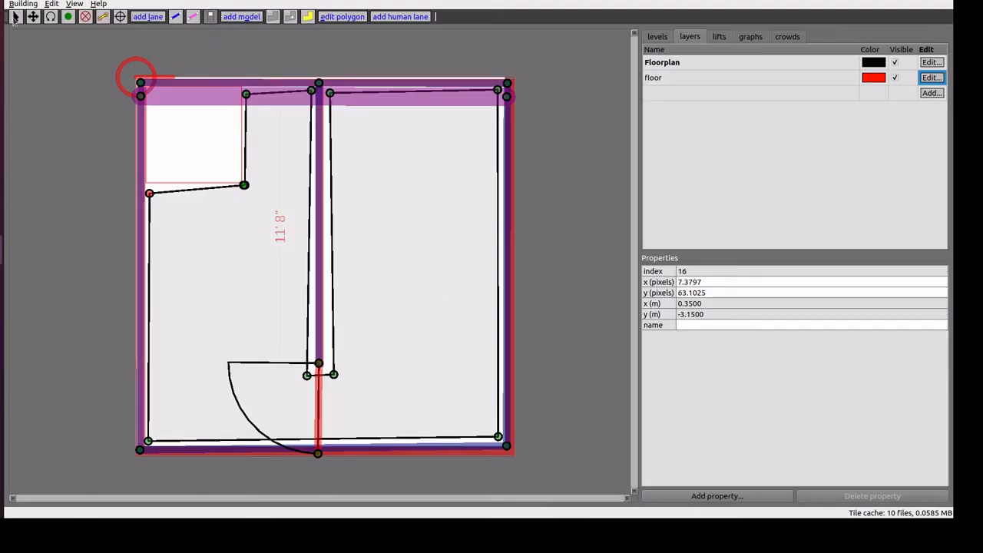
left_click(318, 407)
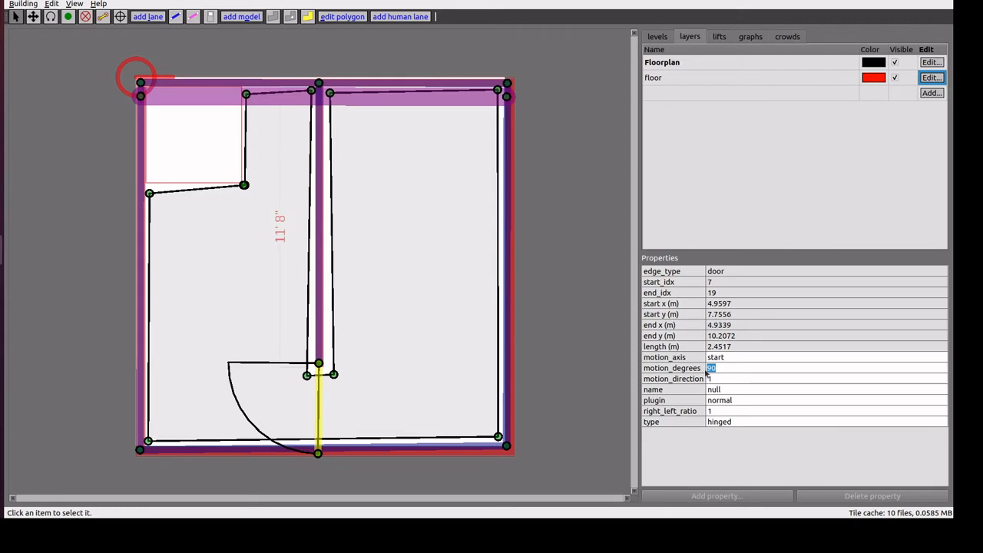
type("180")
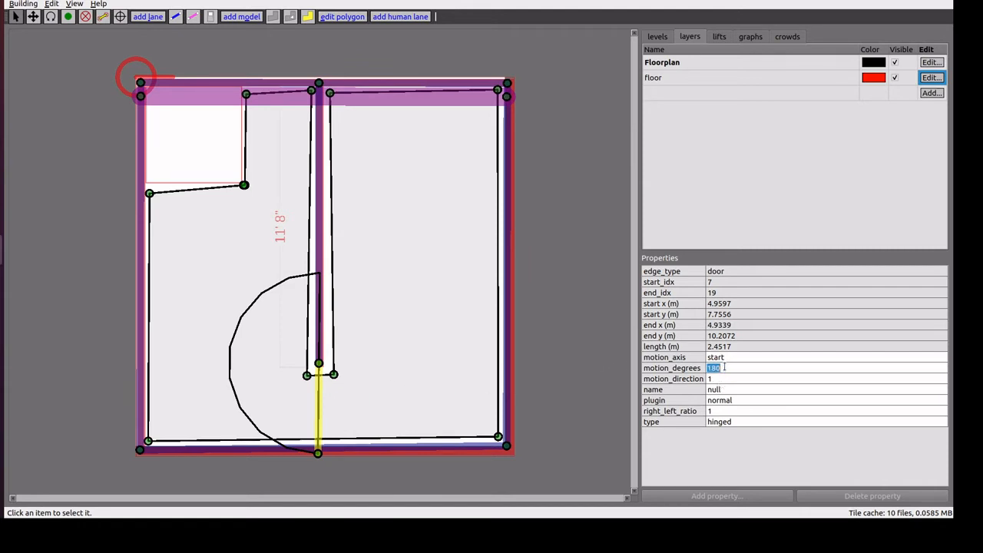
type("90")
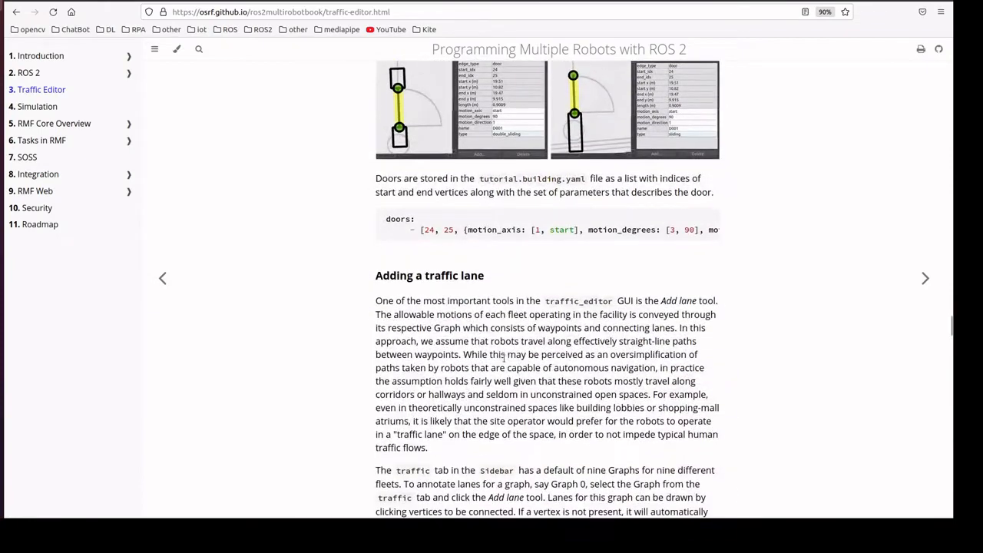
Scroll the tutorial to the 'Adding a traffic lane' section
scroll("down", 3)
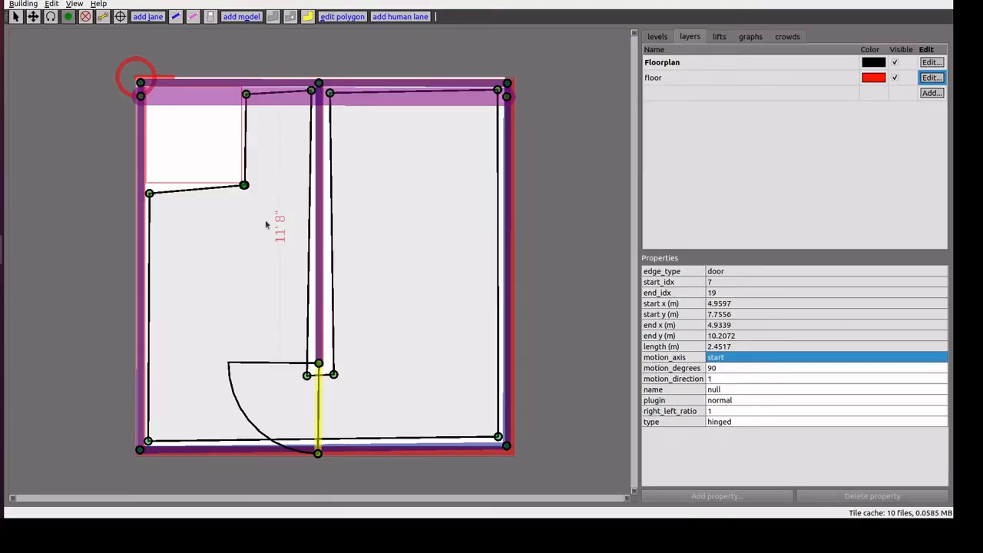
mouse_move(278, 124)
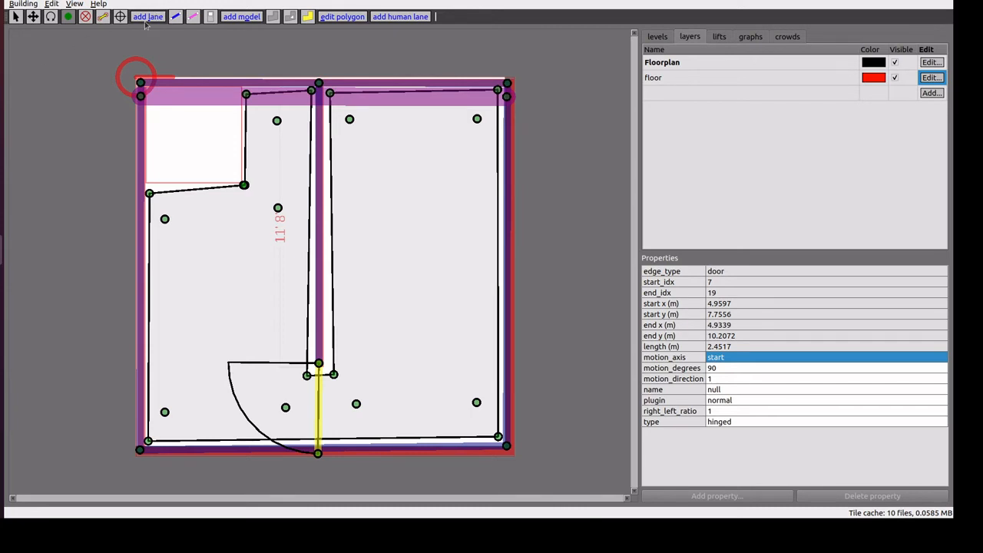
left_click(147, 17)
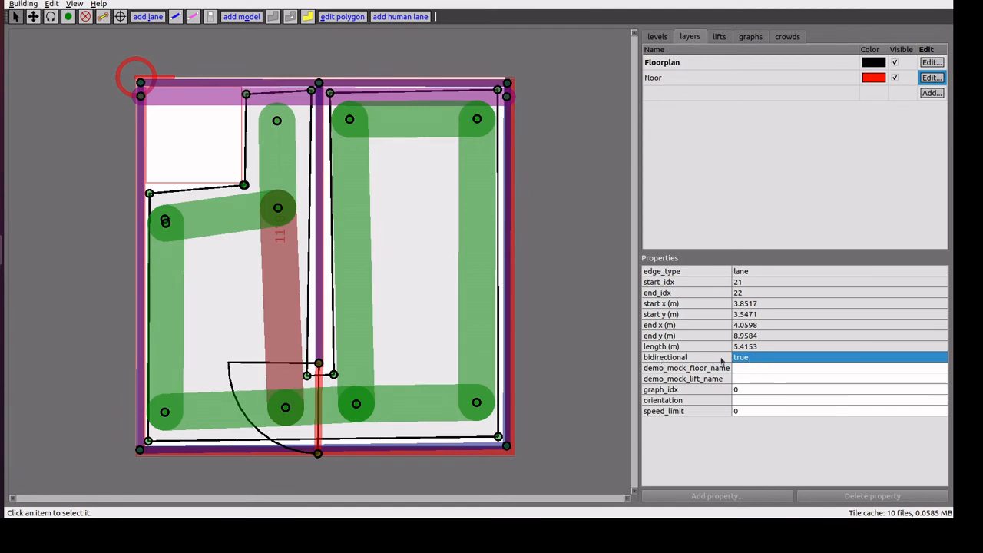
double_click(739, 358)
type("f")
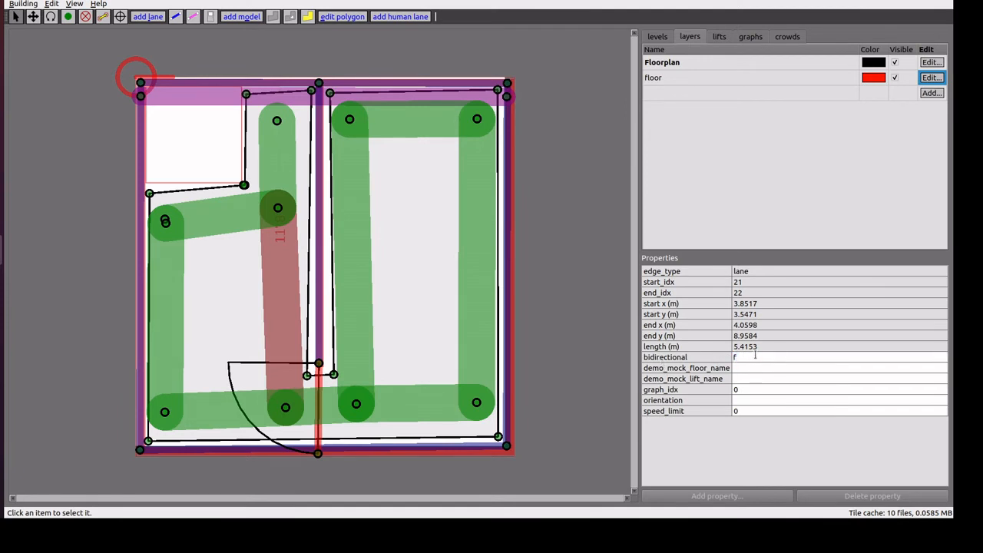
left_click(837, 357)
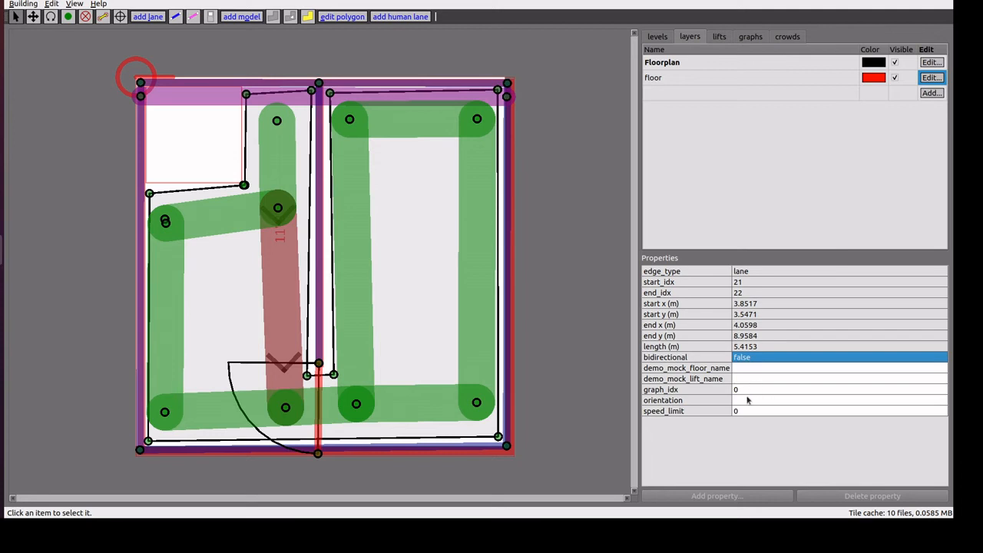
mouse_move(442, 297)
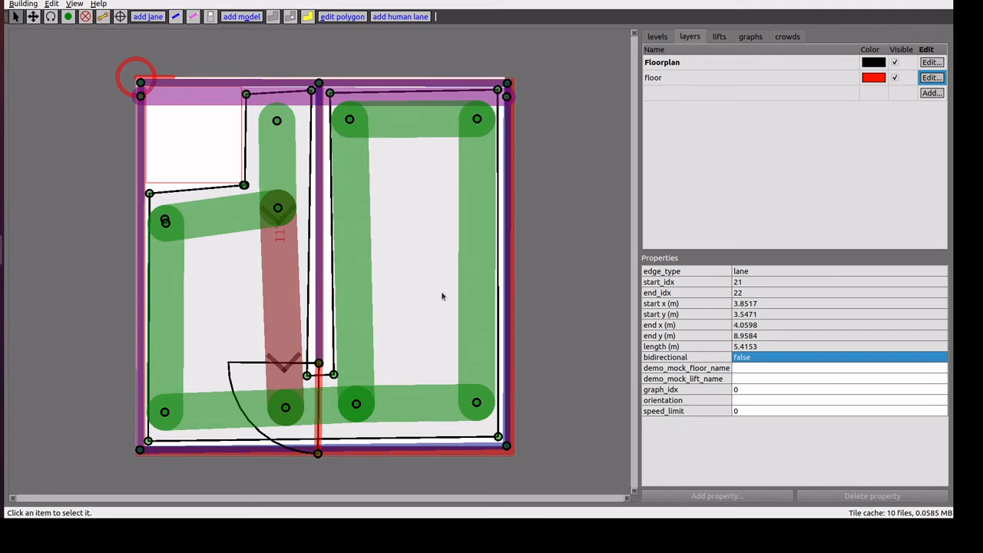
mouse_move(323, 388)
type("f")
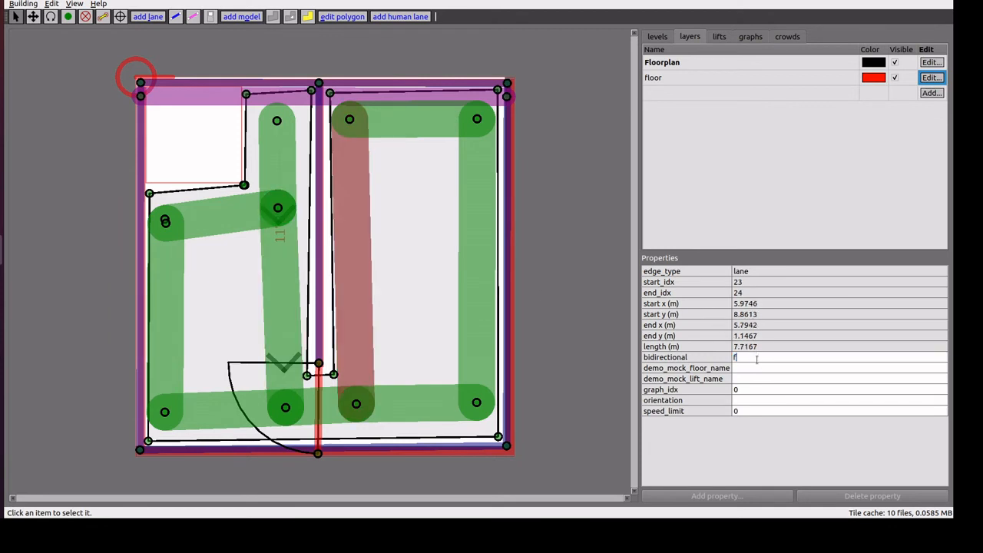
type("lase.")
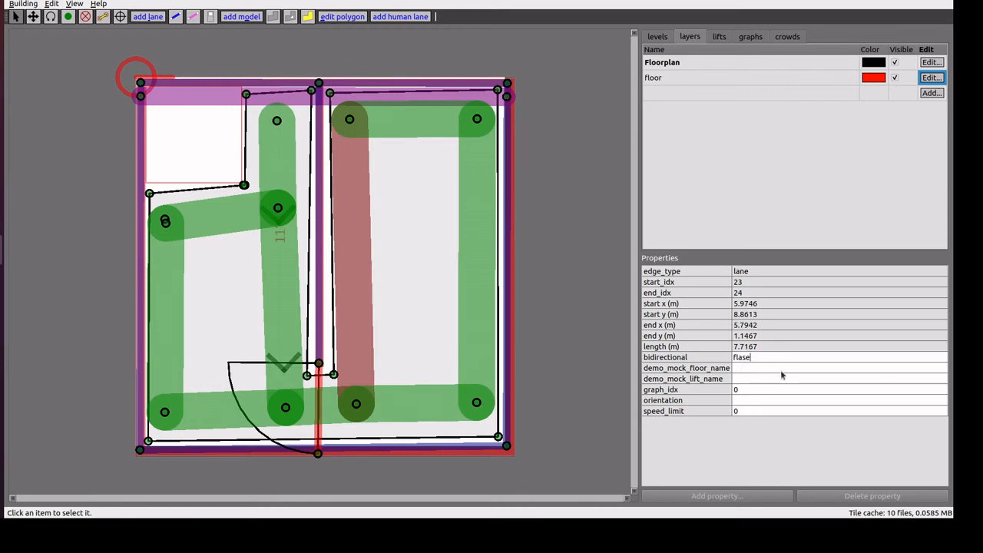
left_click(840, 358)
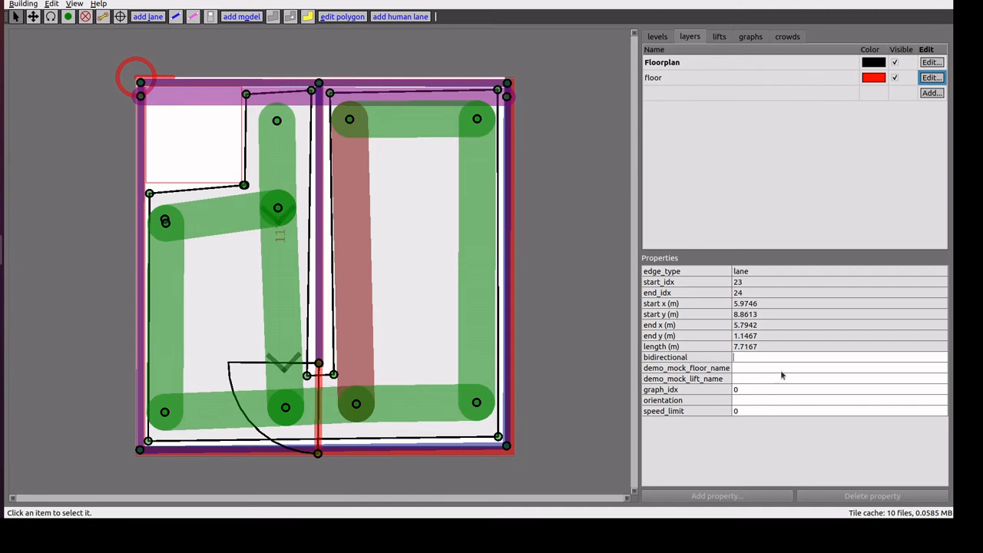
left_click(838, 357)
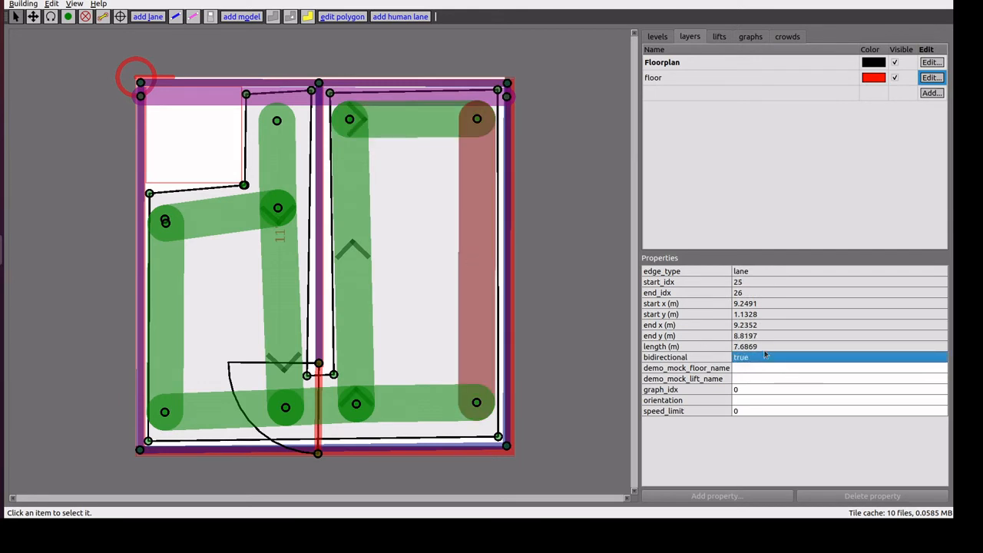
left_click(838, 356)
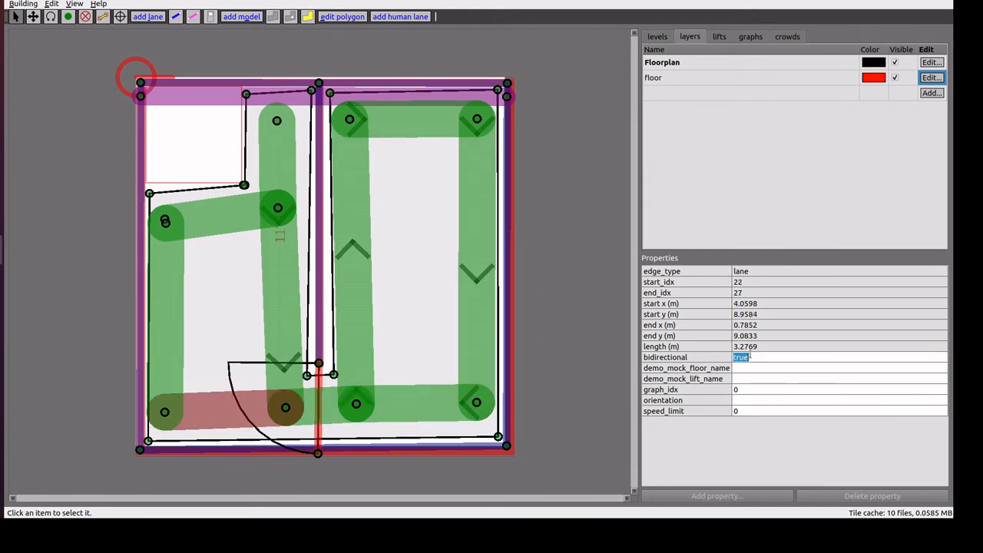
type("false")
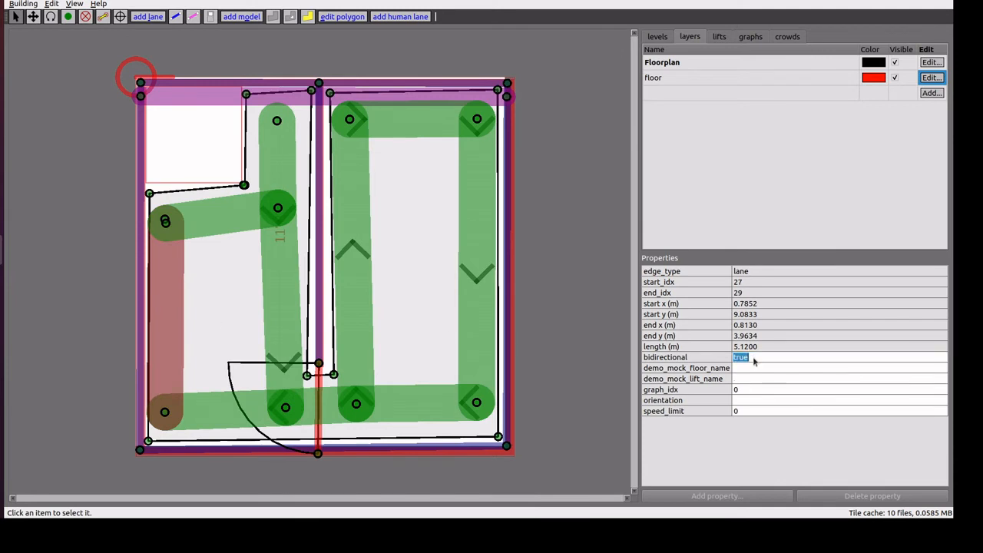
left_click(838, 357)
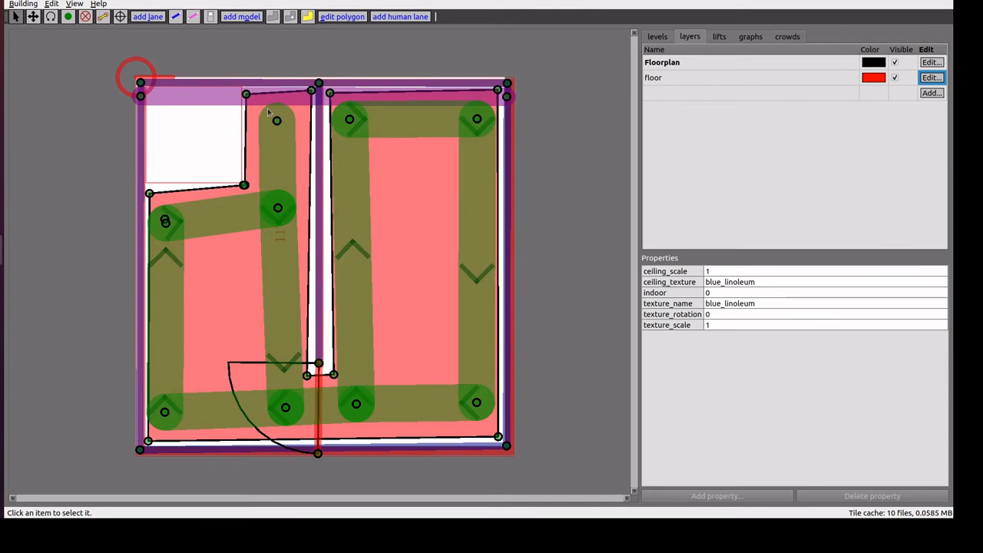
left_click(235, 272)
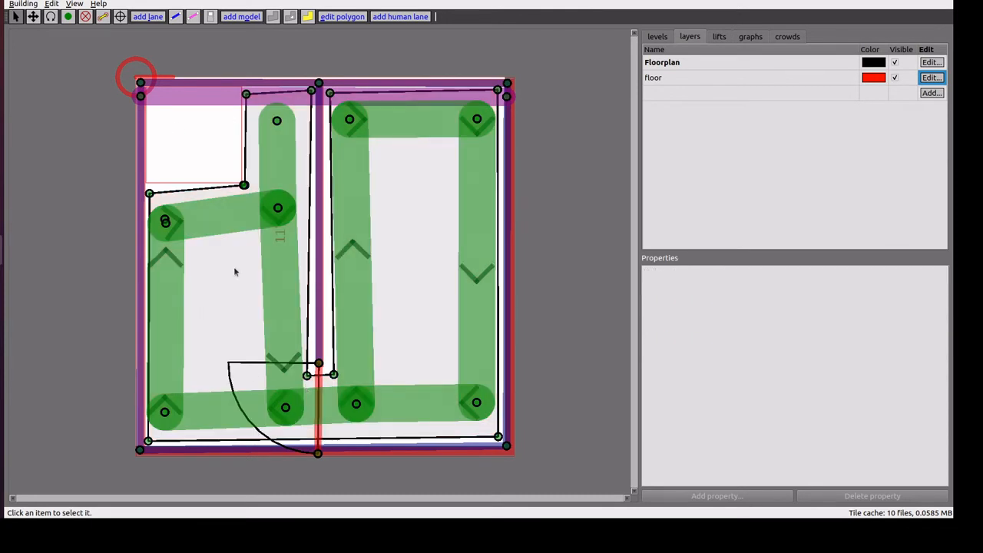
mouse_move(307, 230)
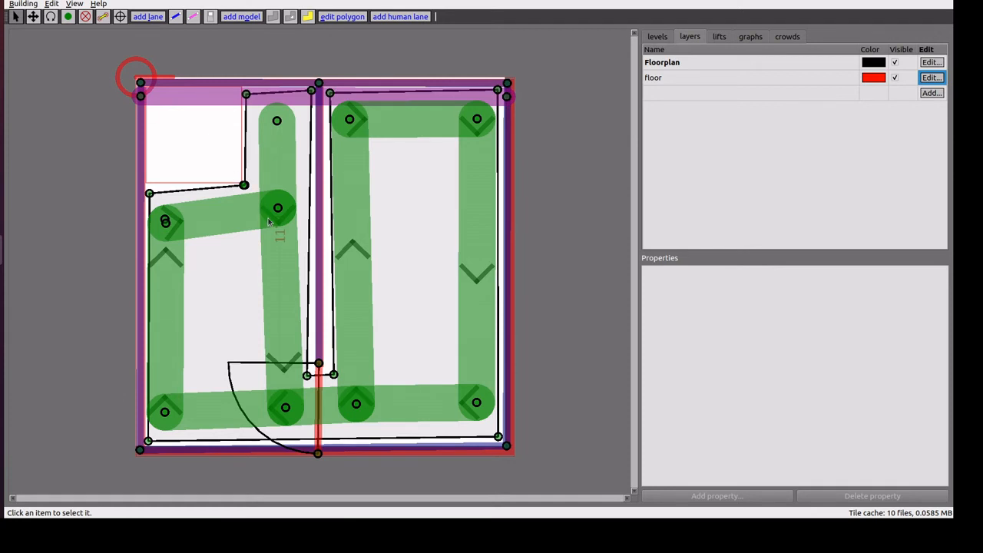
mouse_move(350, 435)
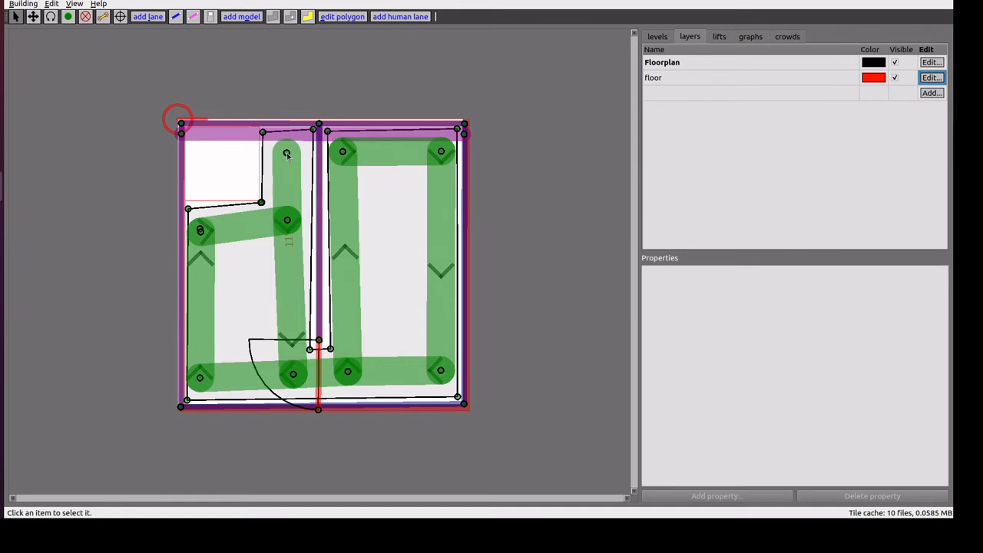
Give the lane's top waypoint, vertex 20, an is_charger property set to true
left_click(287, 220)
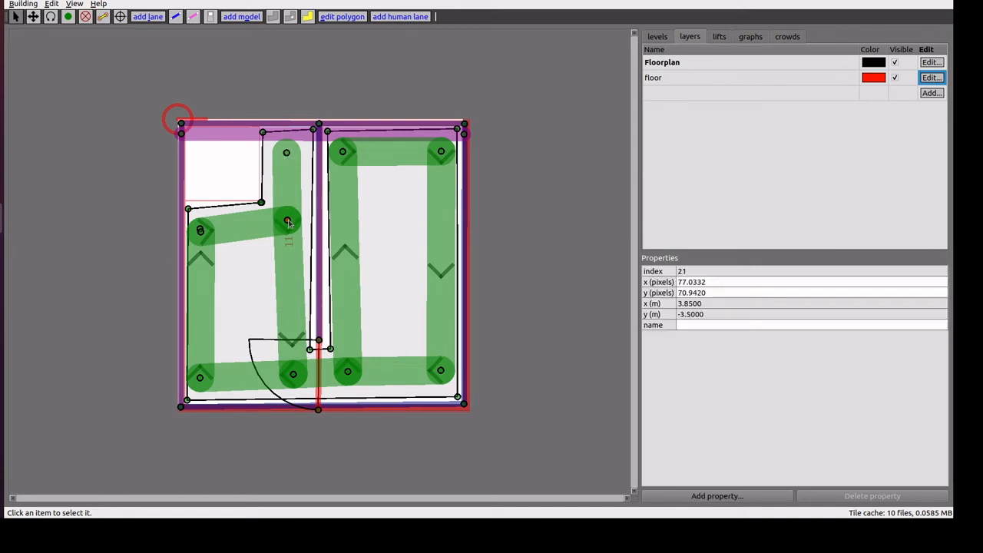
left_click(287, 153)
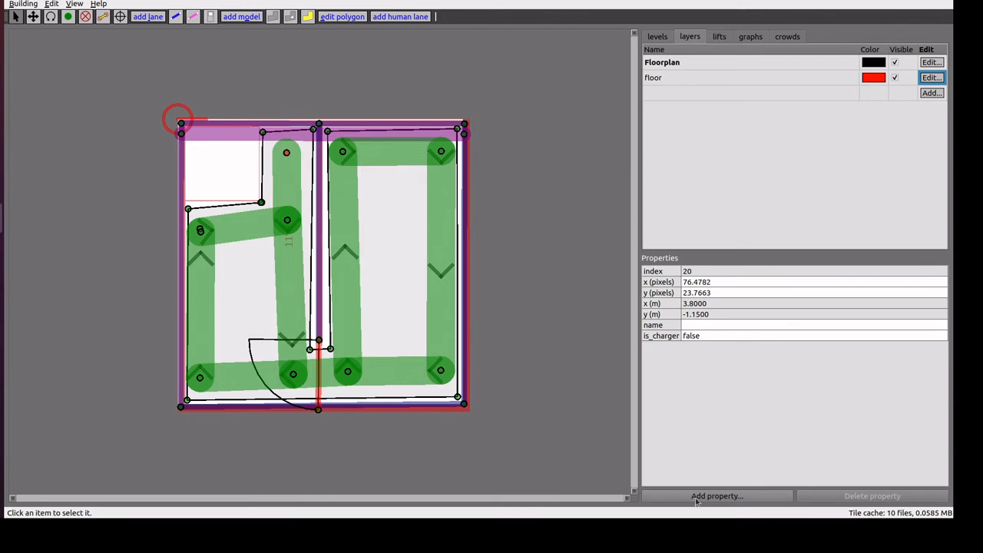
left_click(716, 496)
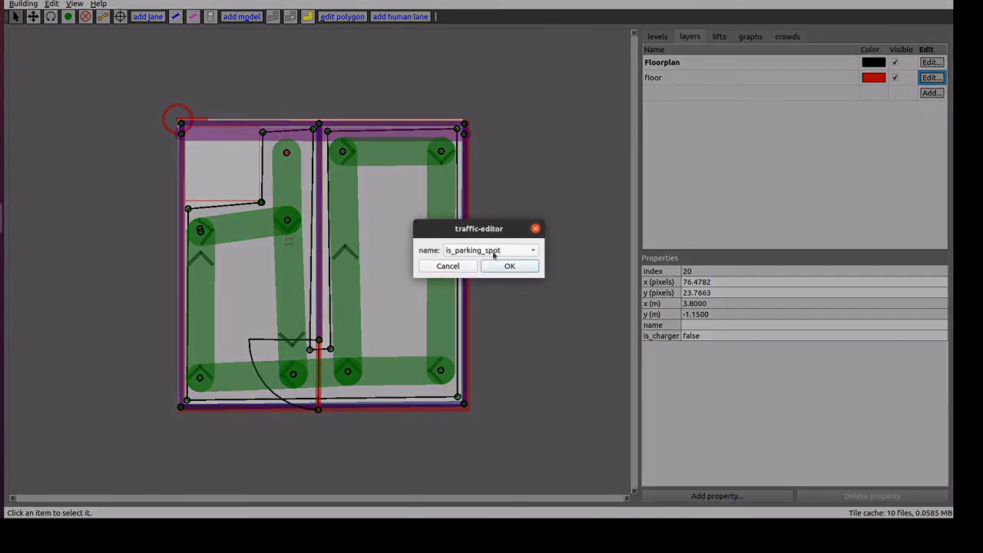
left_click(533, 249)
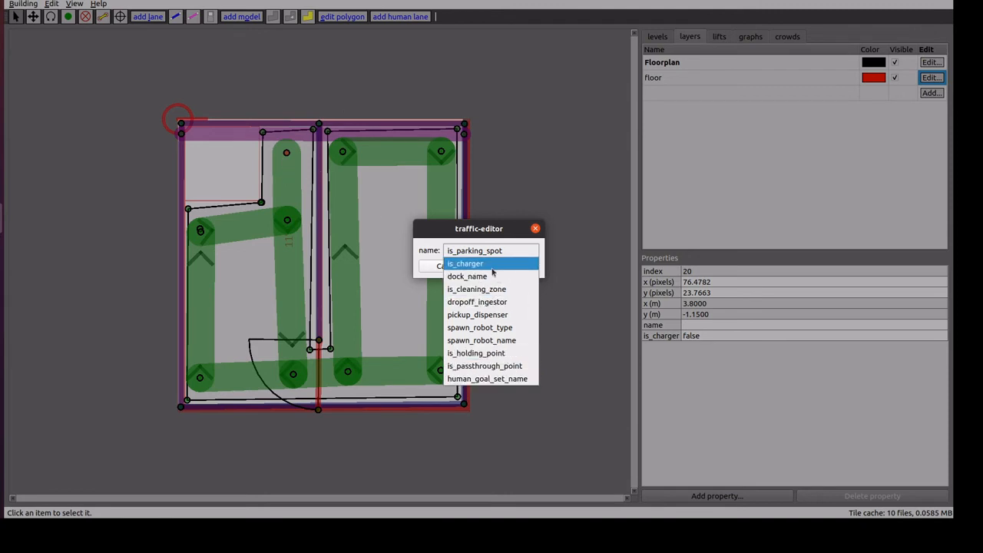
left_click(465, 264)
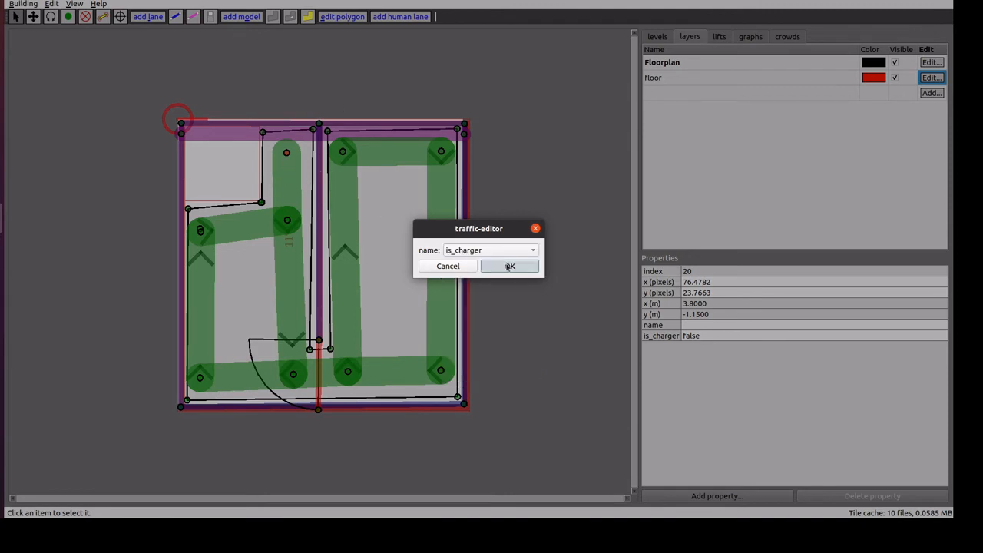
left_click(510, 266)
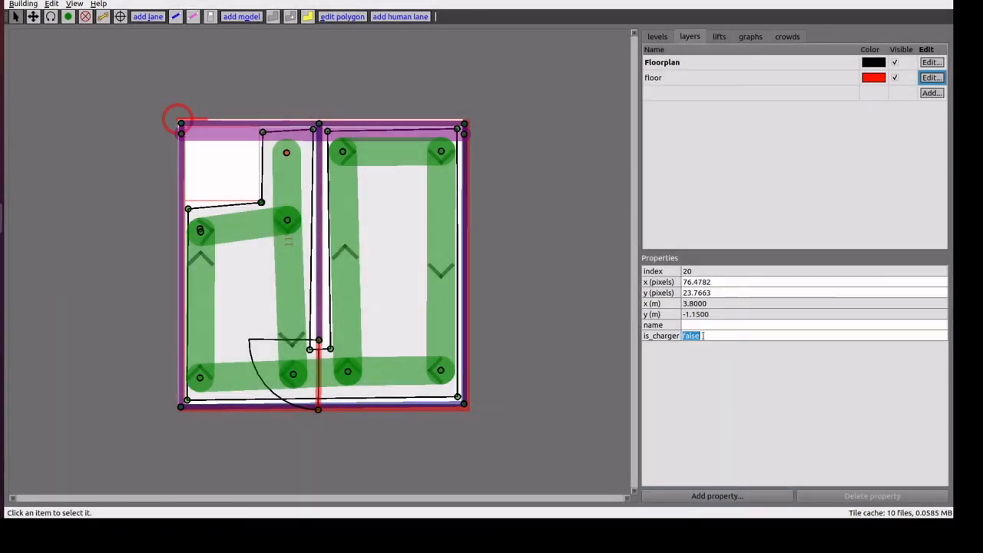
type("true")
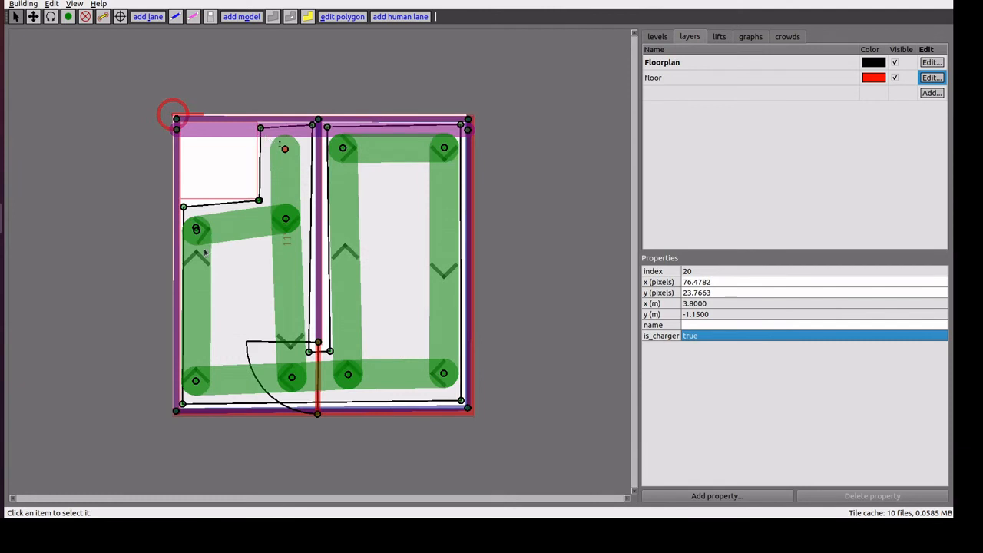
mouse_move(277, 228)
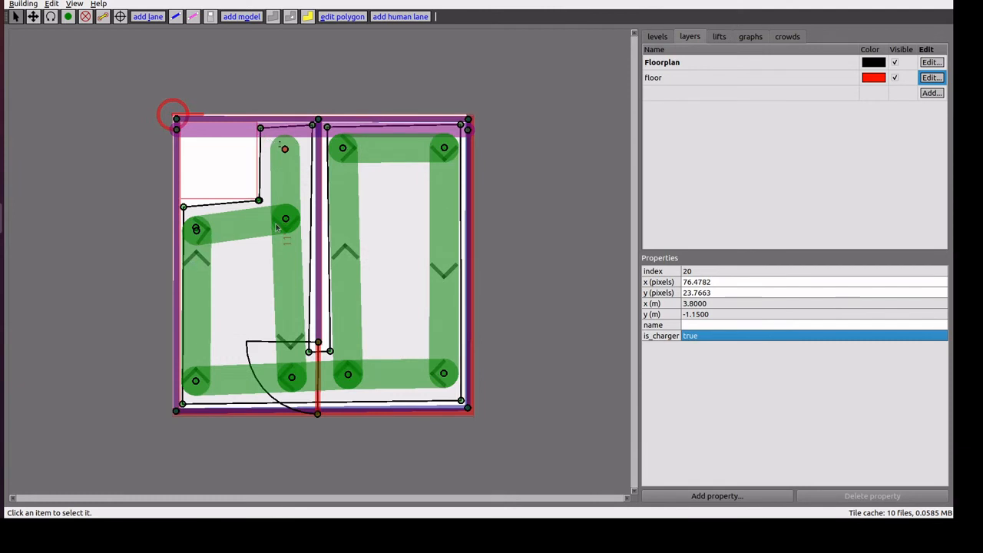
Select the lane between vertices 20 and 21 and edit its orientation field
left_click(285, 177)
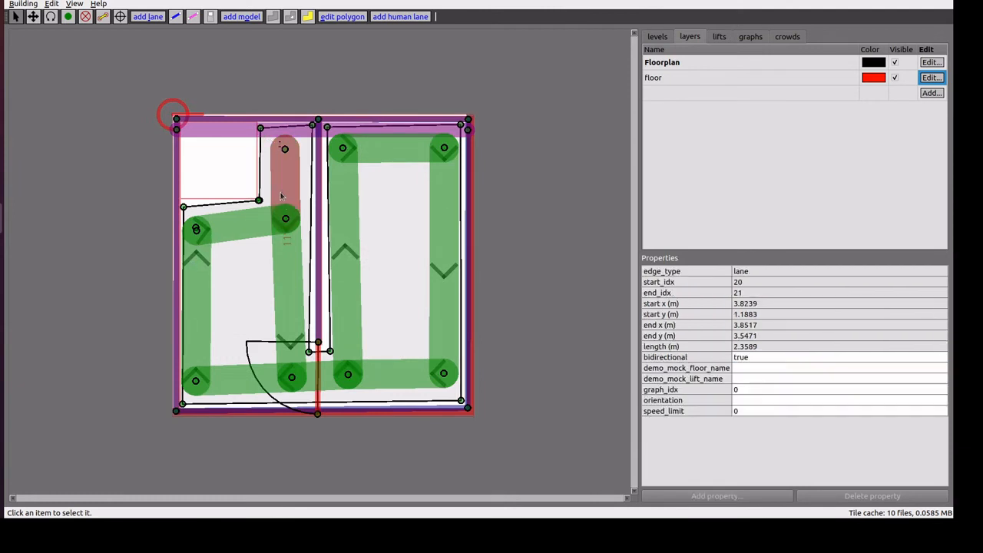
mouse_move(290, 149)
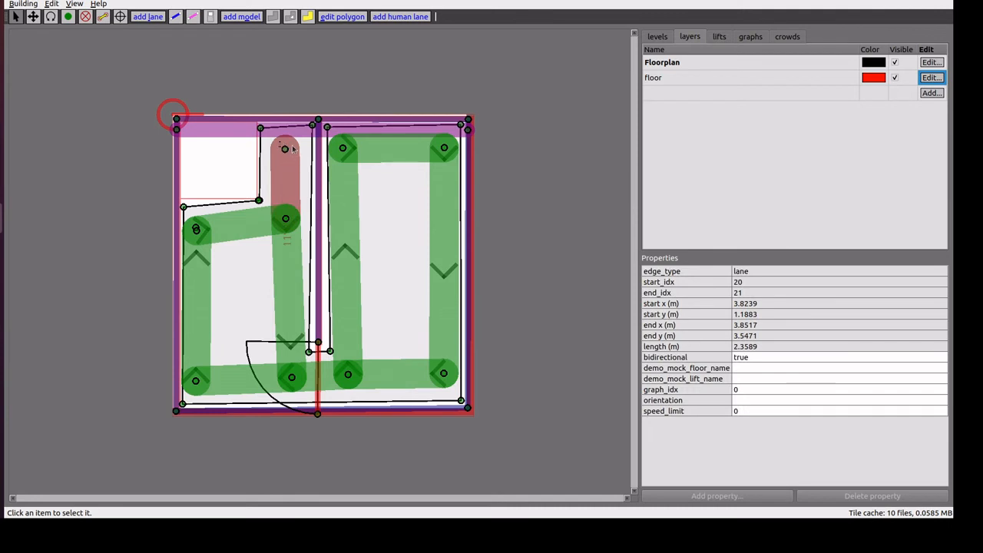
mouse_move(285, 183)
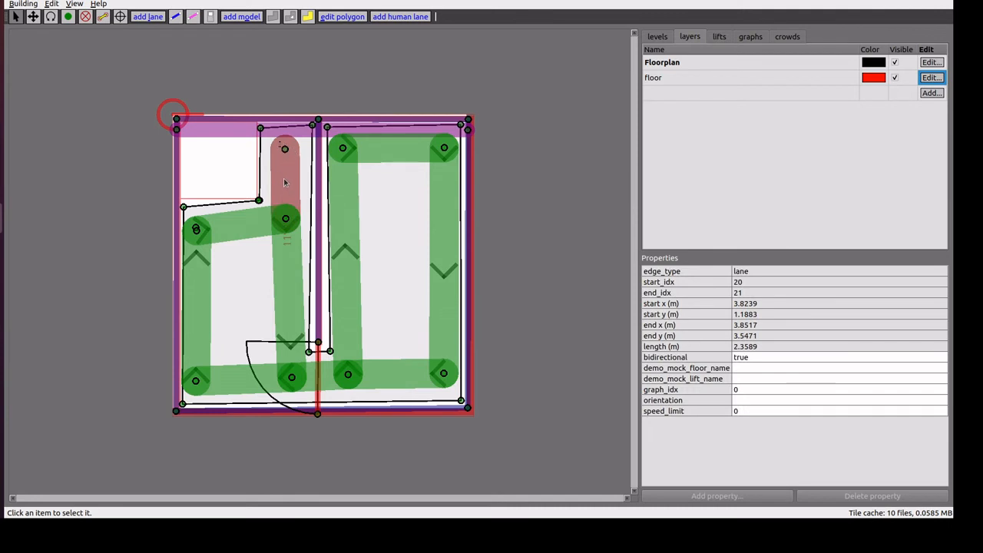
mouse_move(358, 232)
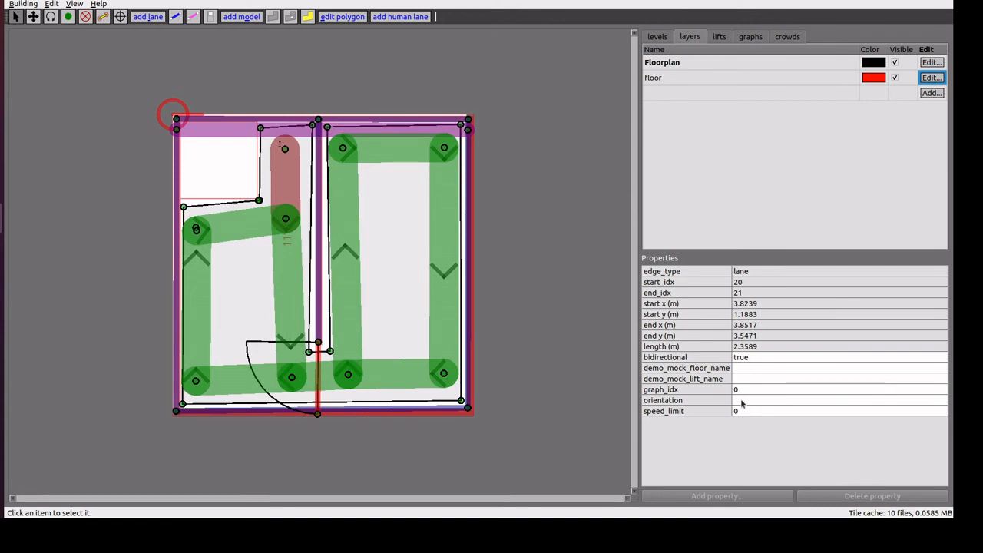
type("botics/BigCubicle")
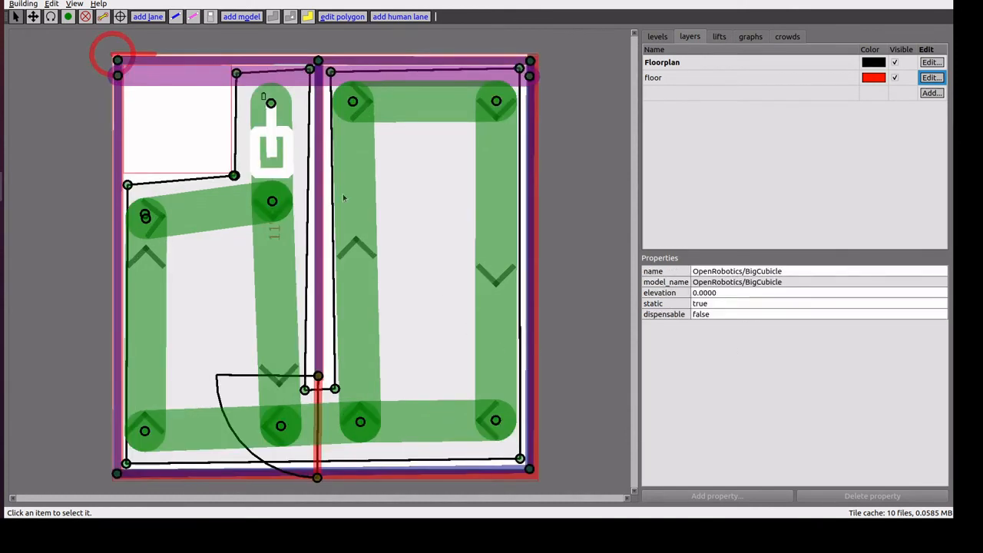
mouse_move(275, 112)
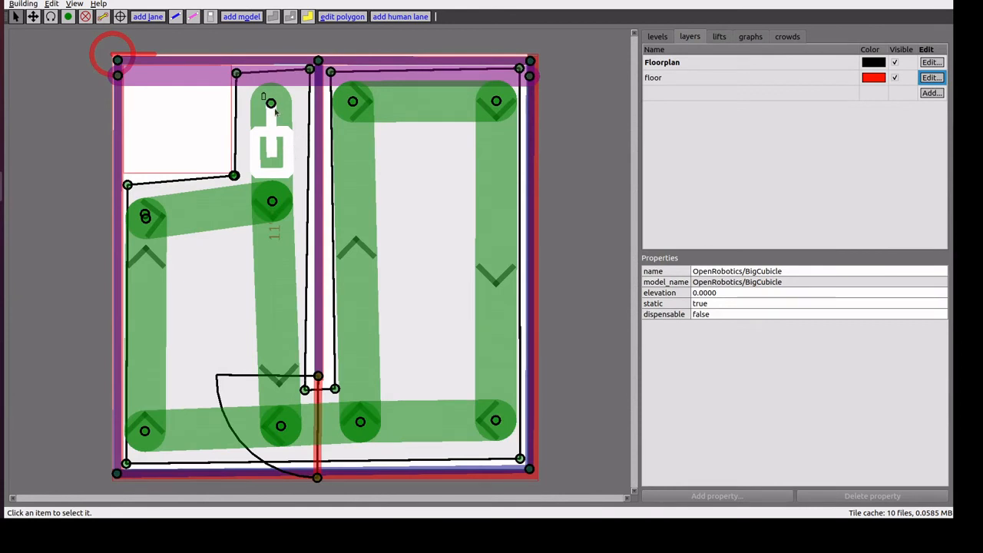
mouse_move(242, 21)
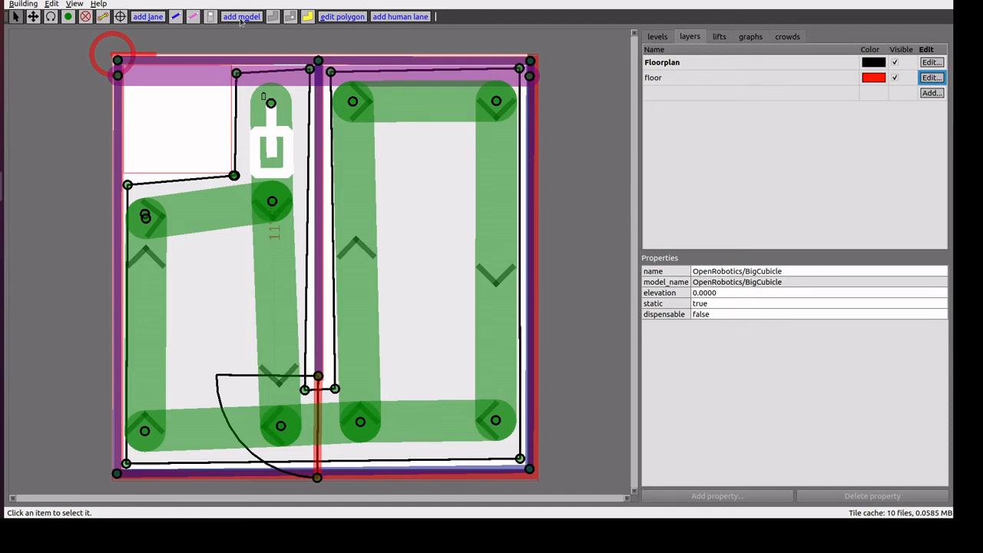
Place an OpenRobotics/Sofa model in the right-hand room and rotate it sideways
left_click(241, 16)
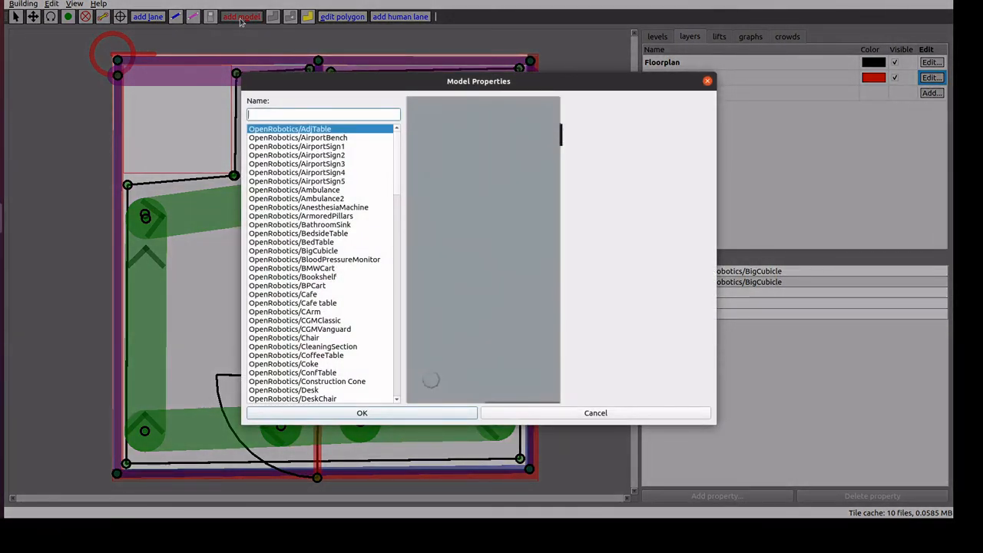
scroll("down", 3)
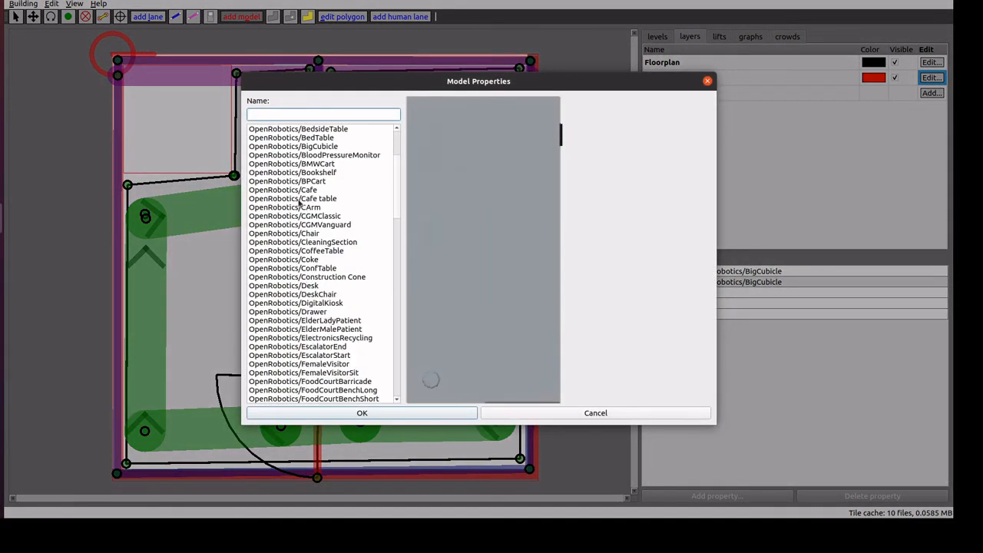
scroll("down", 3)
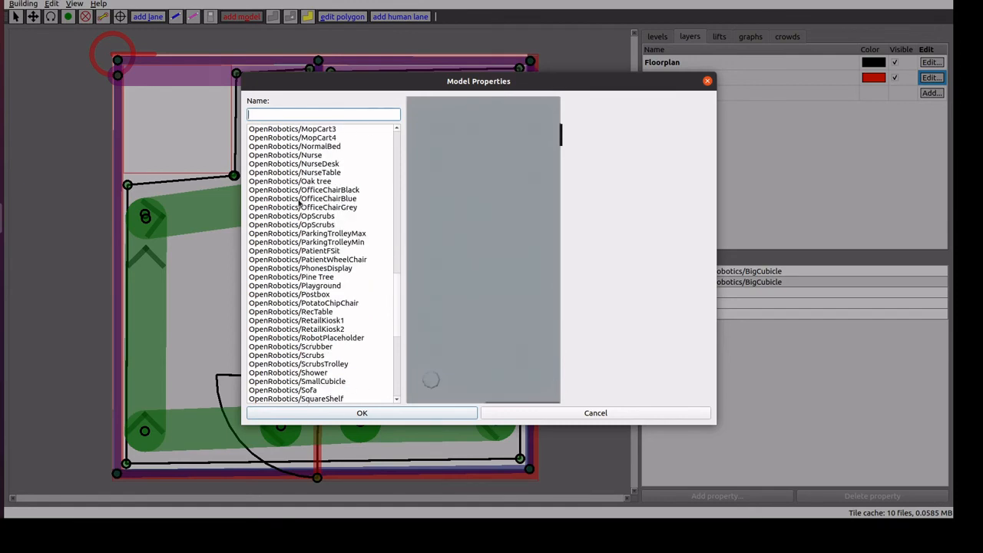
scroll("down", 3)
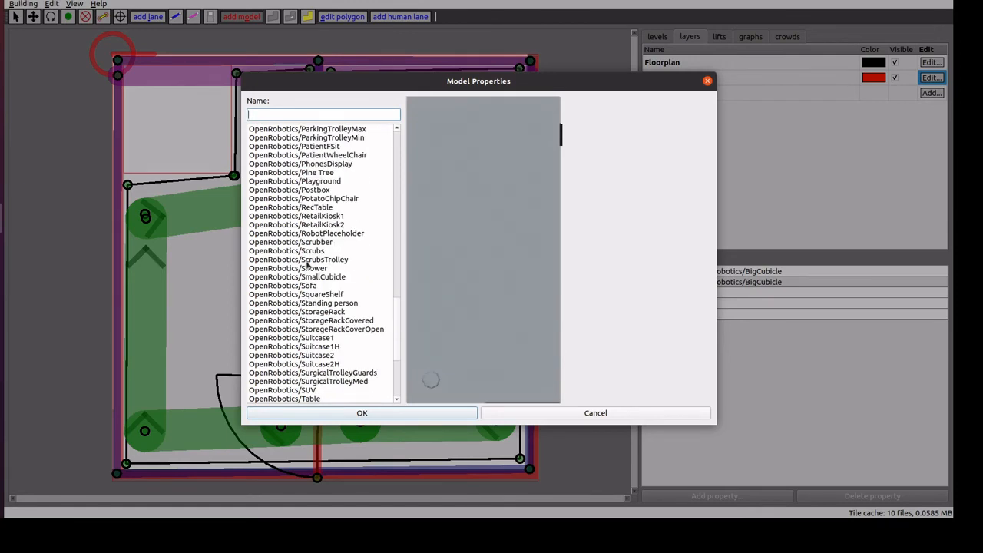
scroll("down", 3)
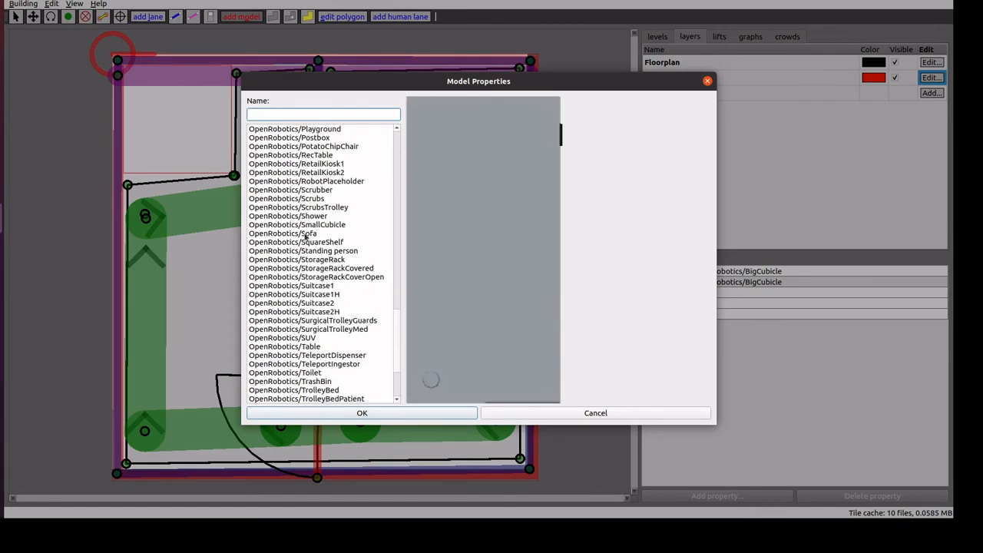
left_click(282, 233)
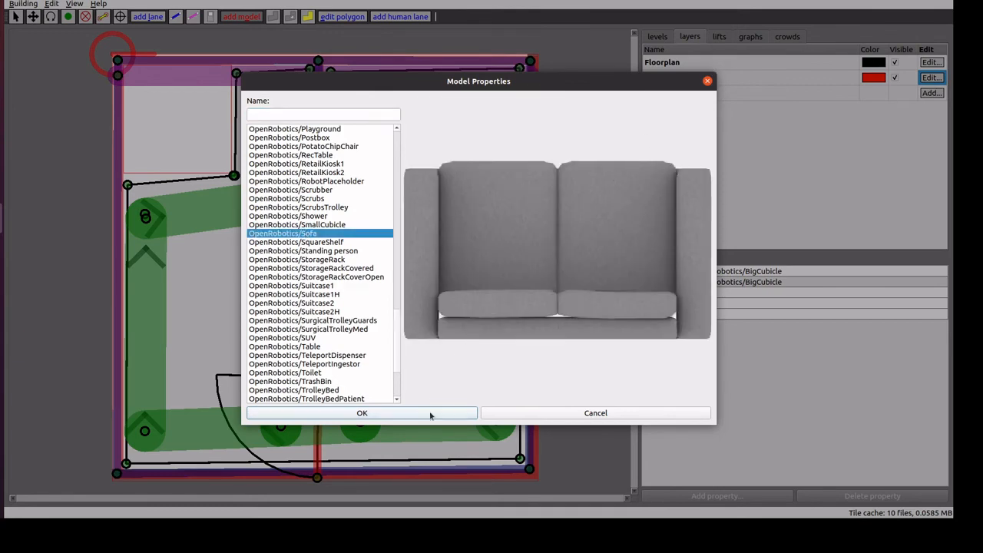
left_click(362, 412)
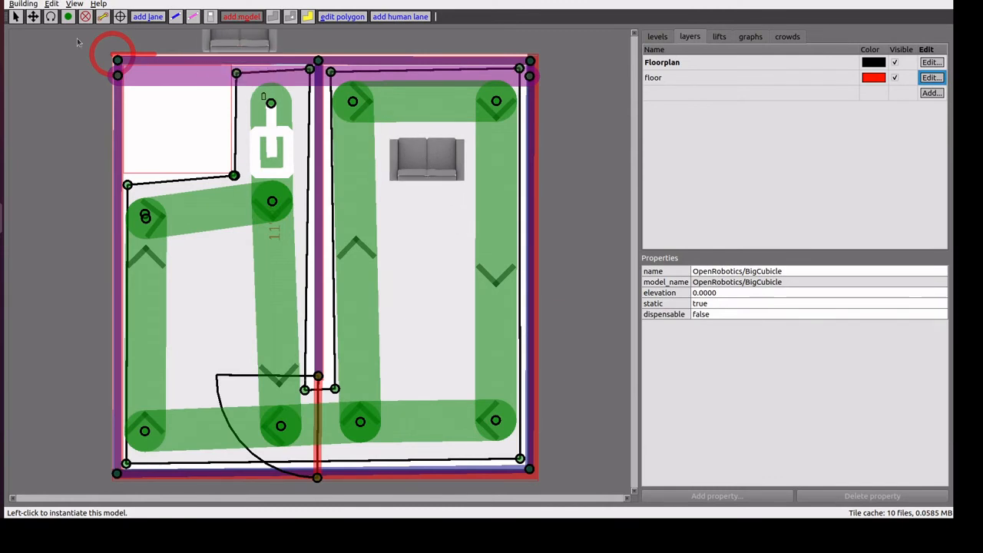
left_click(16, 16)
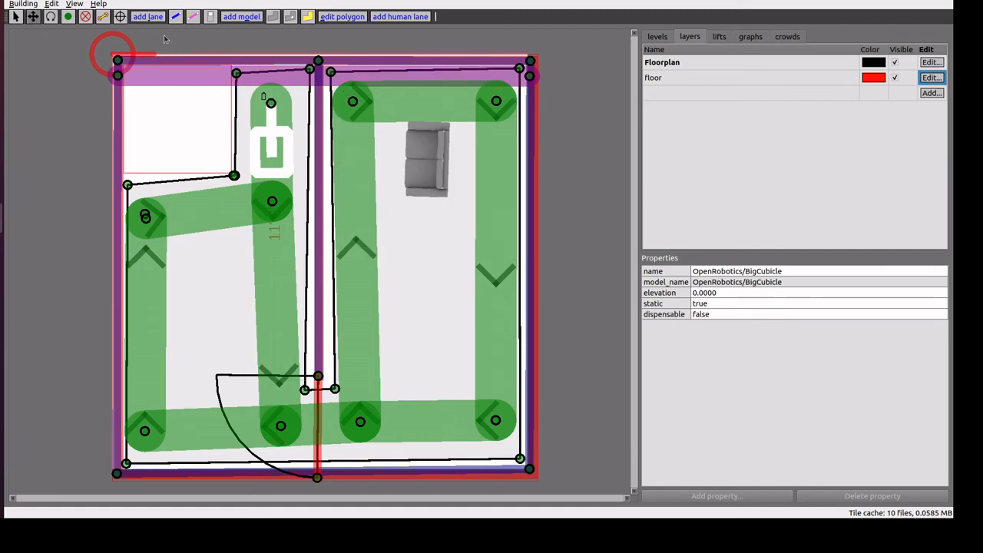
left_click_drag(427, 158, 441, 171)
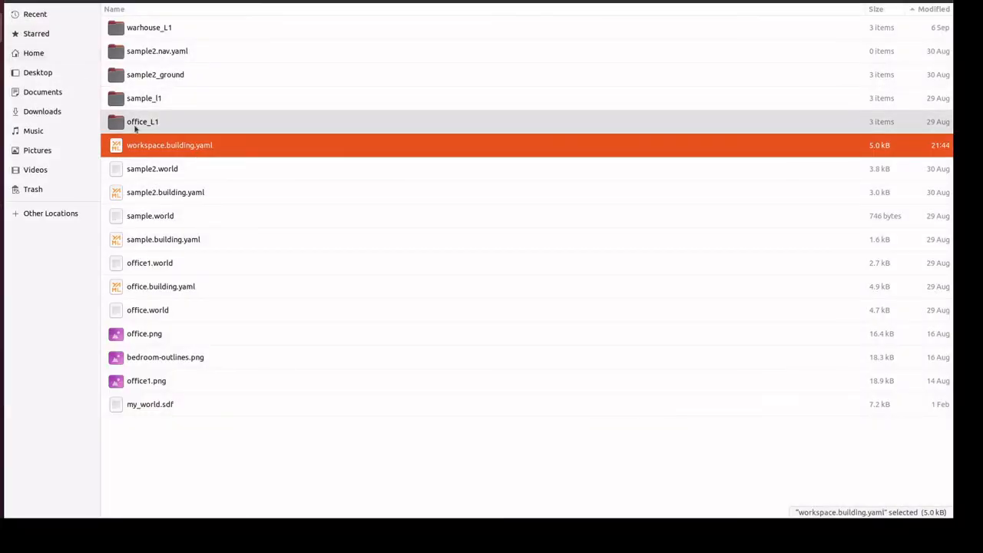
Open workspace.building.yaml from the Files window in gedit
double_click(169, 144)
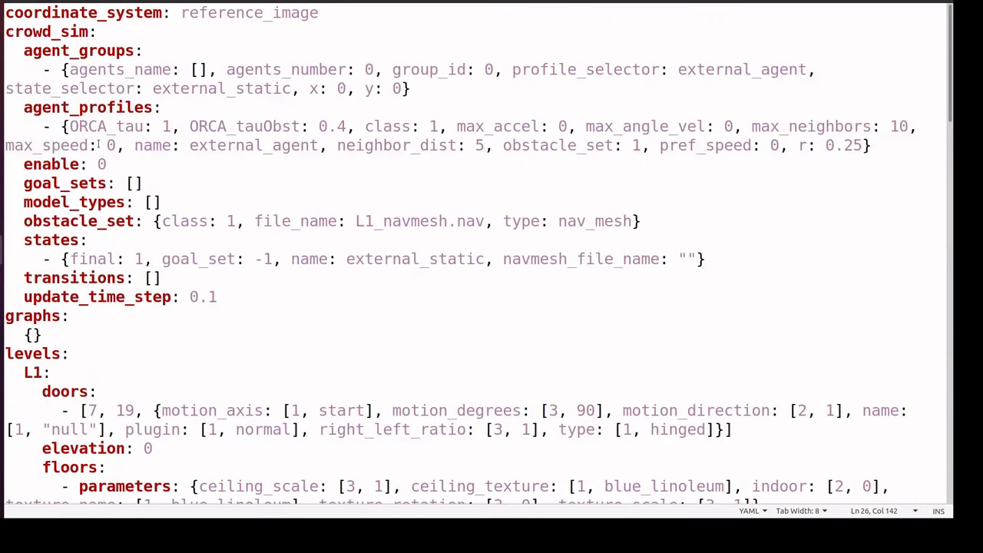
Scroll down workspace.building.yaml through lanes, the office.png layer, the sofa model and vertices
scroll("down", 3)
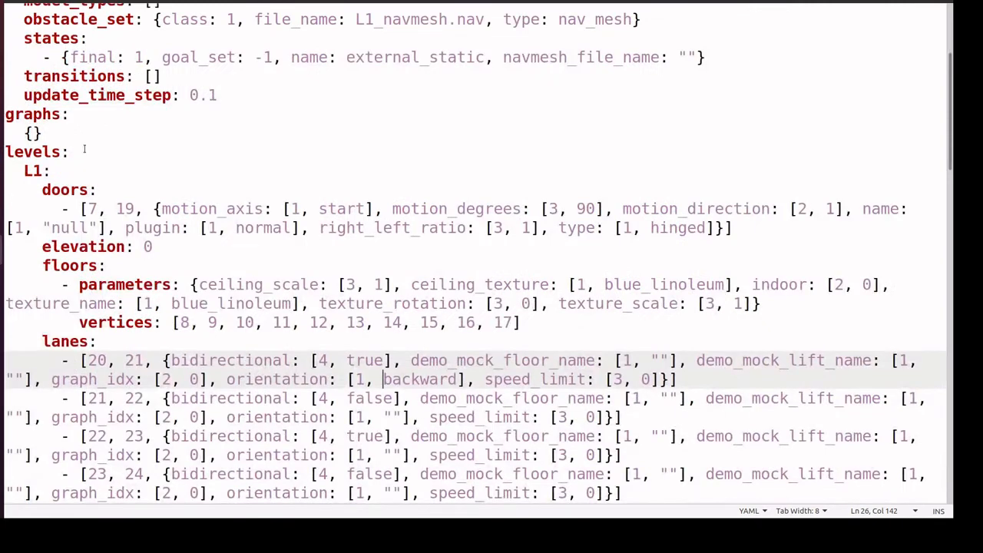
scroll("down", 3)
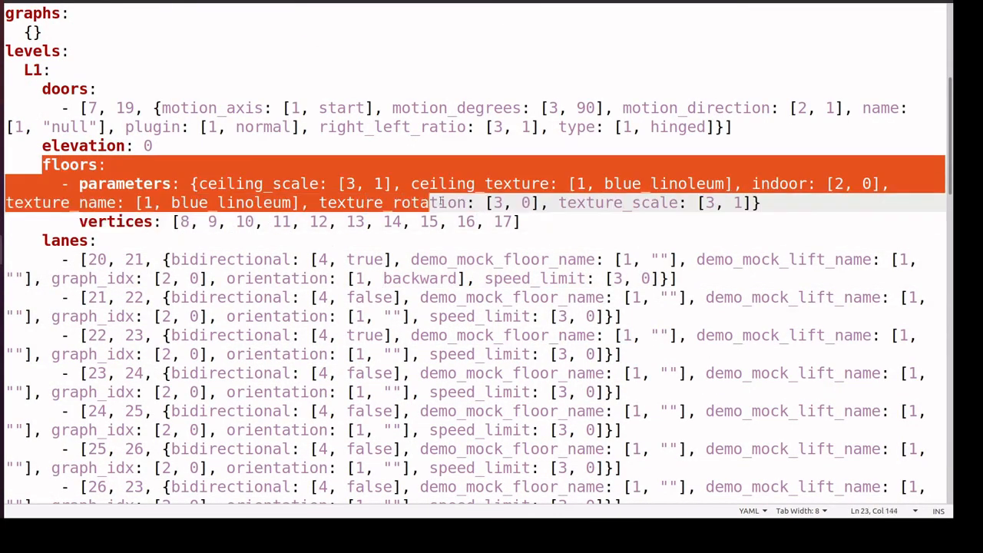
scroll("down", 3)
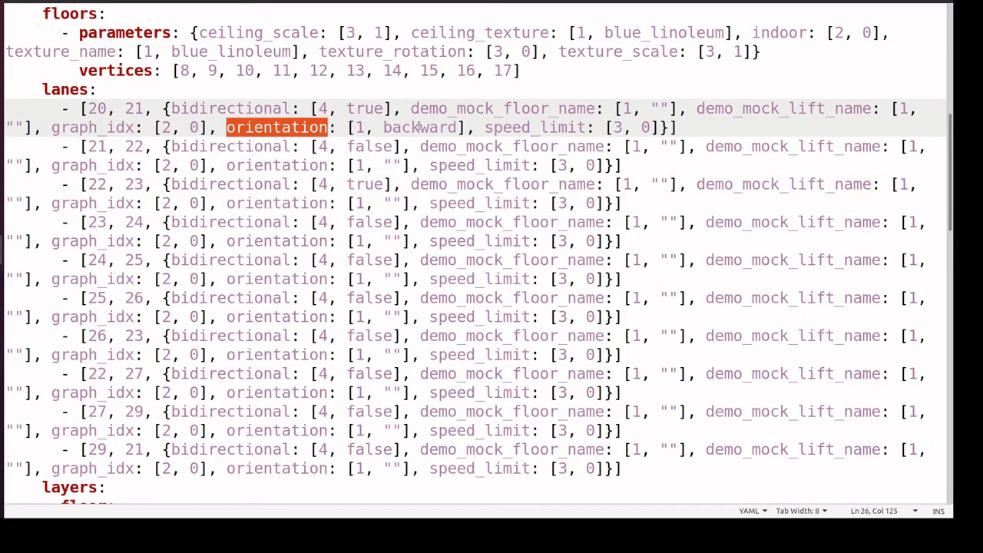
scroll("down", 3)
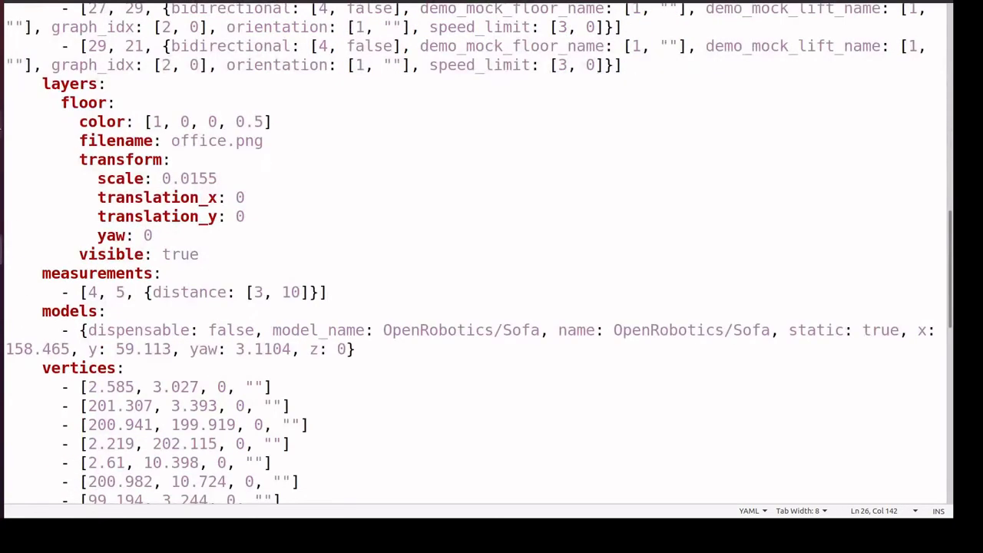
scroll("down", 3)
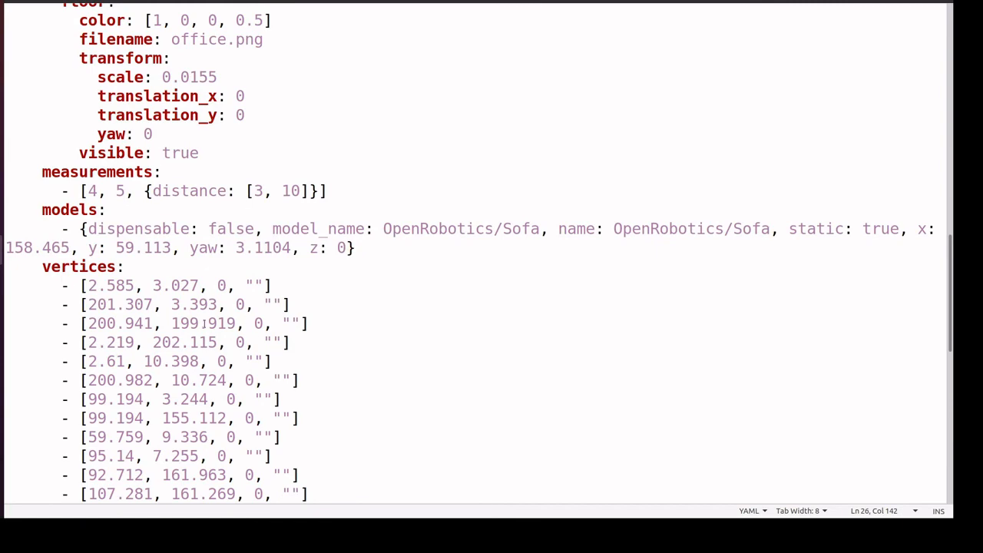
scroll("down", 3)
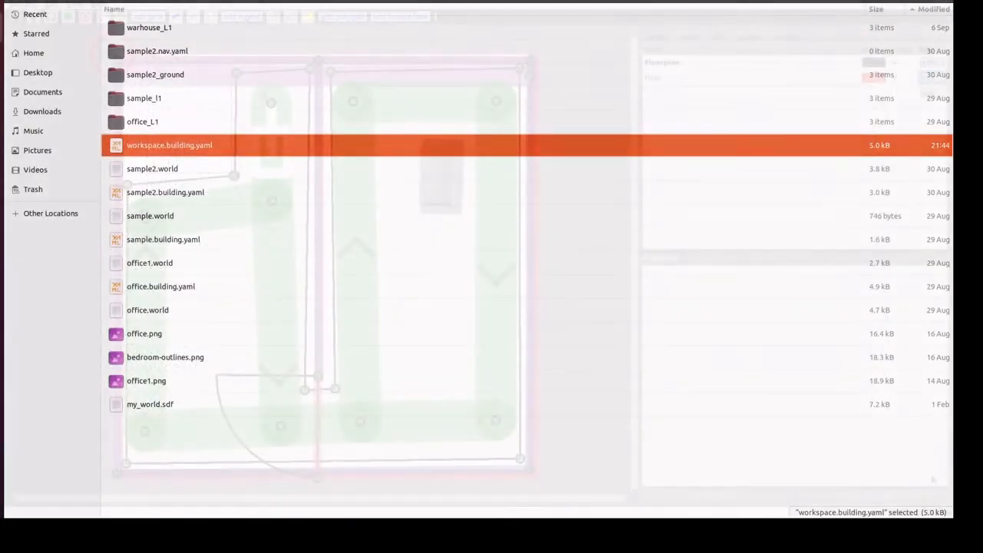
Open a terminal, enter rmf_ws/ and source install/setup.bash
double_click(169, 144)
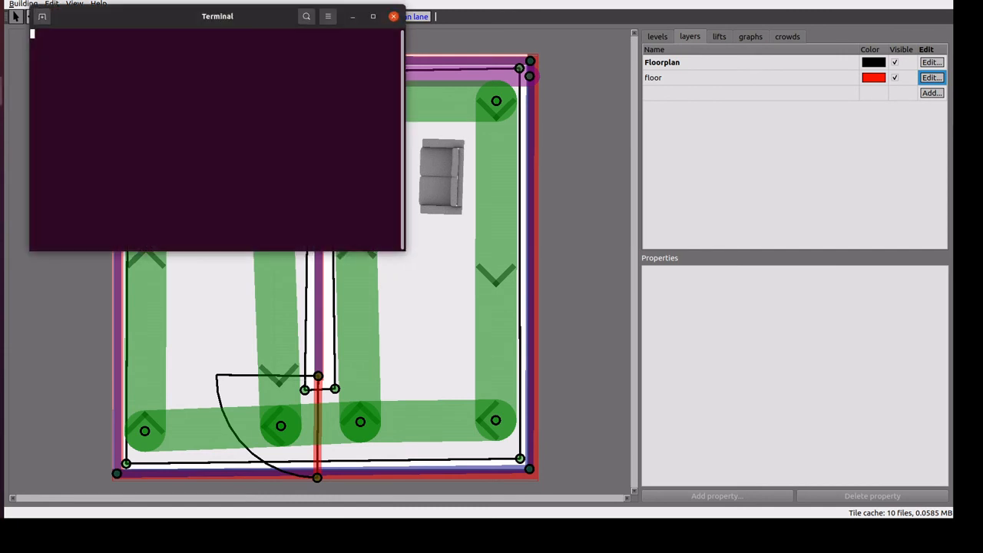
type("cd")
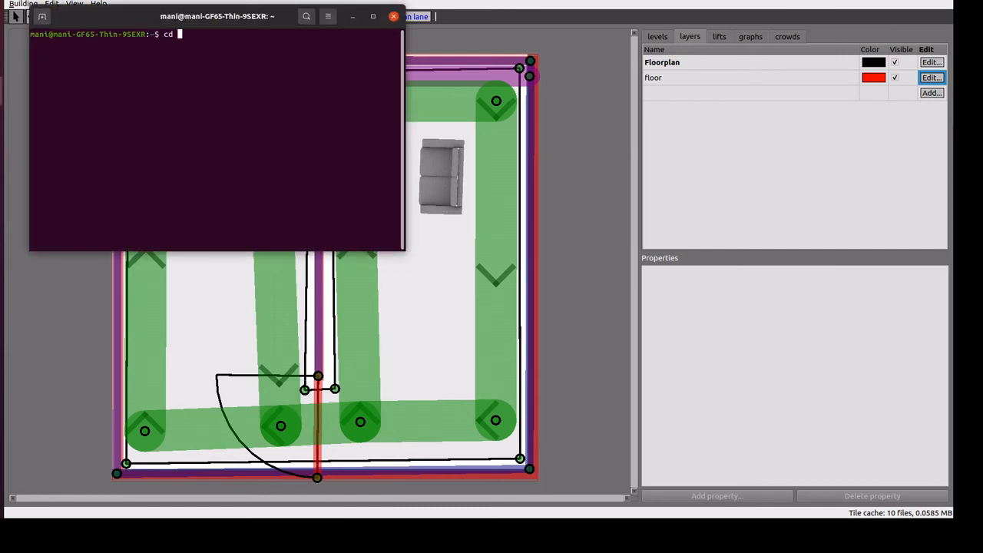
type("rmf_")
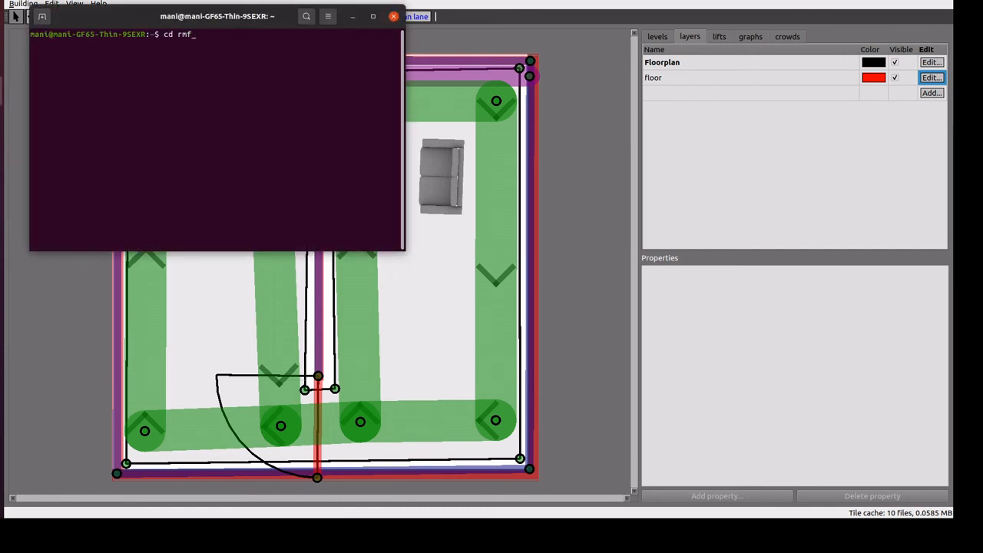
type("ws/")
type("source")
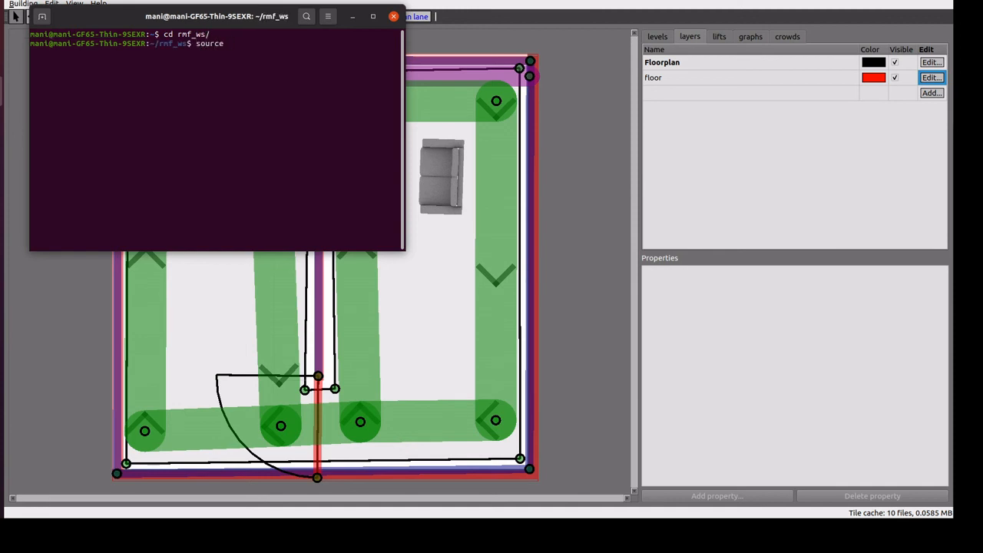
type("install/setup.bash")
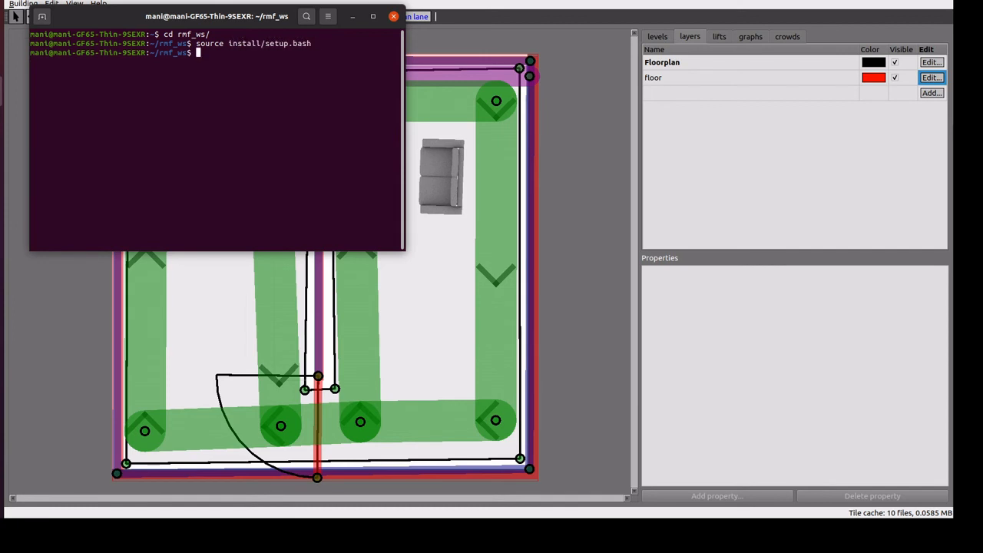
Change into the ../rmf_traffic_editor/ directory
type("cd ../")
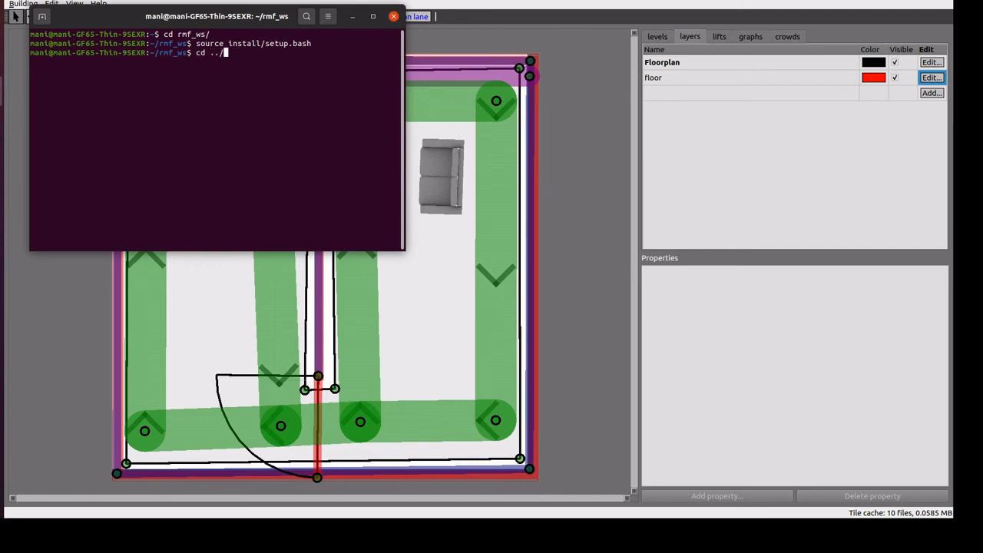
type("rm")
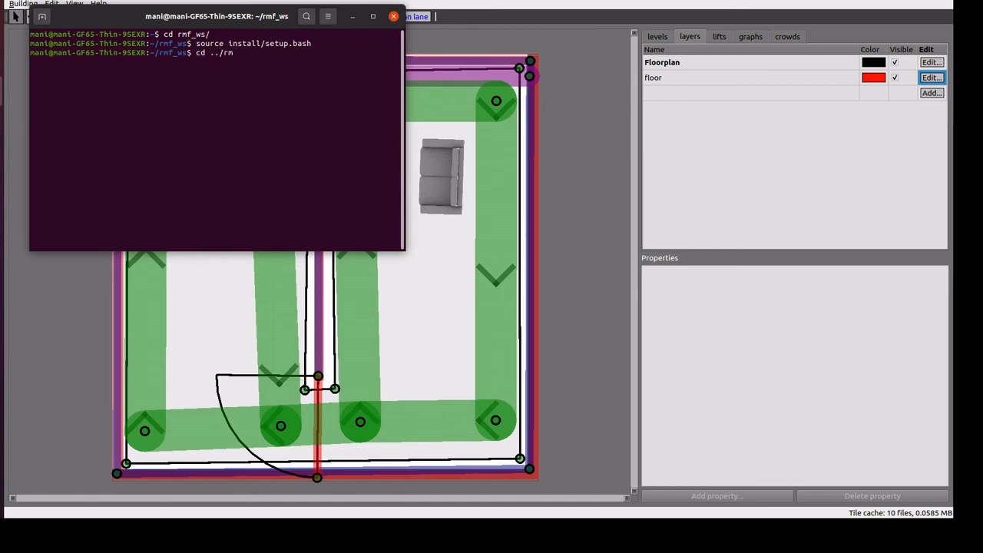
type("f_traffic_editor/")
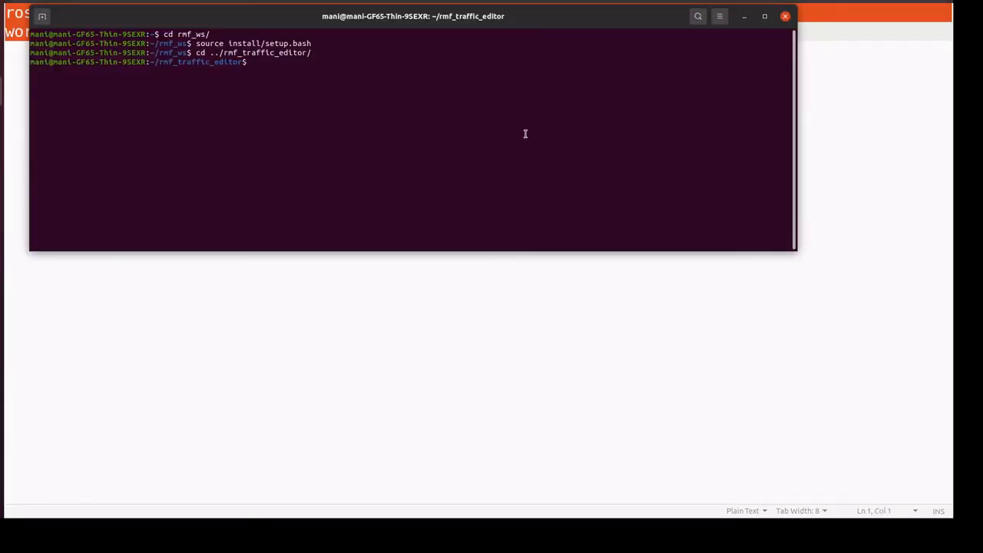
Paste and run the ros2 building_map_generator gazebo command to produce workspace.world
right_click(525, 133)
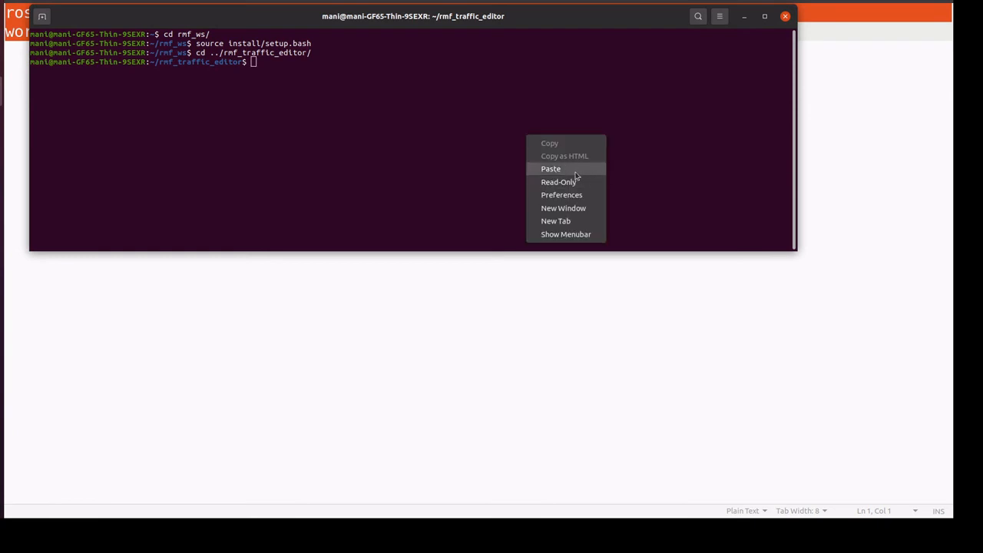
left_click(551, 169)
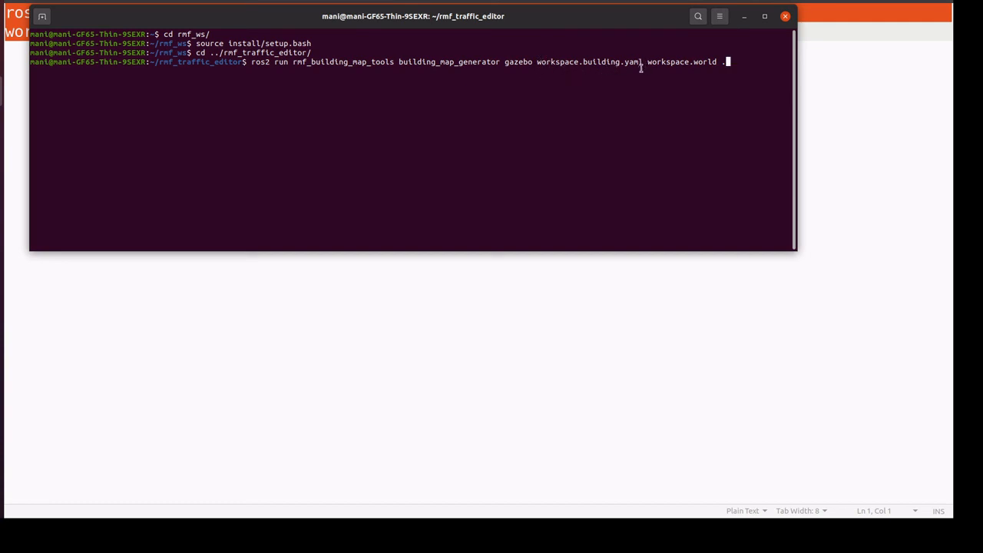
mouse_move(634, 63)
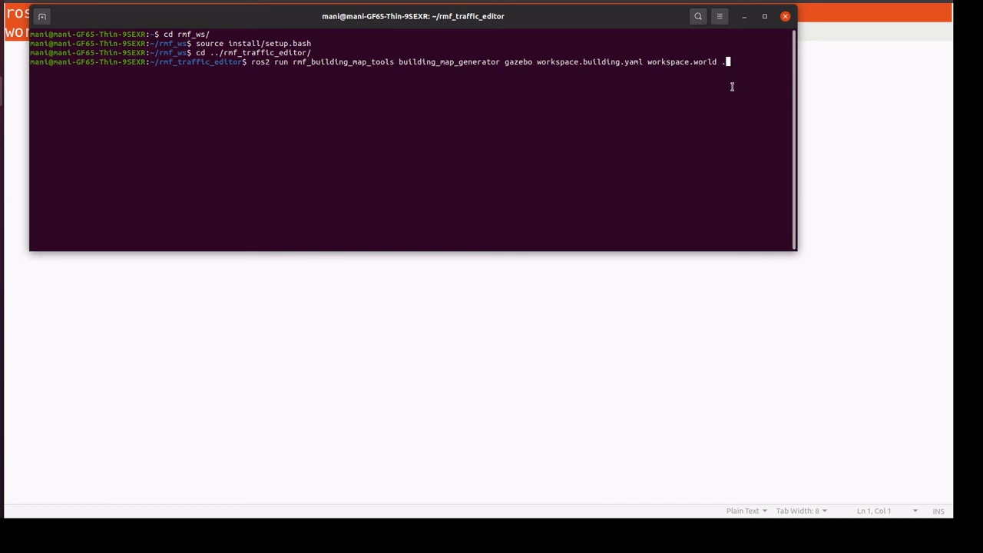
key("Return")
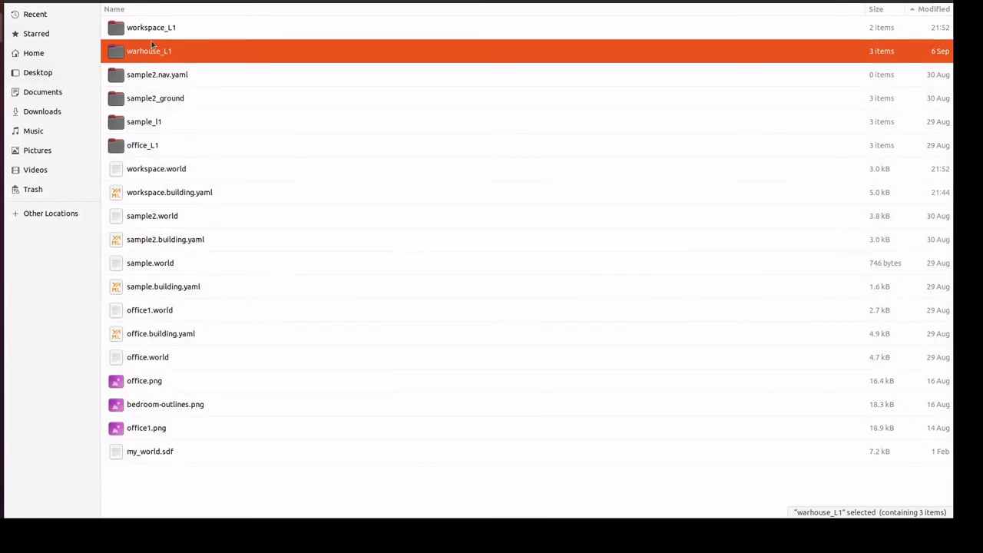
left_click(151, 27)
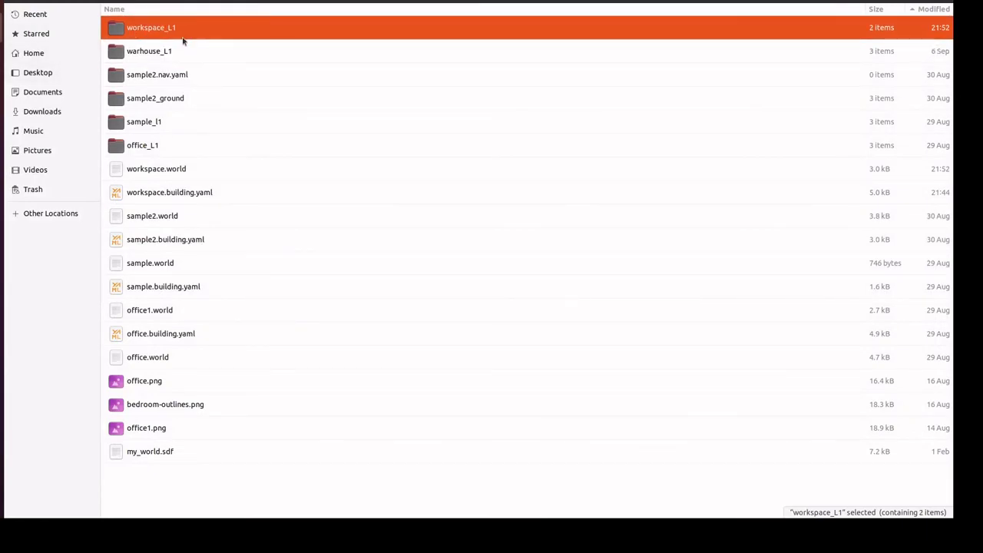
left_click(156, 168)
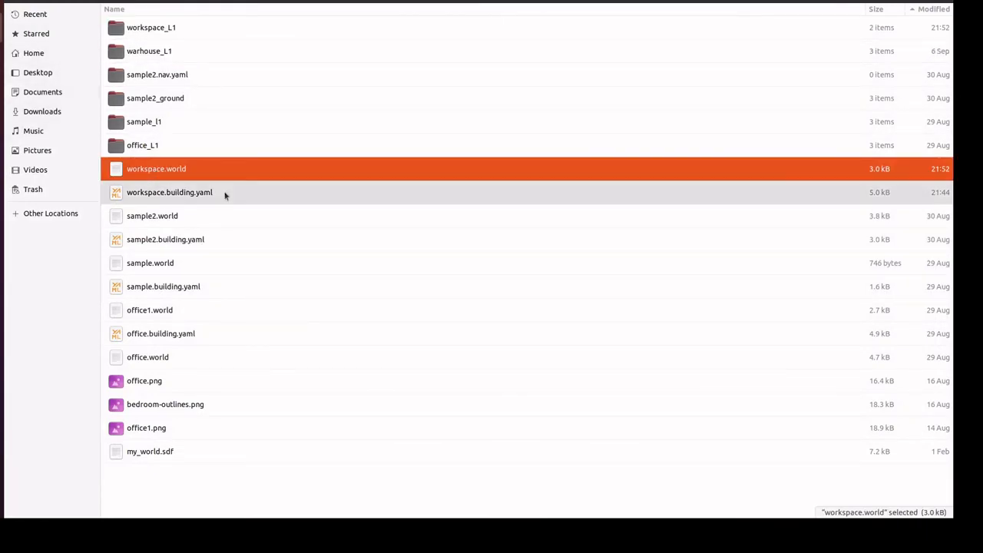
left_click(169, 192)
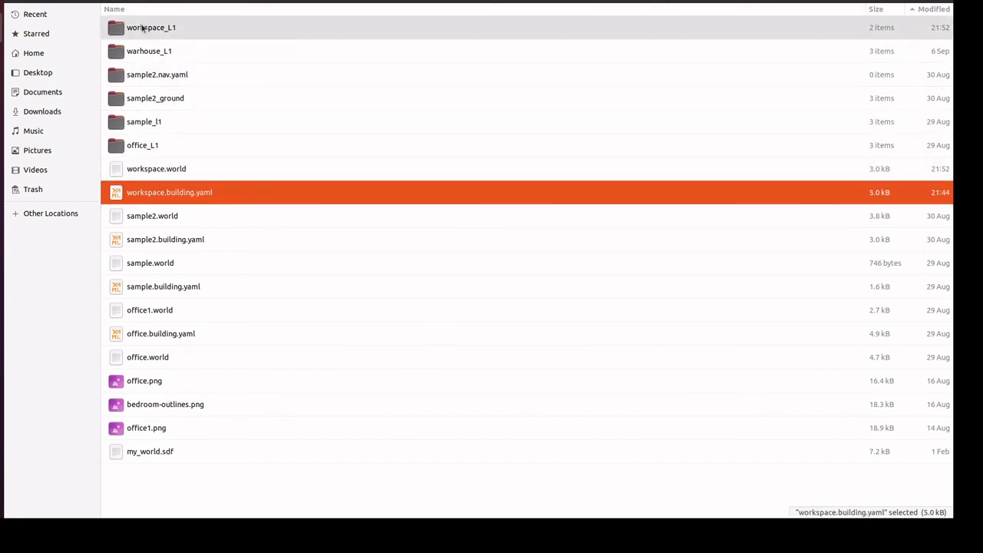
left_click(152, 27)
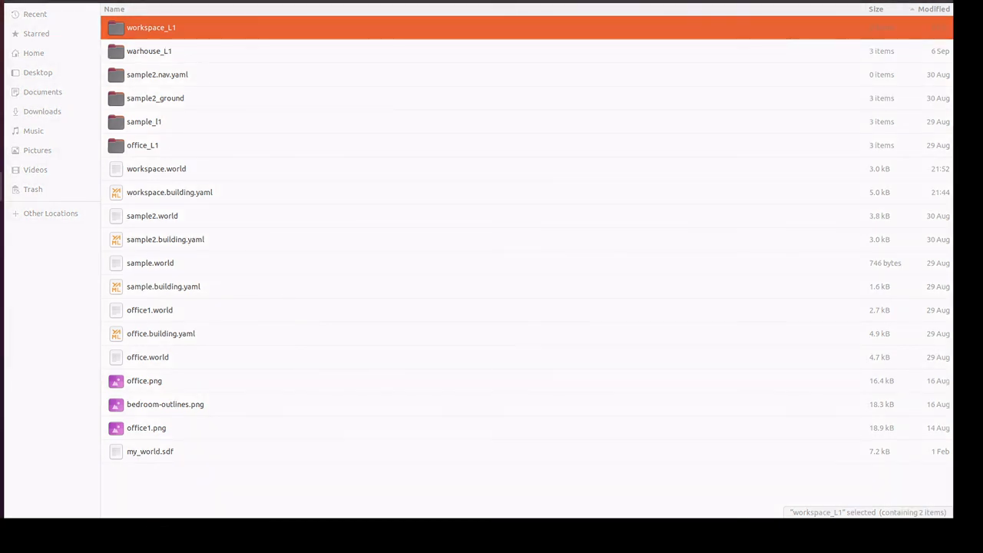
mouse_move(149, 51)
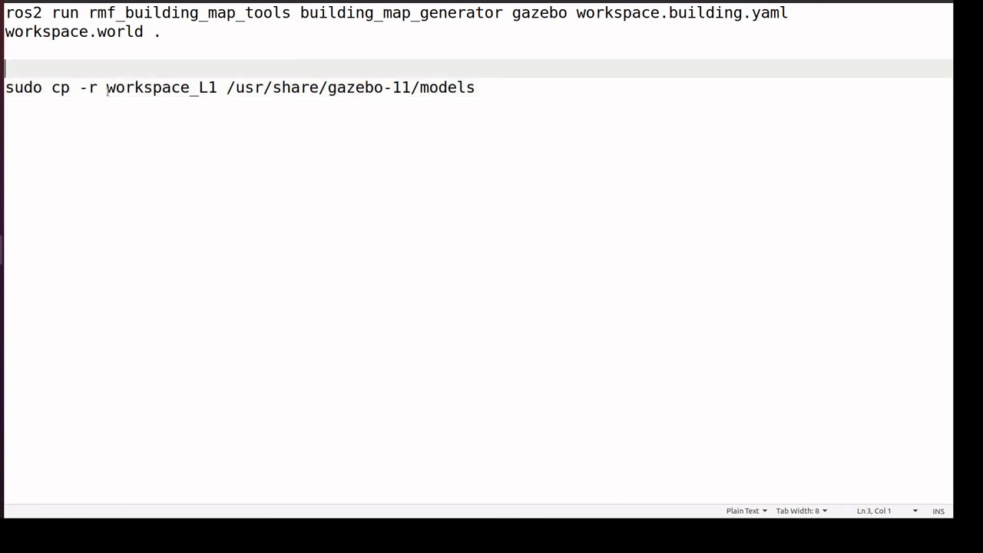
Select the sudo cp -r workspace_L1 /usr/share/gazebo-11/models command line in the notes
double_click(108, 87)
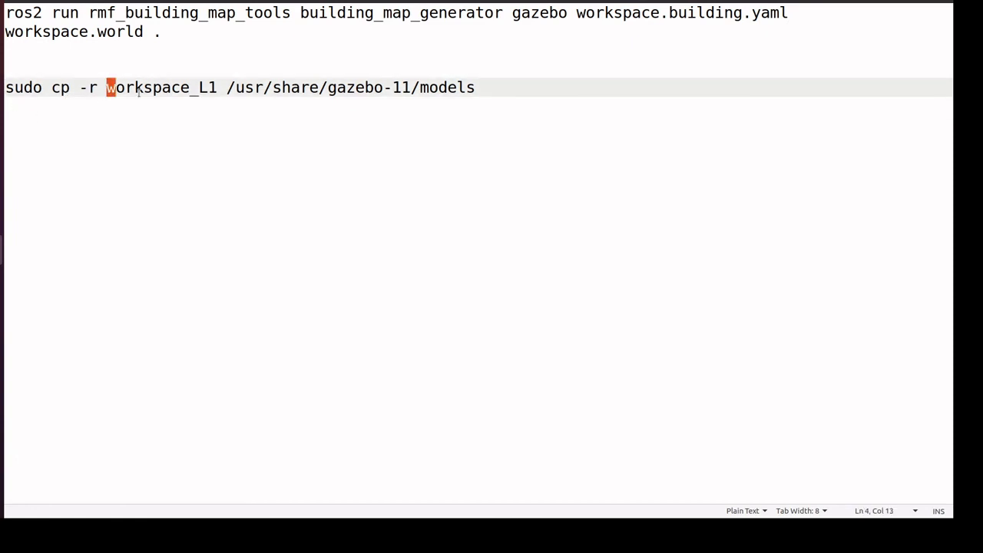
left_click(229, 87)
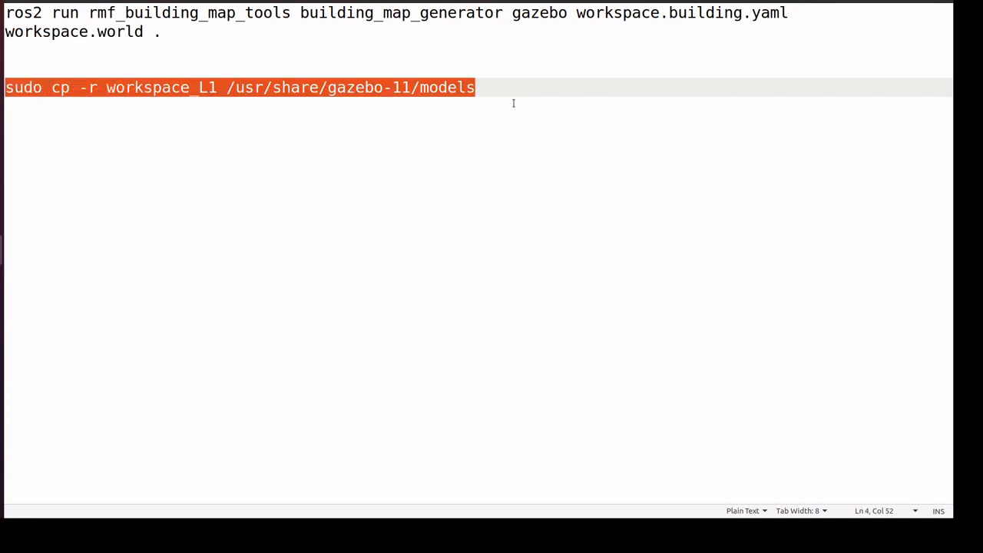
mouse_move(168, 112)
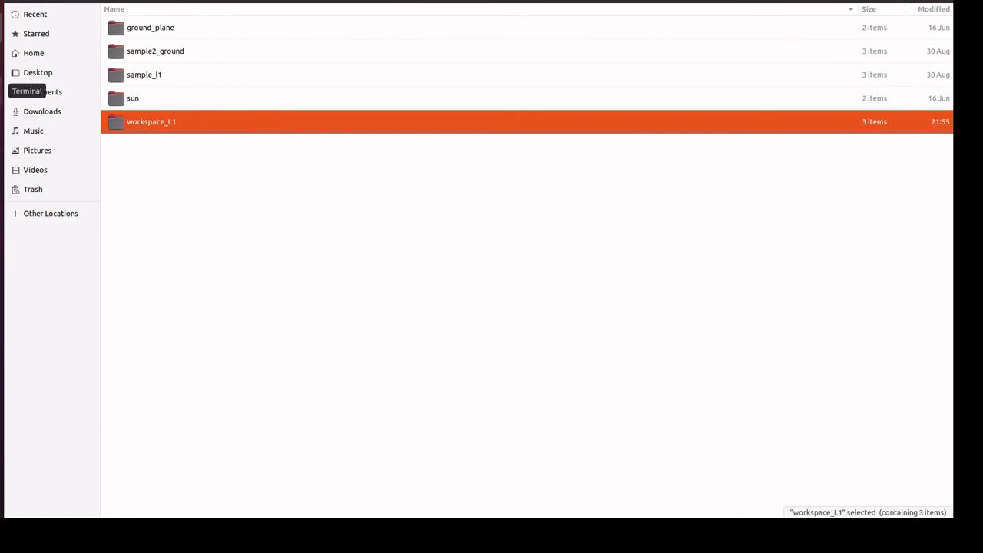
In the terminal, run 'gazebo workspace.world' to load the generated world
left_click(27, 91)
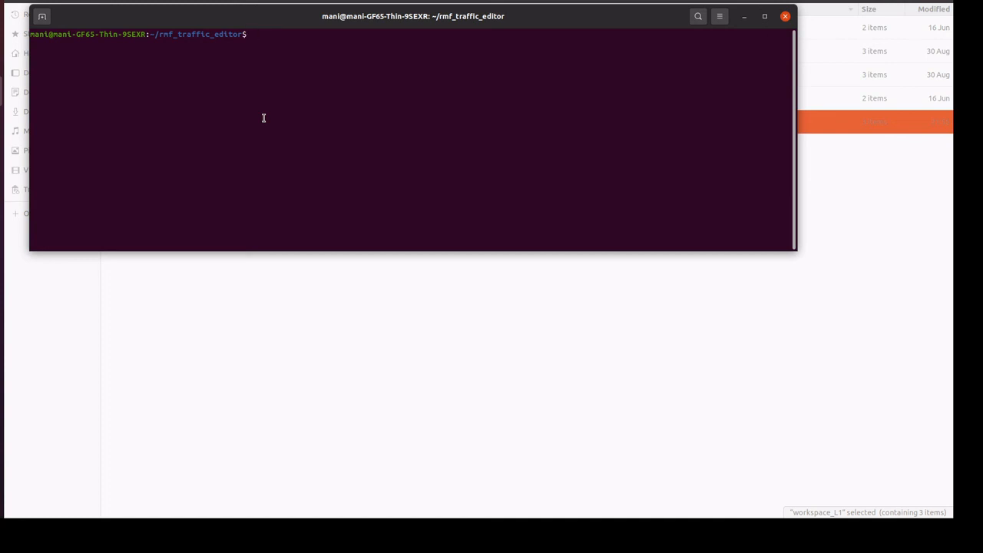
type("gazebo")
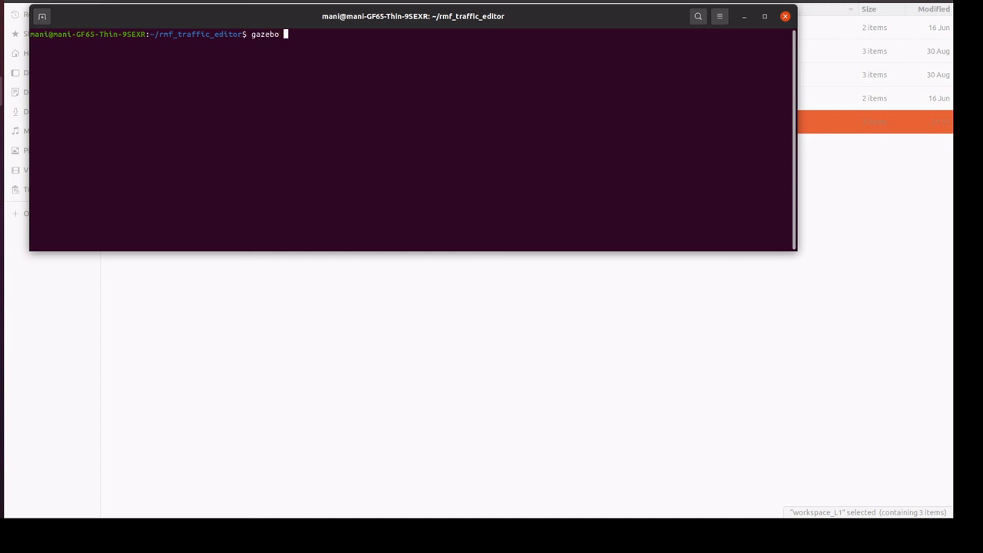
type("workspace")
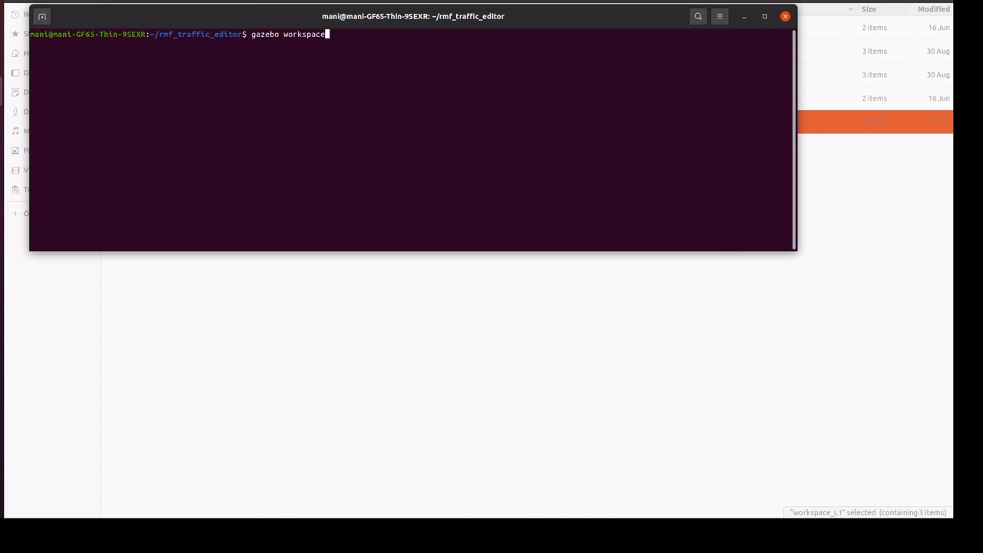
type(".world")
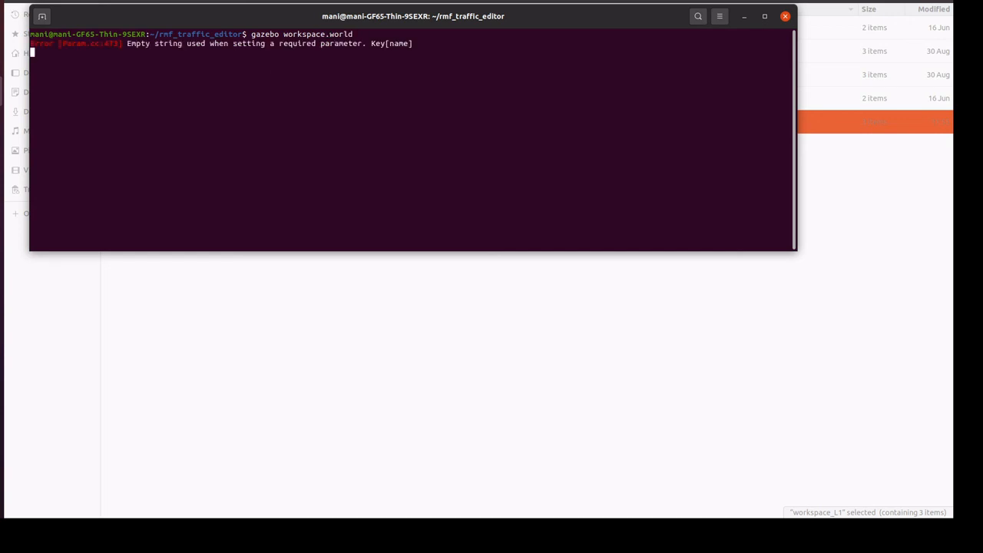
key("Return")
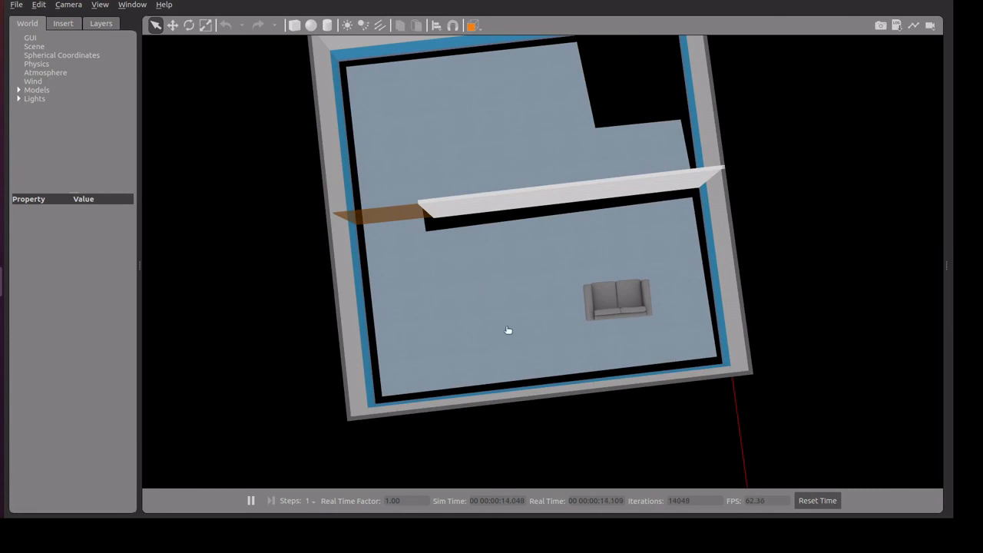
Orbit the Gazebo view to an angled look at the walls, door and sofa
left_click_drag(507, 330, 478, 272)
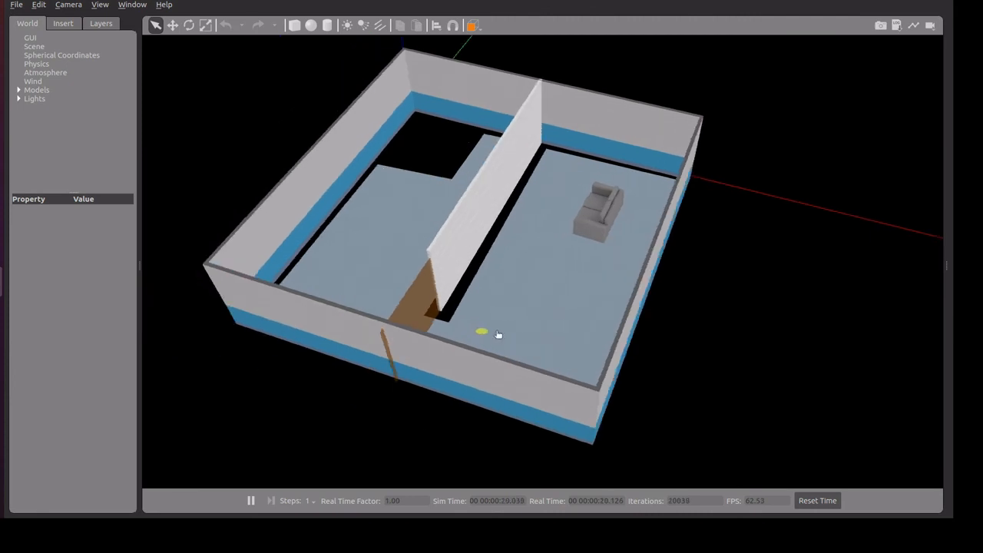
left_click_drag(498, 334, 599, 271)
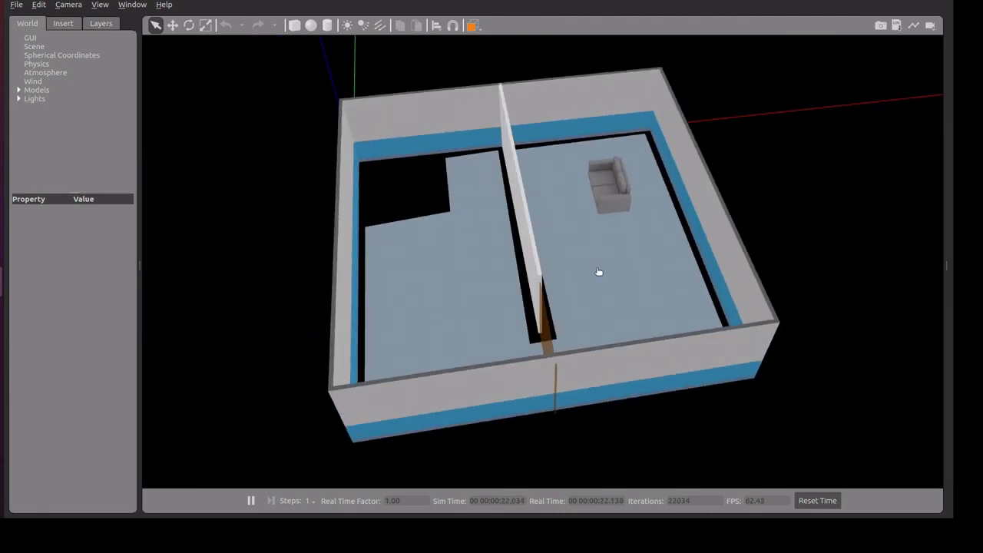